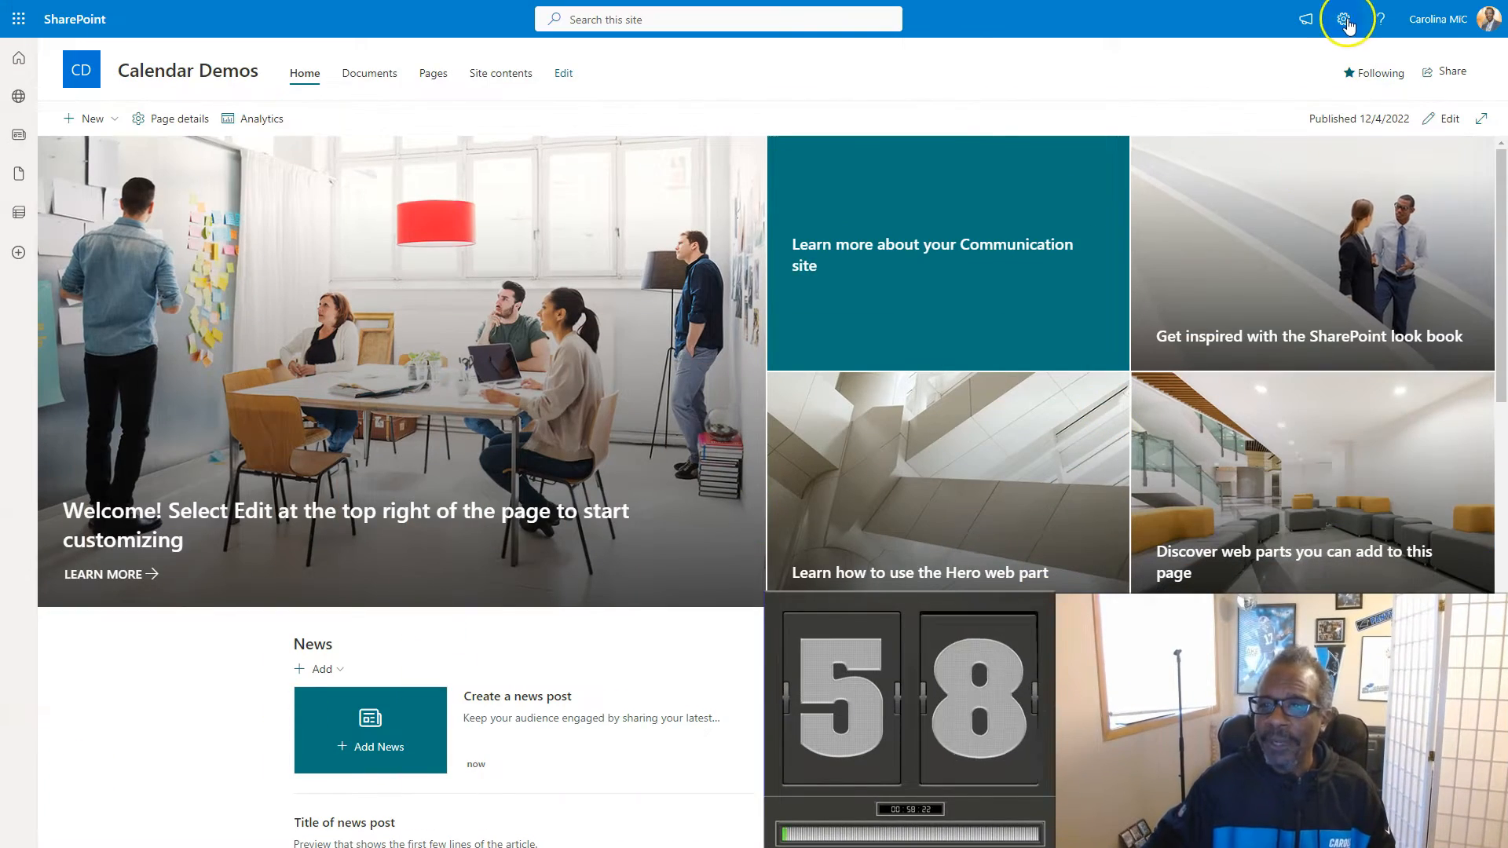
Step: Reach the Events list settings from Site contents and bring up its Category column
{"action": "left_click", "coordinate": [1343, 19]}
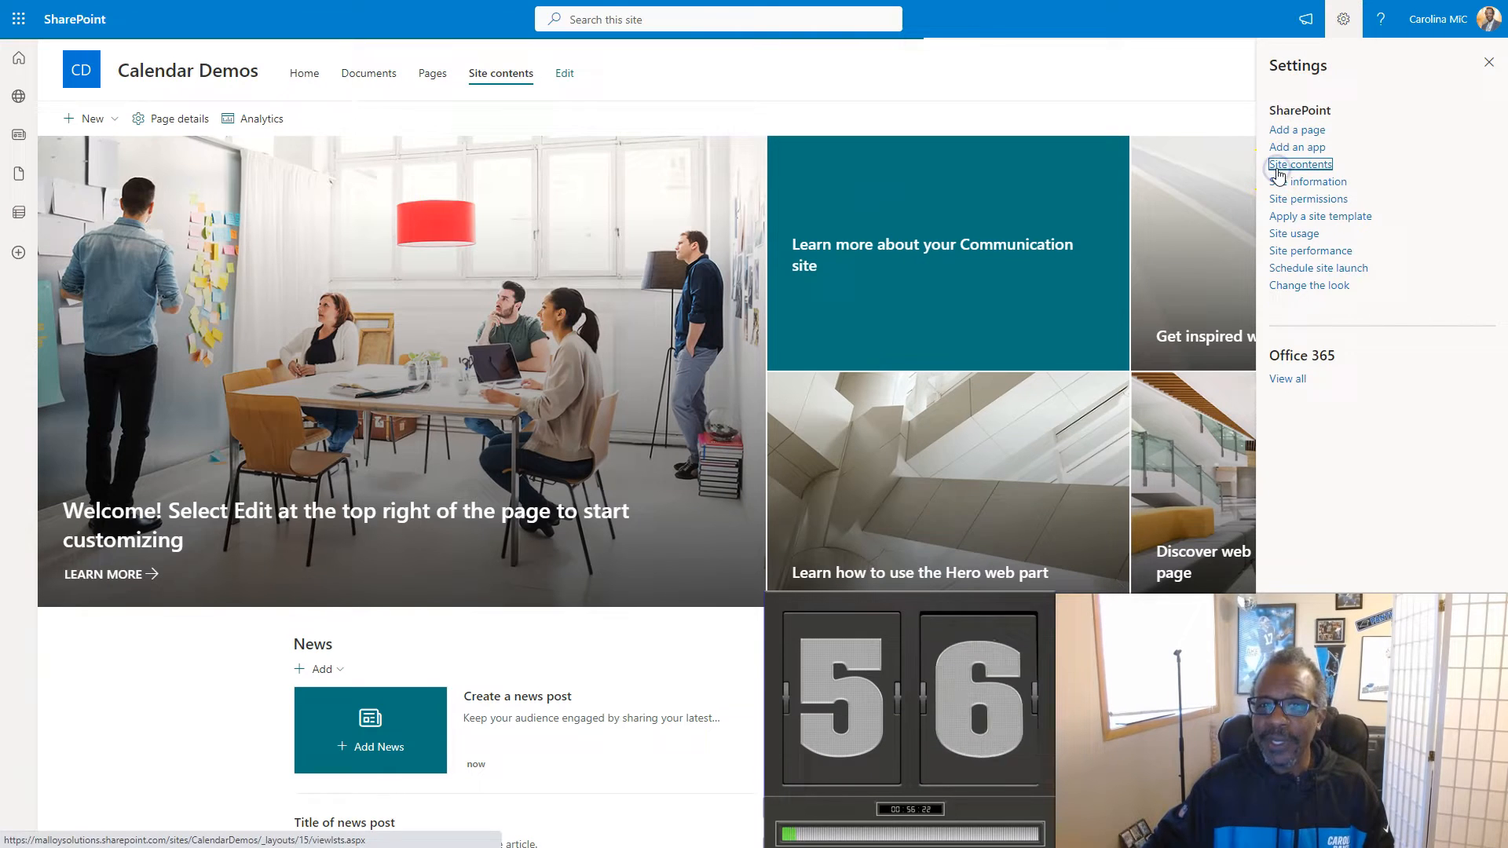
{"action": "left_click", "coordinate": [1299, 163]}
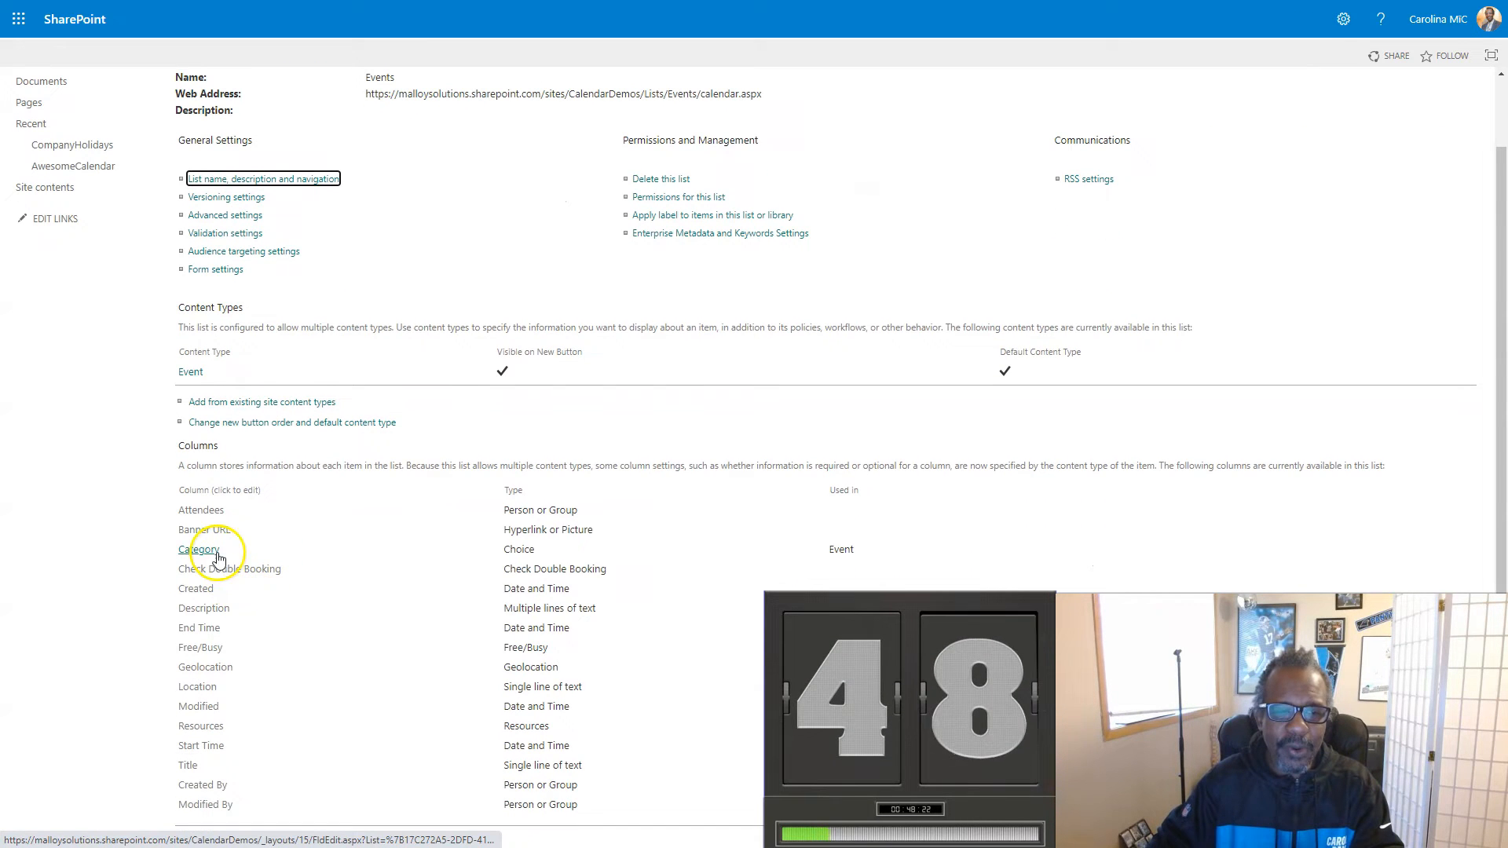
{"action": "left_click", "coordinate": [201, 550]}
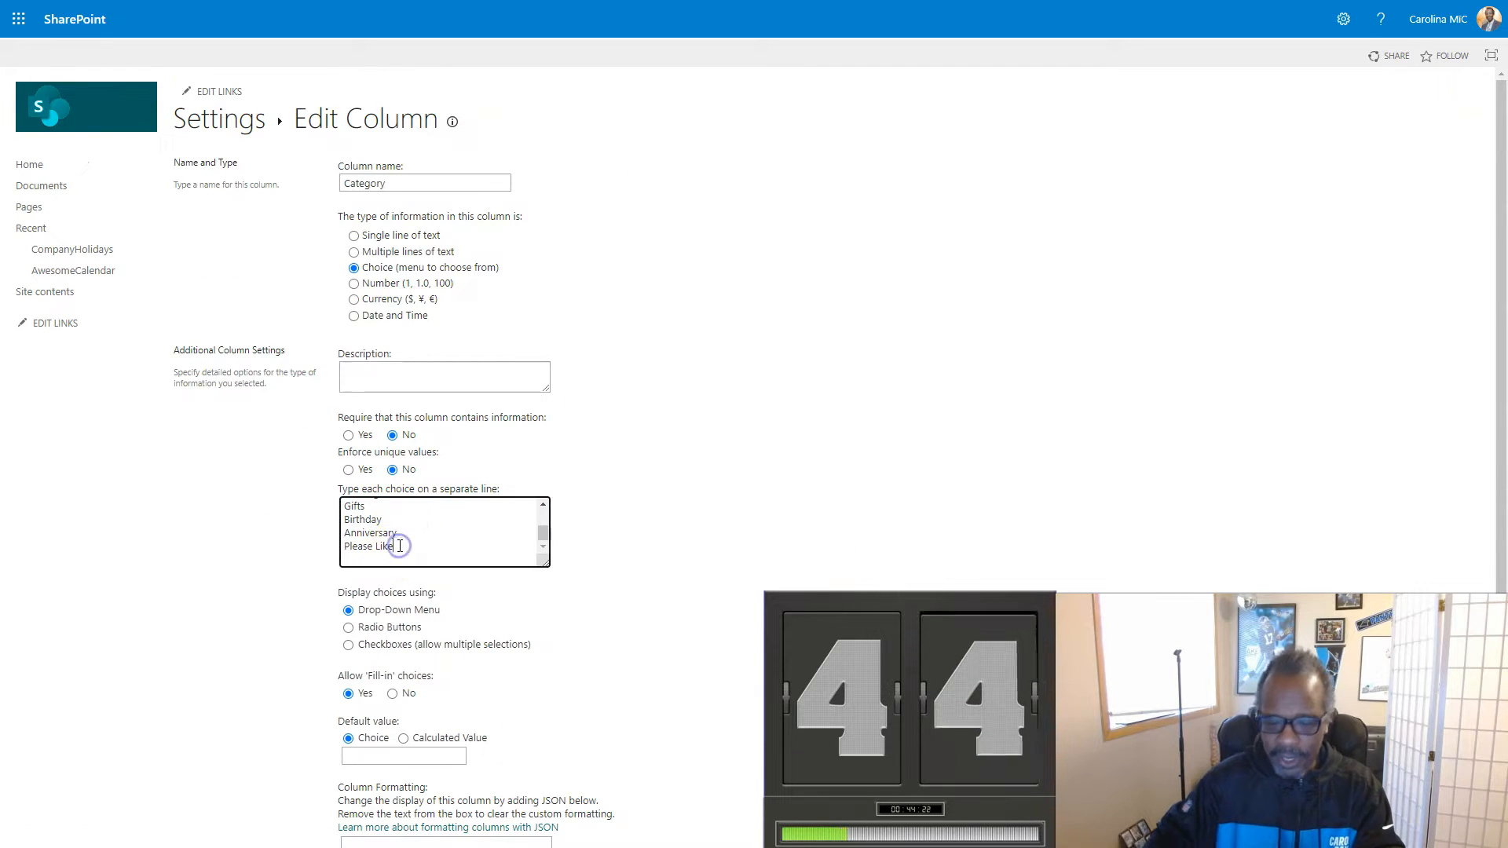
Step: Add 'And Subscribe' as a new choice in the Category column's choices box
{"action": "type", "text": "And"}
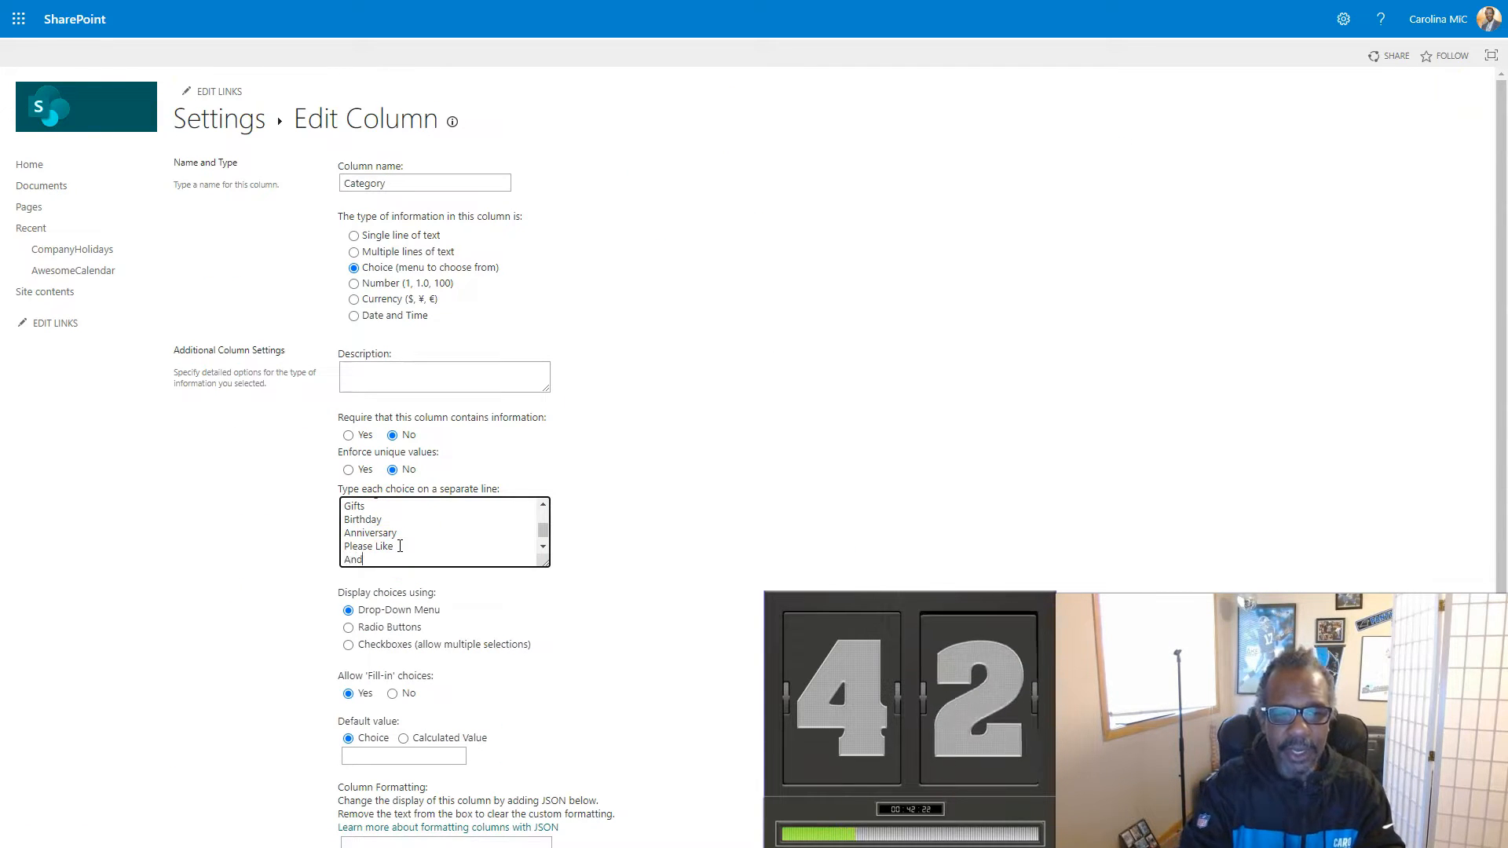
{"action": "type", "text": "Subscribe"}
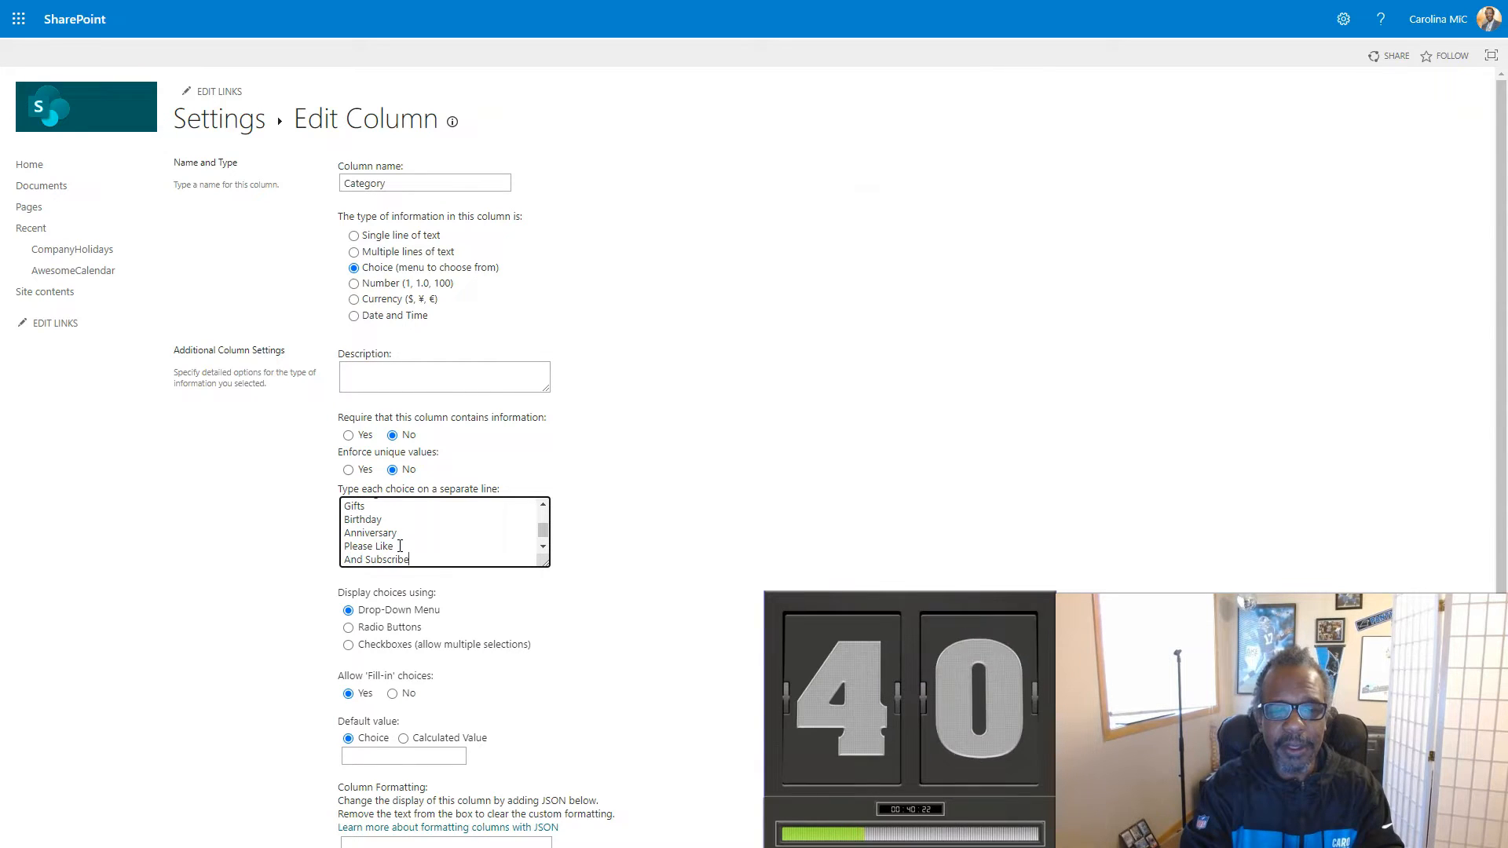
{"action": "scroll", "scroll_direction": "down", "scroll_amount": 3}
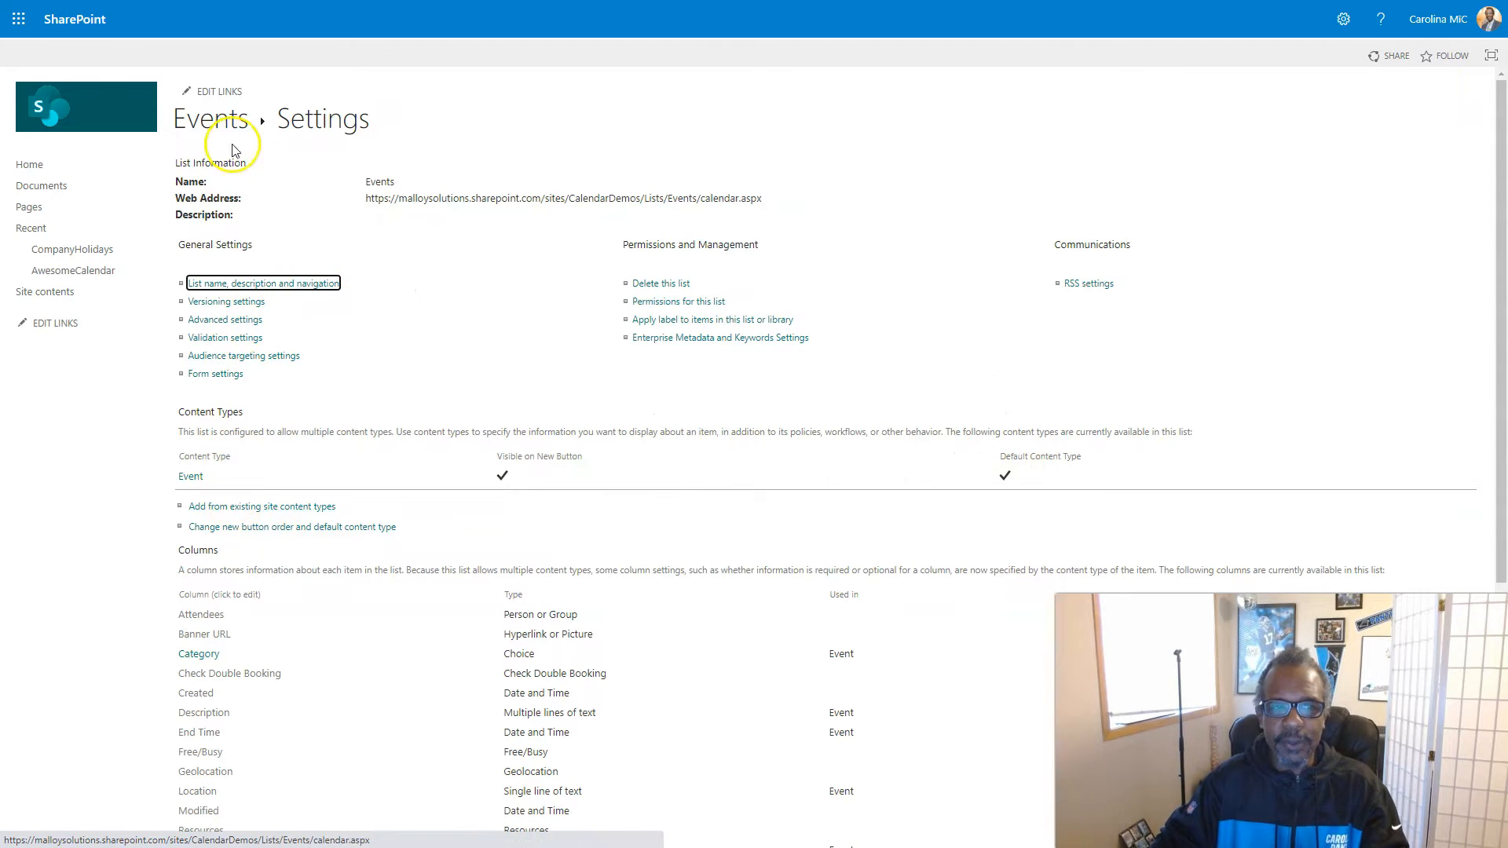
Step: Return to the Events calendar, then head back to the Calendar Demos site contents
{"action": "left_click", "coordinate": [212, 119]}
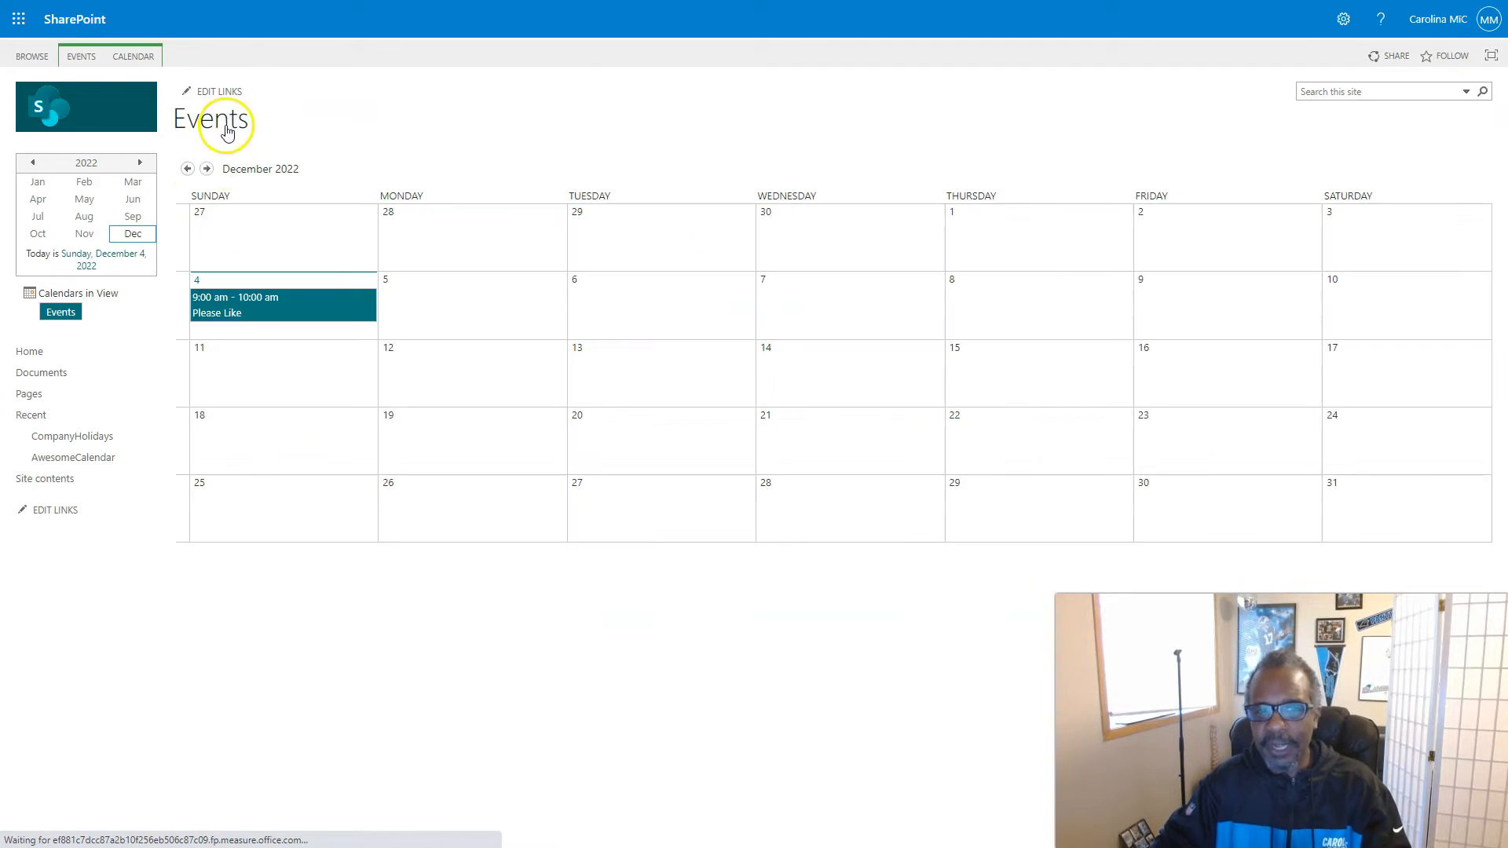
{"action": "left_click", "coordinate": [81, 56]}
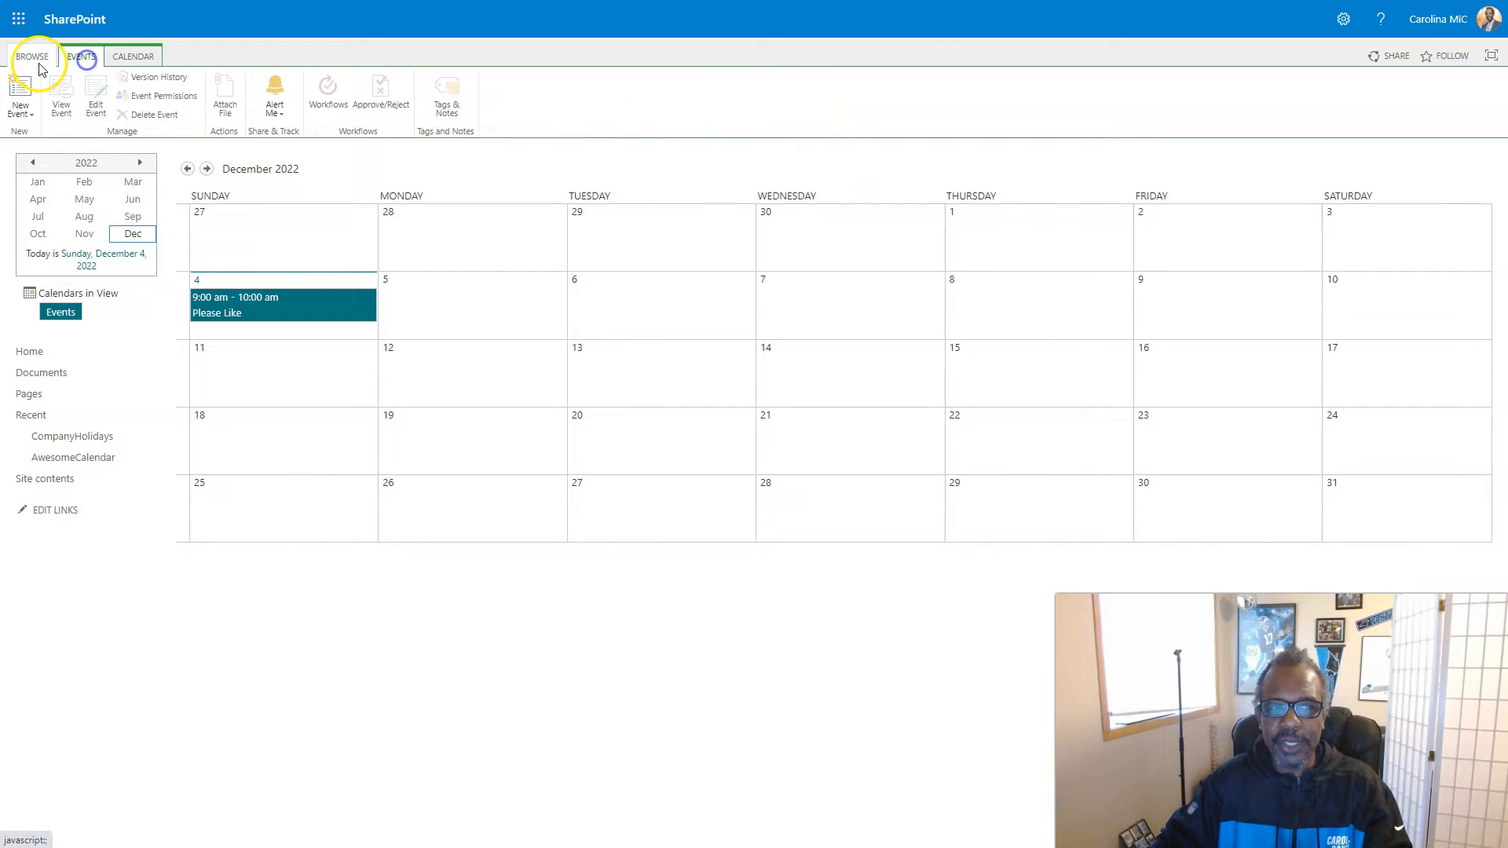
{"action": "left_click", "coordinate": [32, 57]}
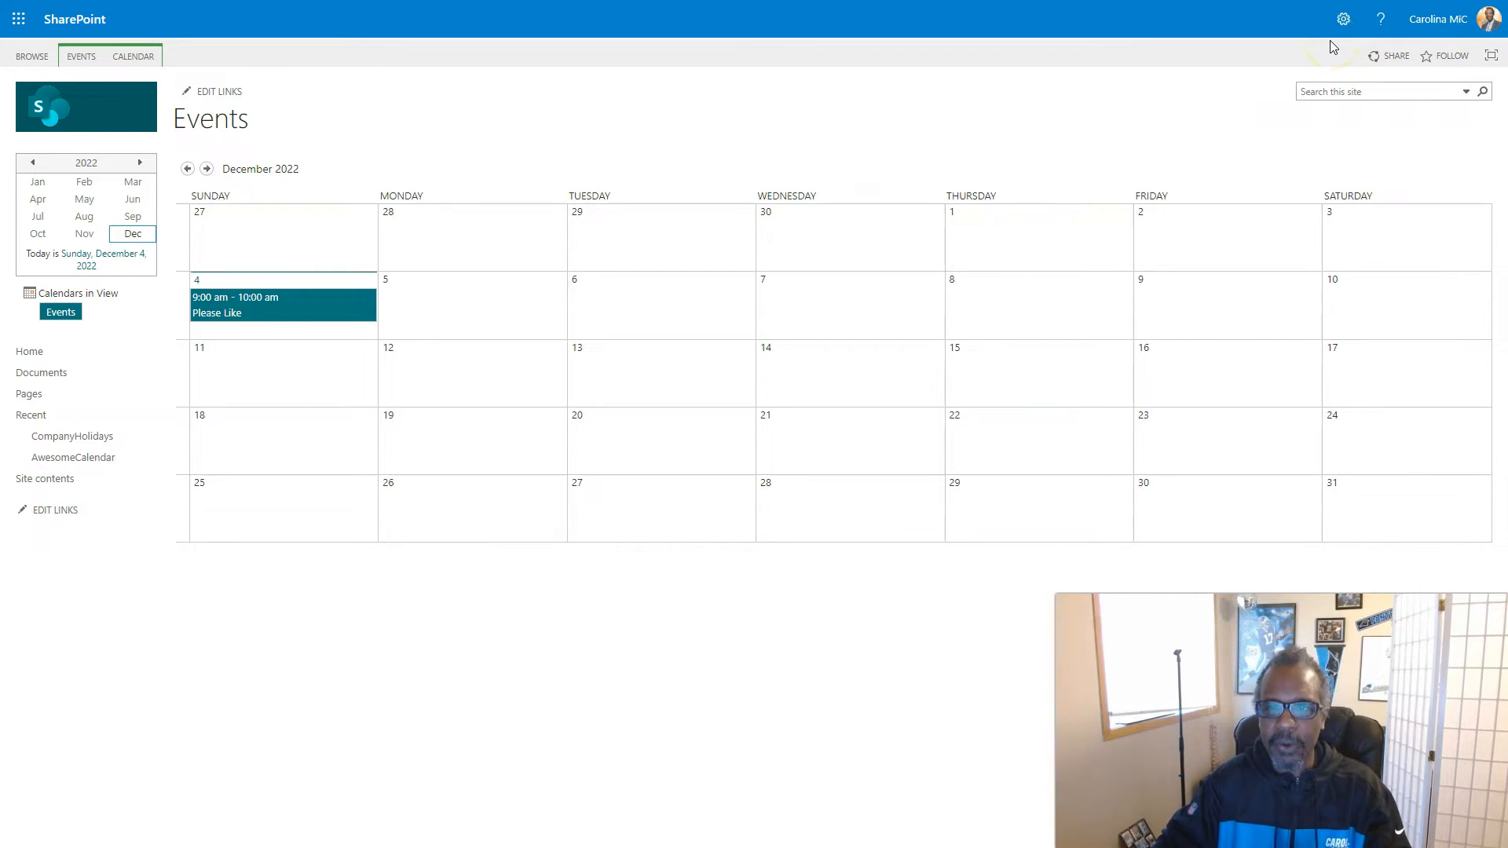
{"action": "left_click", "coordinate": [44, 478]}
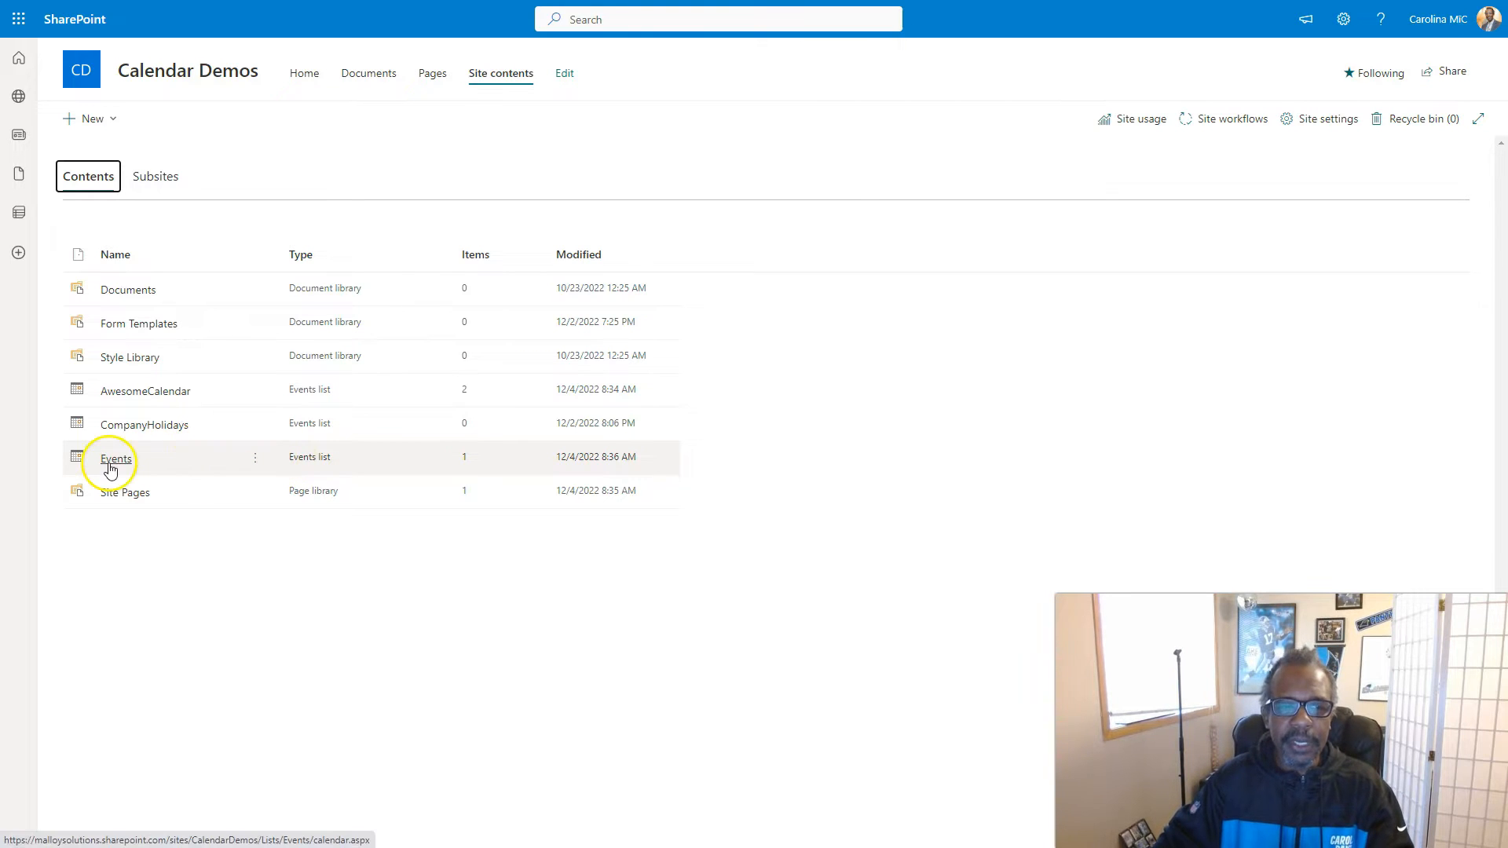
Step: Enter the Events list and reach its List Settings from the Calendar ribbon
{"action": "left_click", "coordinate": [115, 459]}
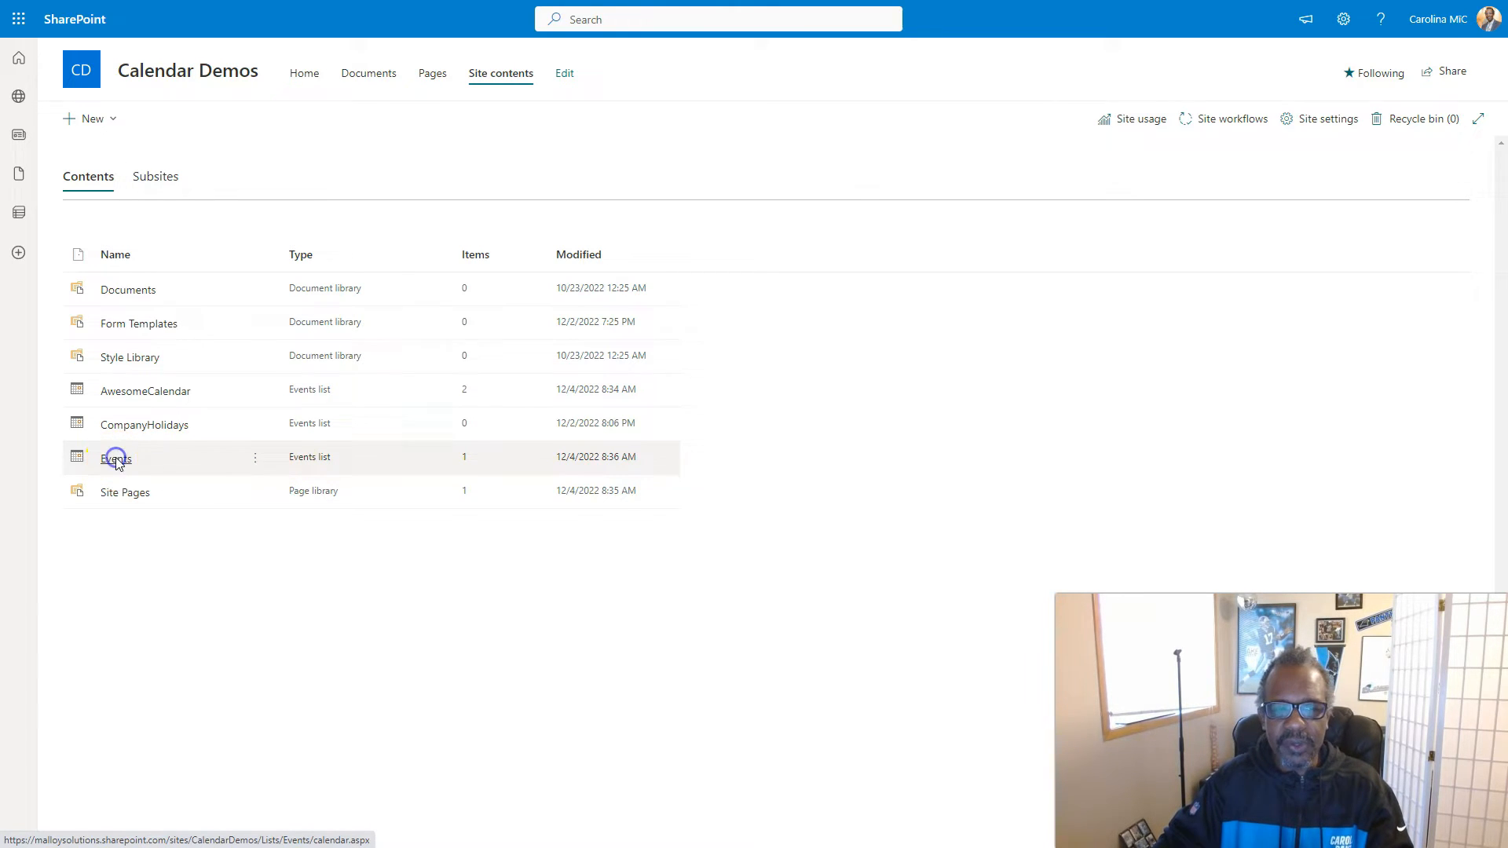
{"action": "left_click", "coordinate": [115, 457]}
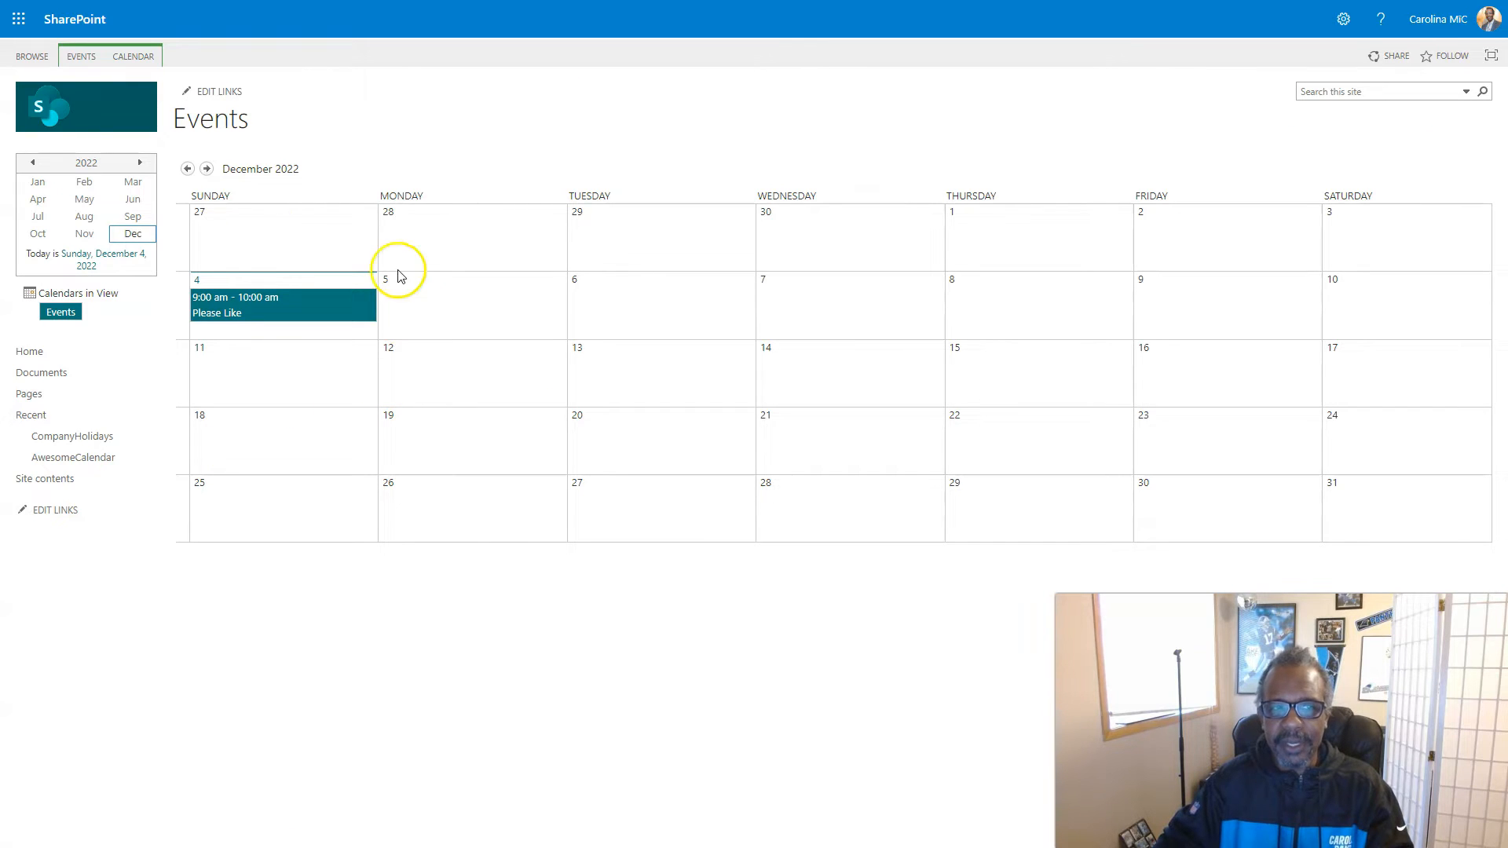
{"action": "left_click", "coordinate": [132, 57]}
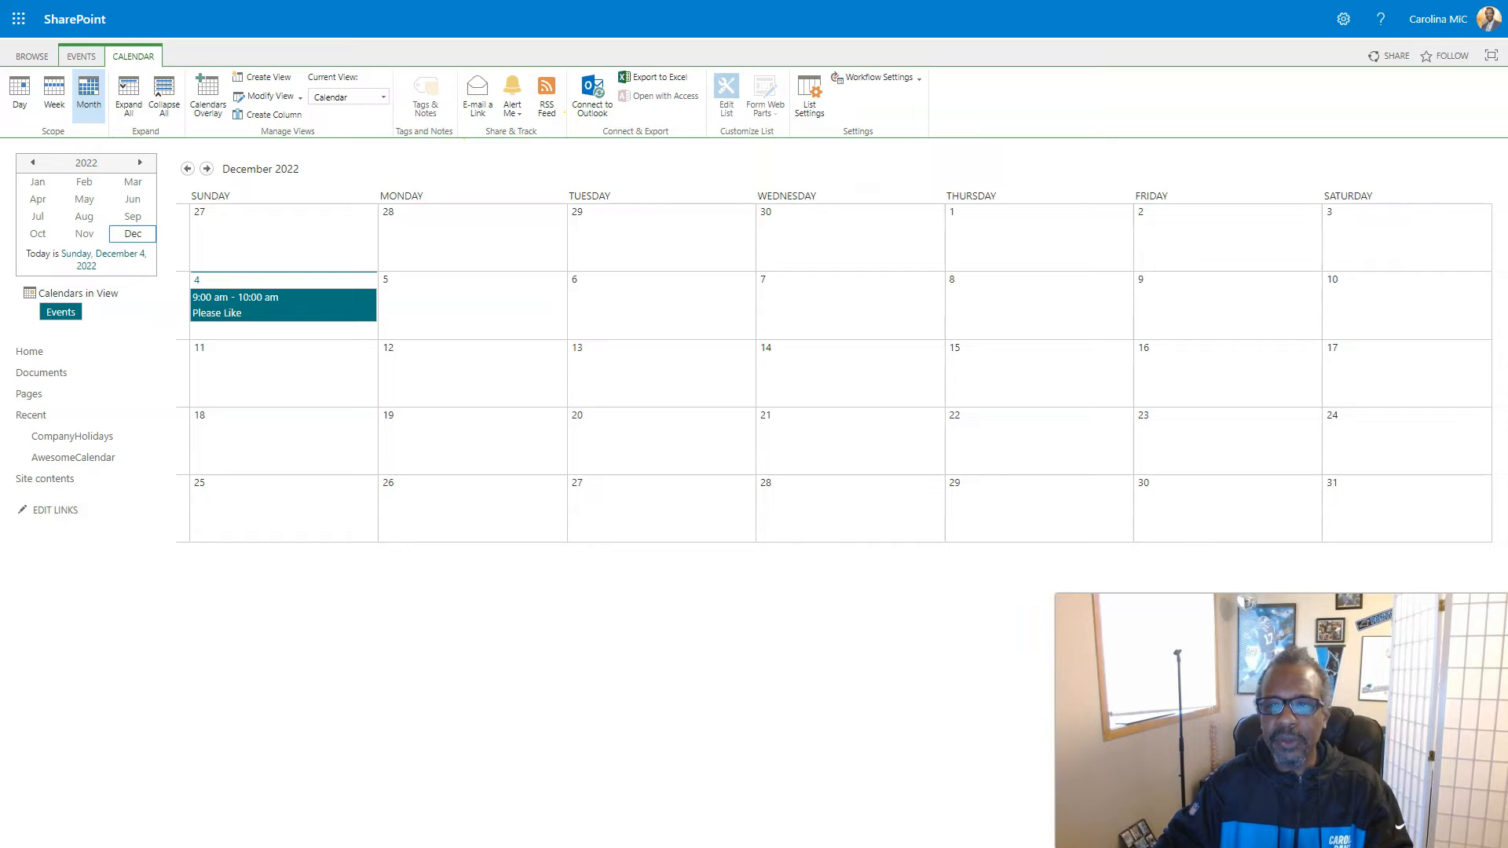
{"action": "left_click", "coordinate": [808, 96]}
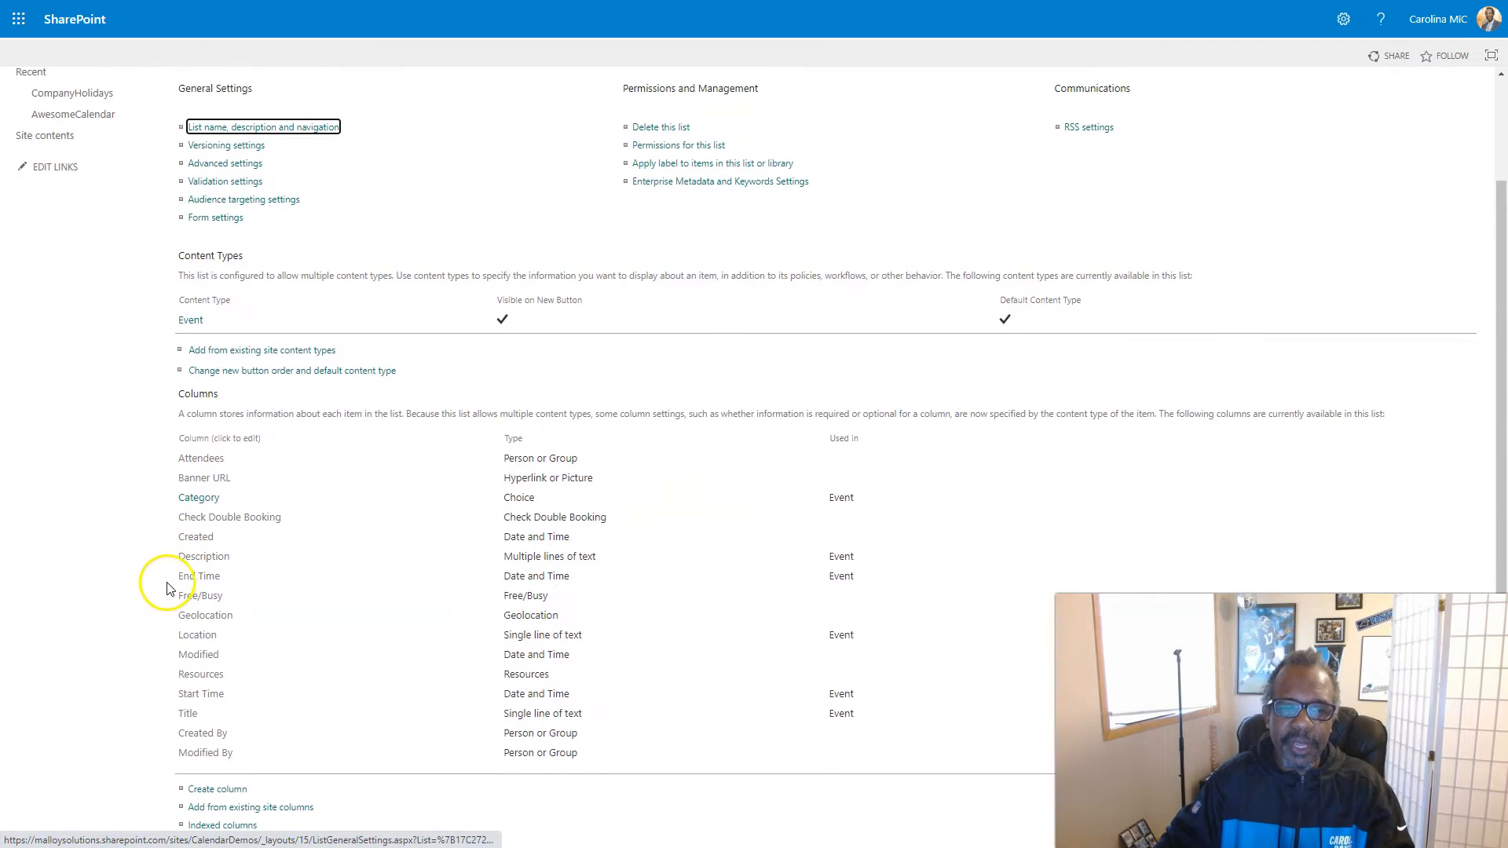
Step: Bring up the Category column for editing, with Please Like and And Subscribe choices
{"action": "scroll", "scroll_direction": "down", "scroll_amount": 3}
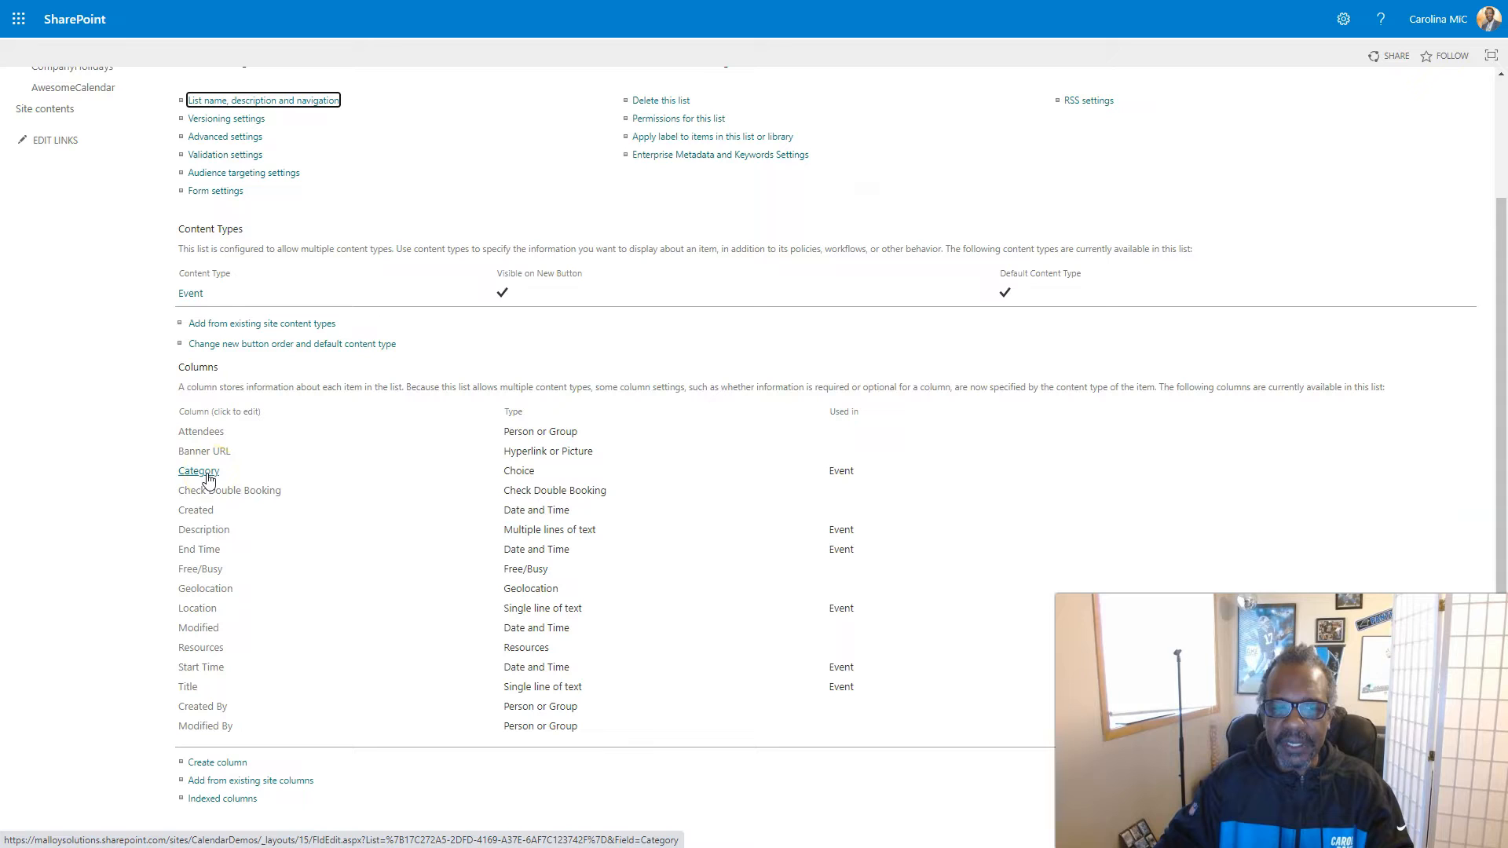
{"action": "left_click", "coordinate": [198, 470]}
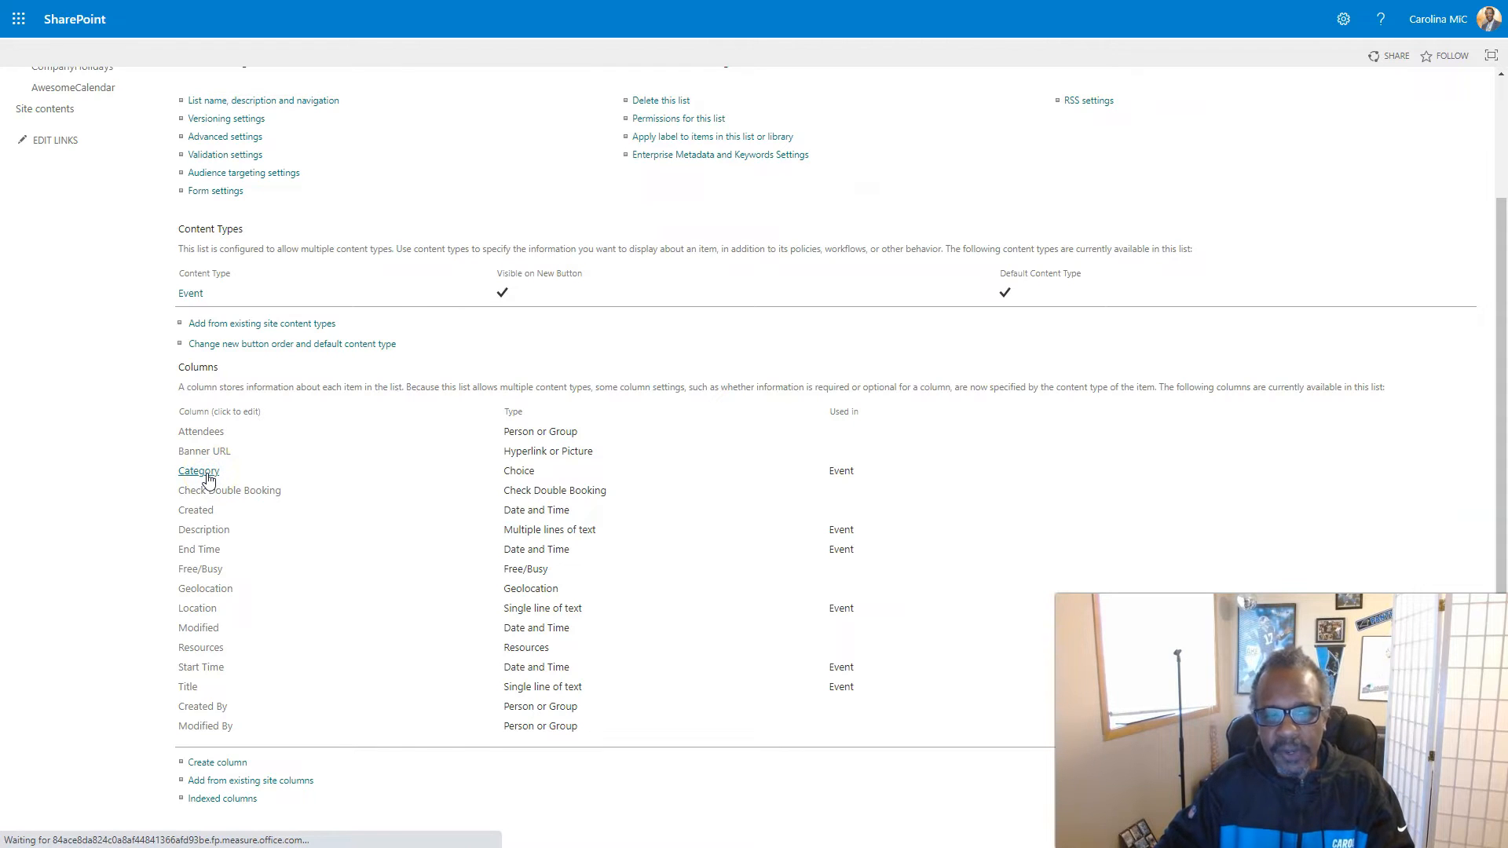
{"action": "left_click", "coordinate": [198, 470]}
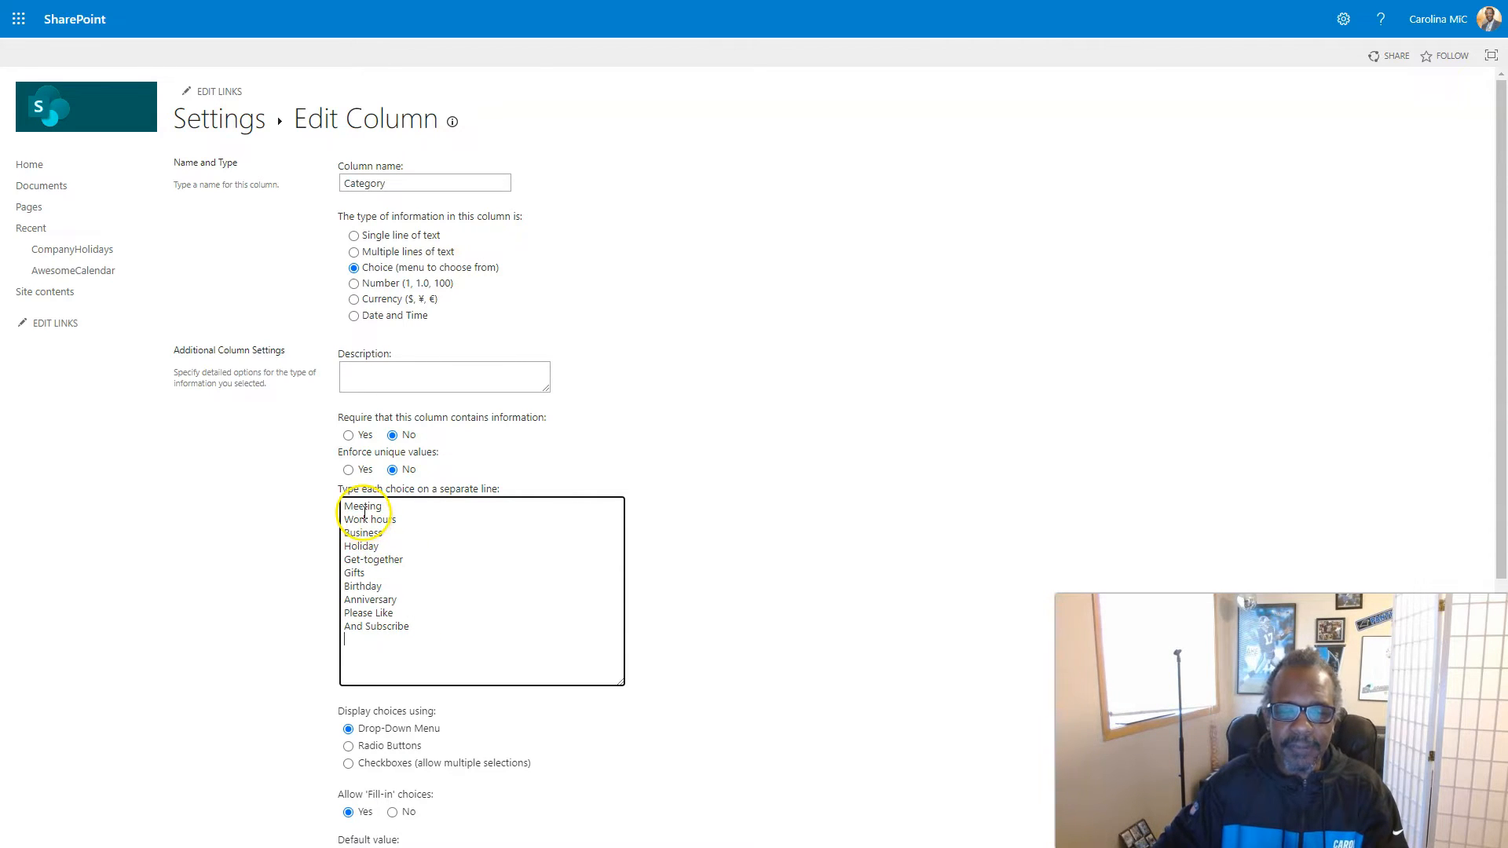
{"action": "mouse_move", "coordinate": [344, 674]}
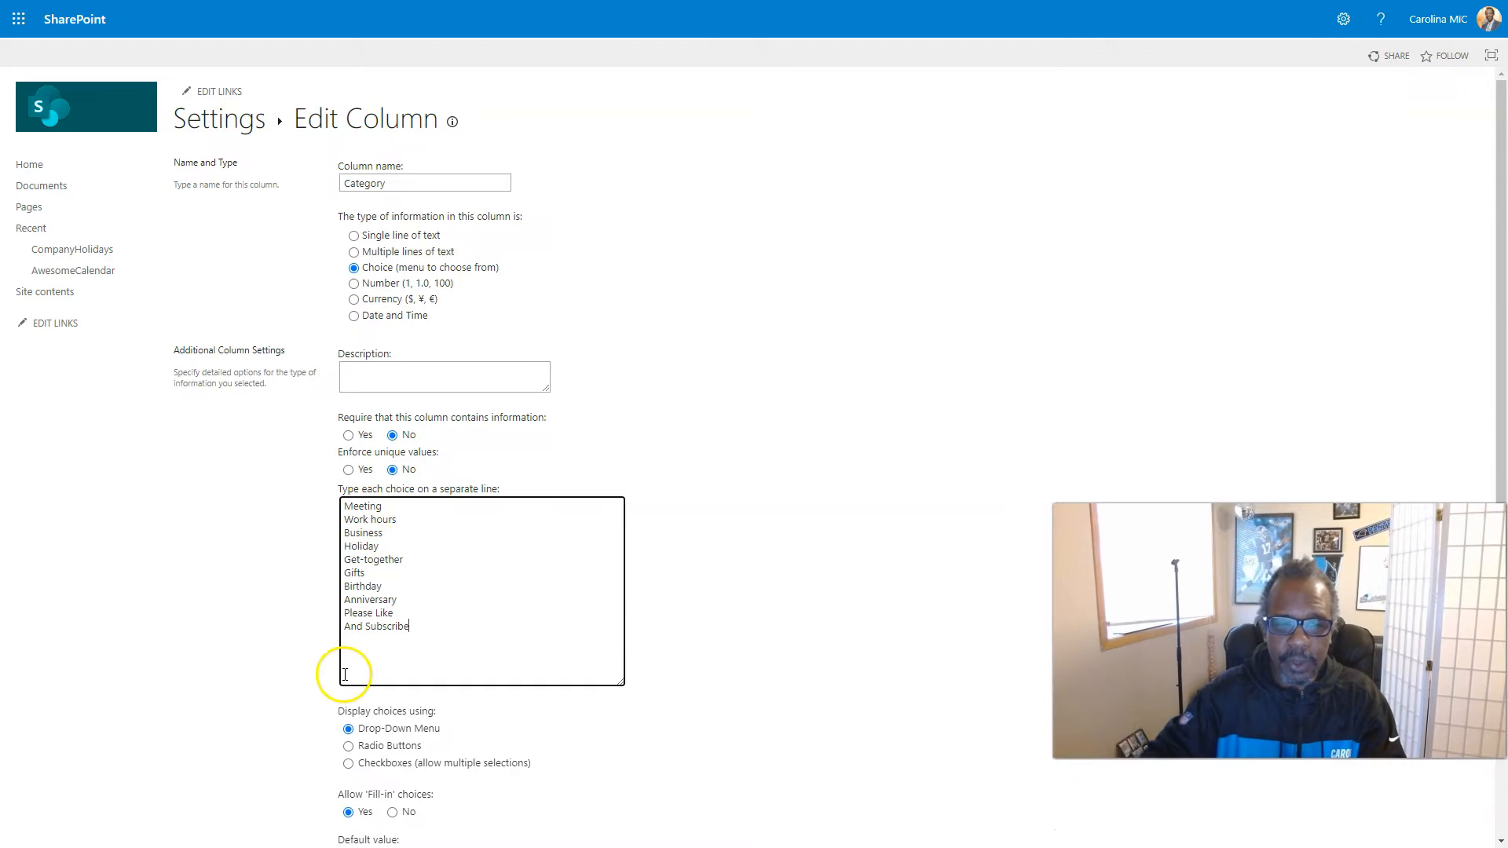
Step: Confirm the Category column with its ten choices, Meeting through And Subscribe, via OK
{"action": "scroll", "scroll_direction": "down", "scroll_amount": 3}
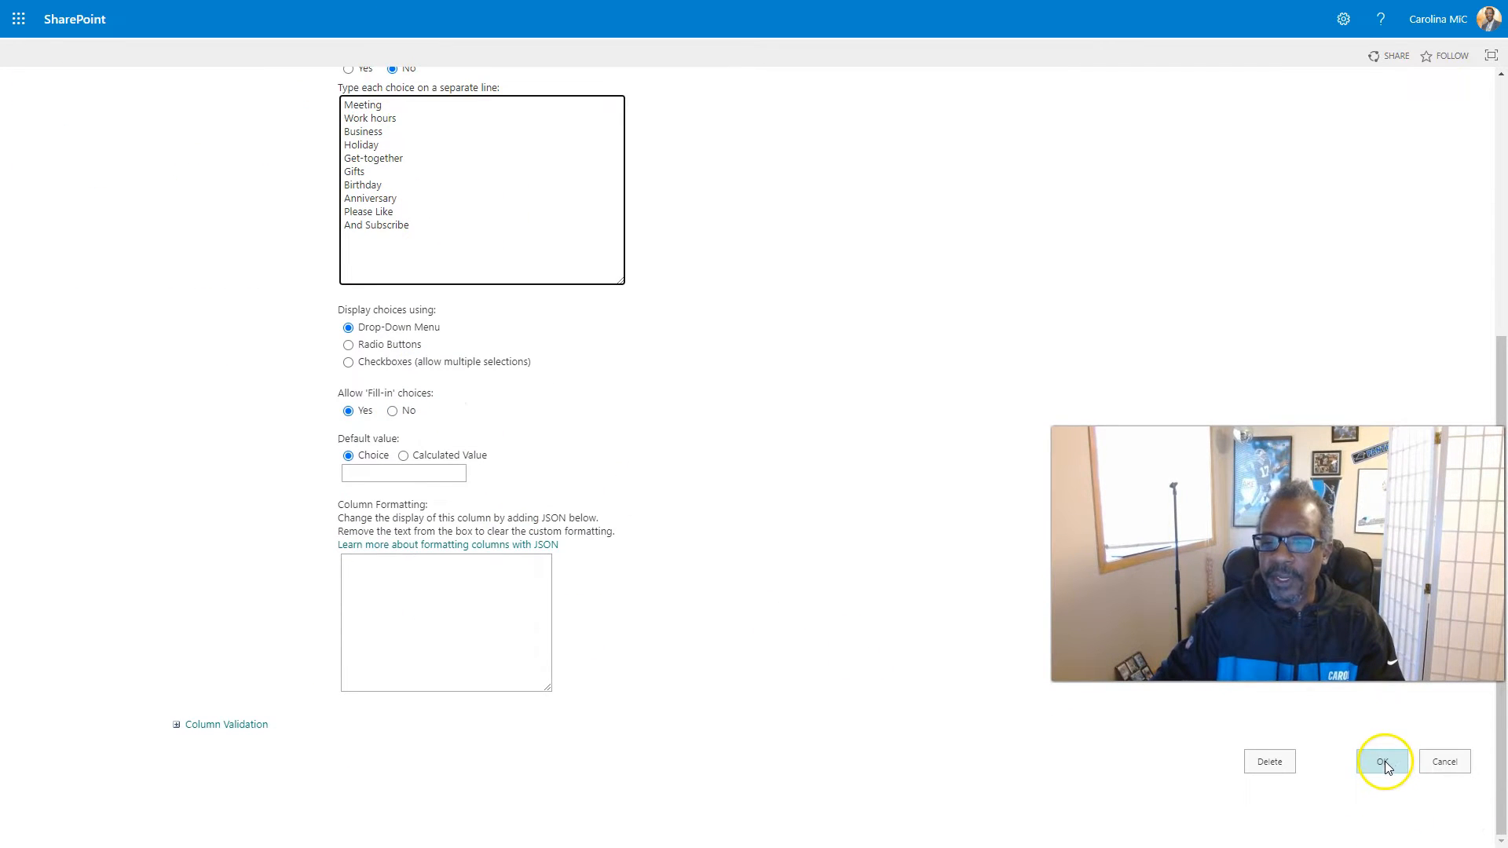
{"action": "left_click", "coordinate": [1384, 761]}
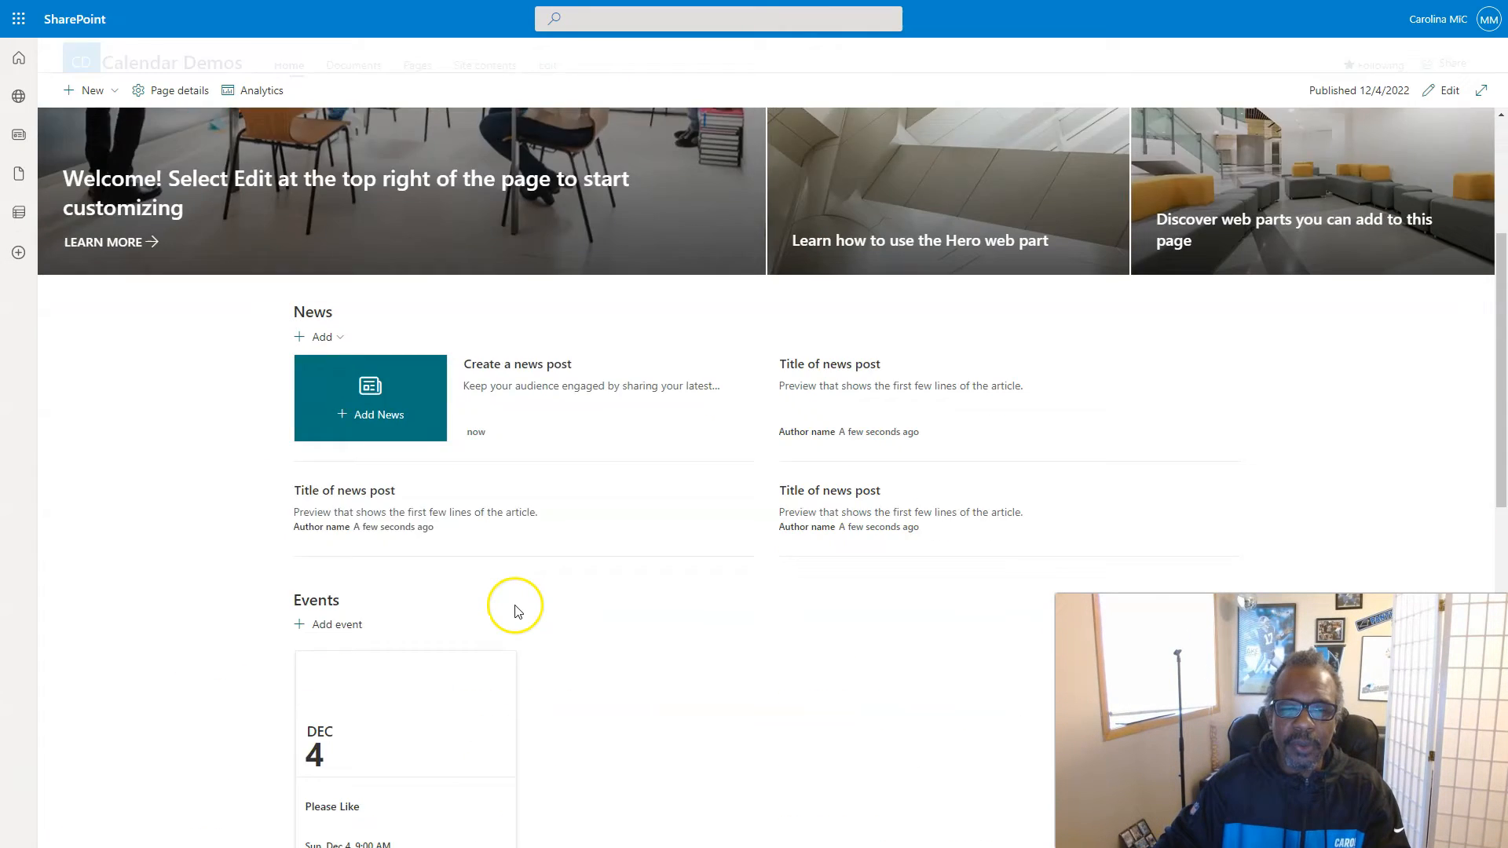
Step: Review the home page Events web part sourcing from the site's Events list, then close its pane
{"action": "scroll", "scroll_direction": "down", "scroll_amount": 3}
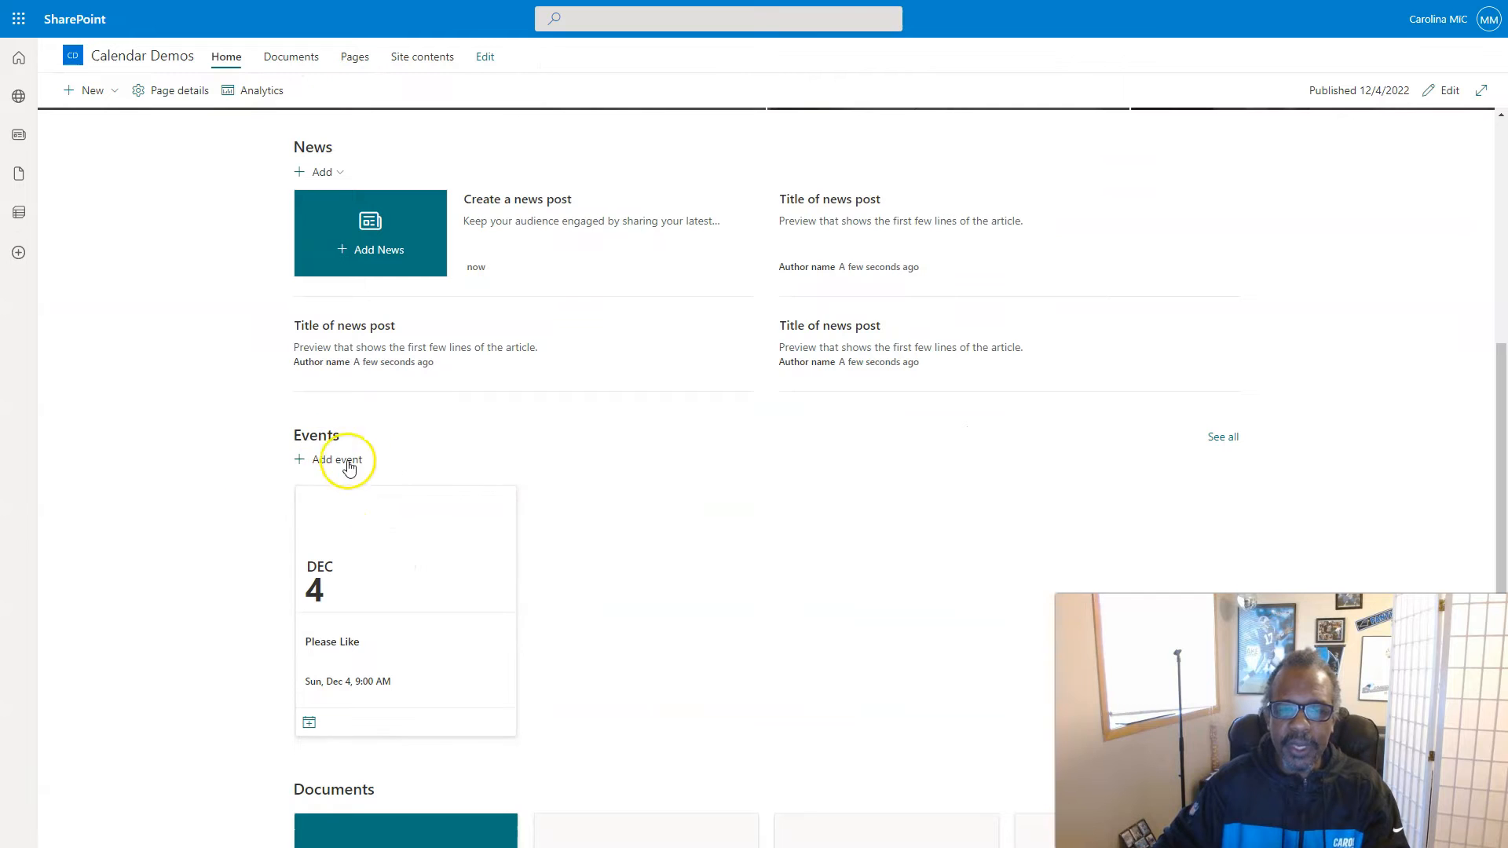
{"action": "mouse_move", "coordinate": [412, 567]}
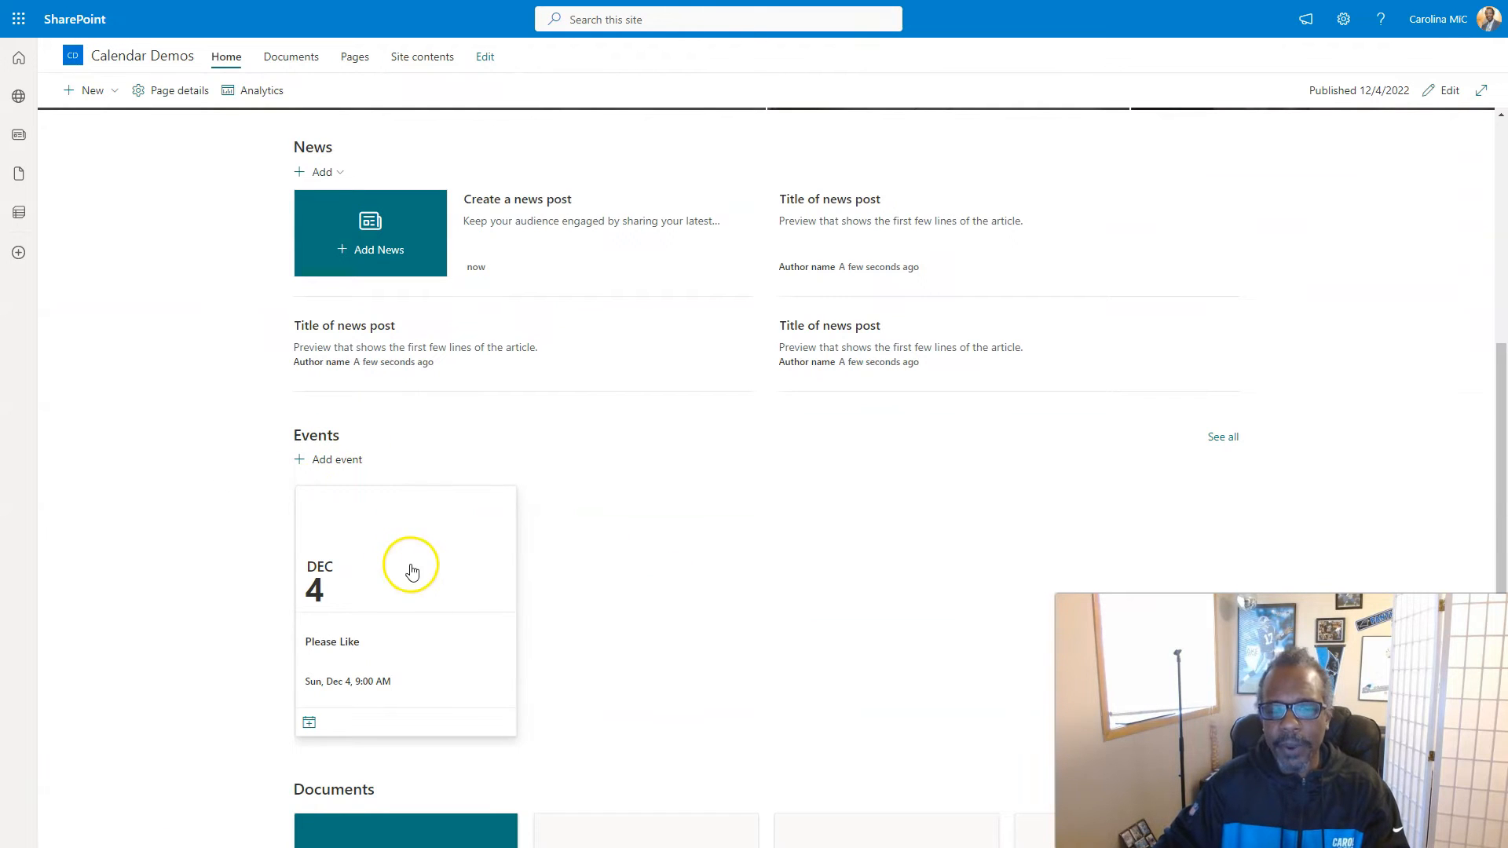
{"action": "left_click", "coordinate": [1445, 89]}
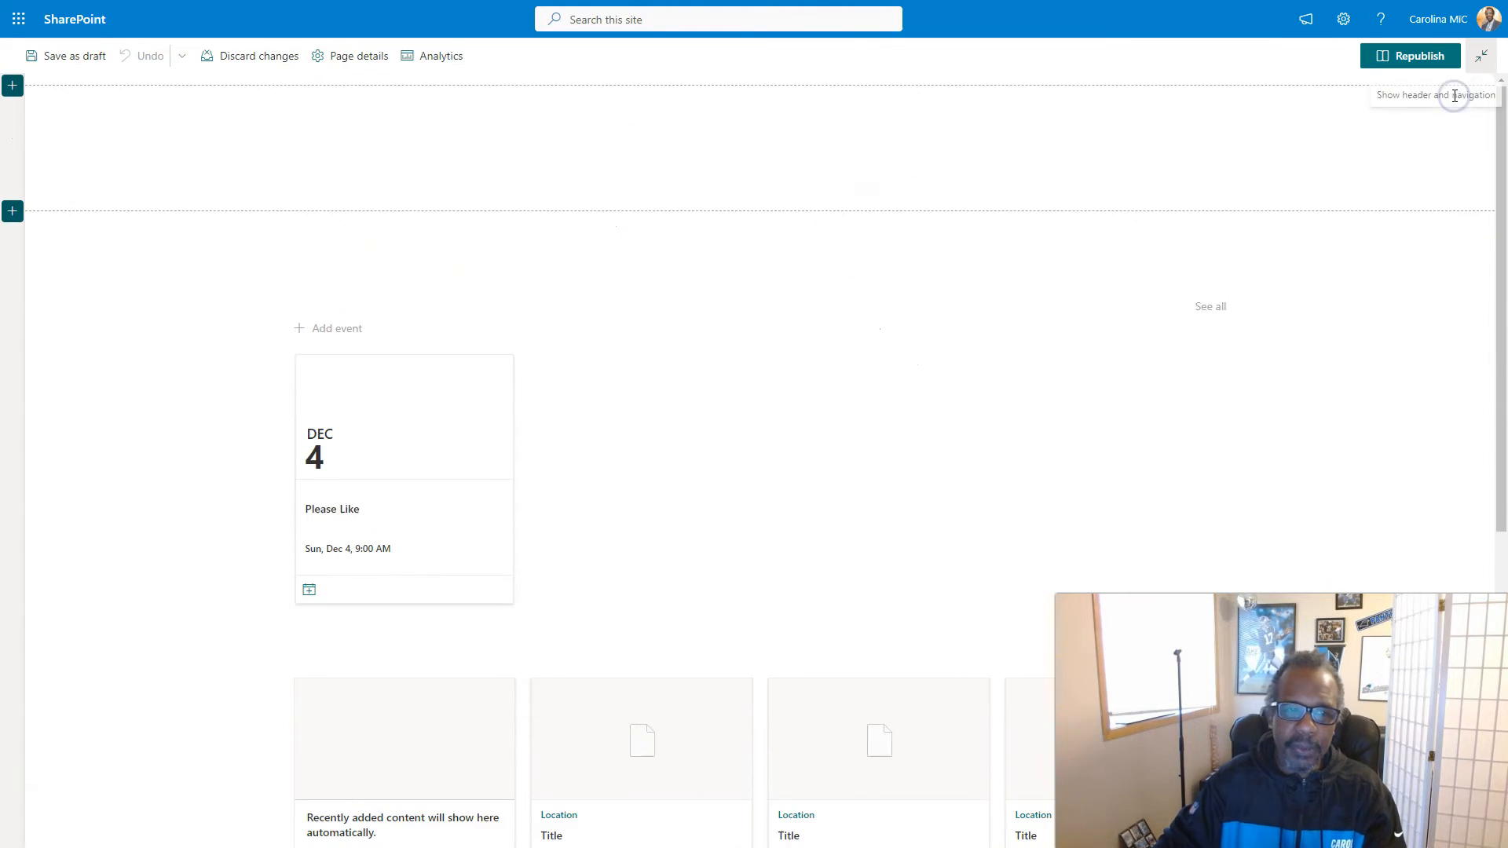
{"action": "scroll", "scroll_direction": "down", "scroll_amount": 3}
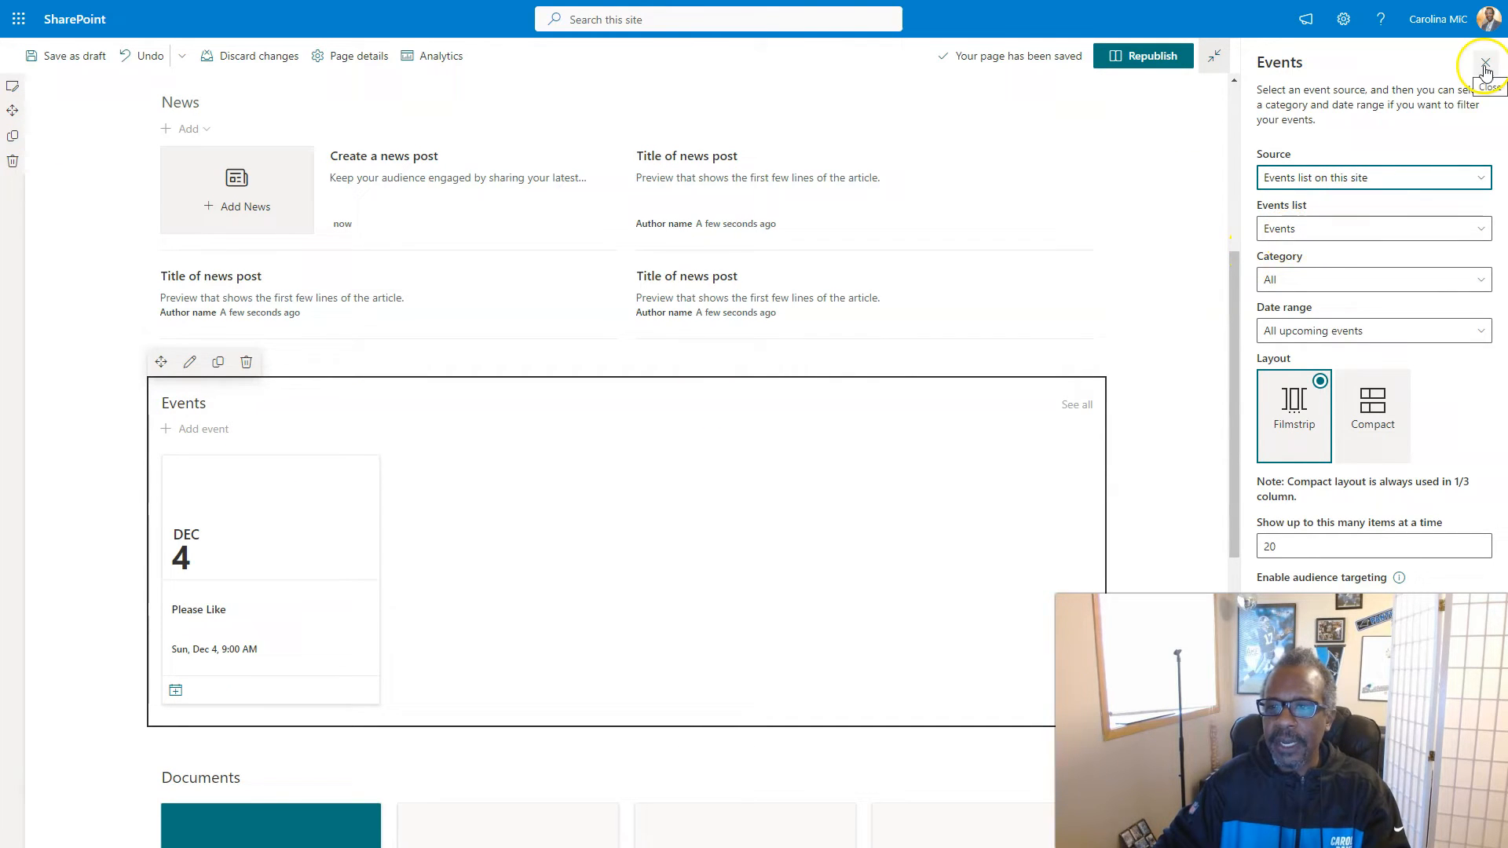
{"action": "left_click", "coordinate": [1484, 64]}
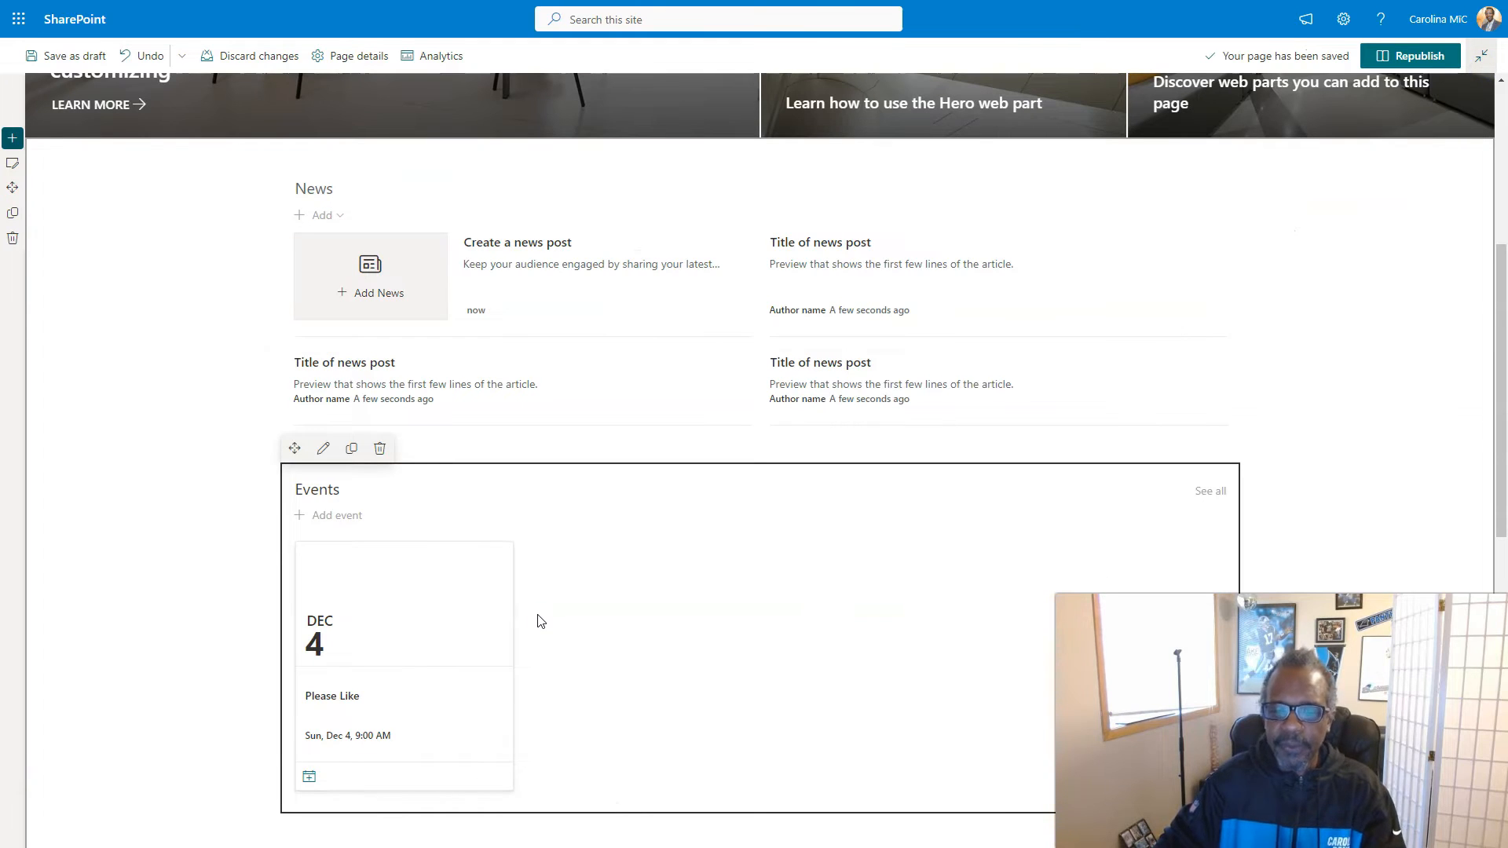
Step: Head back toward Site contents through the settings gear
{"action": "scroll", "scroll_direction": "down", "scroll_amount": 3}
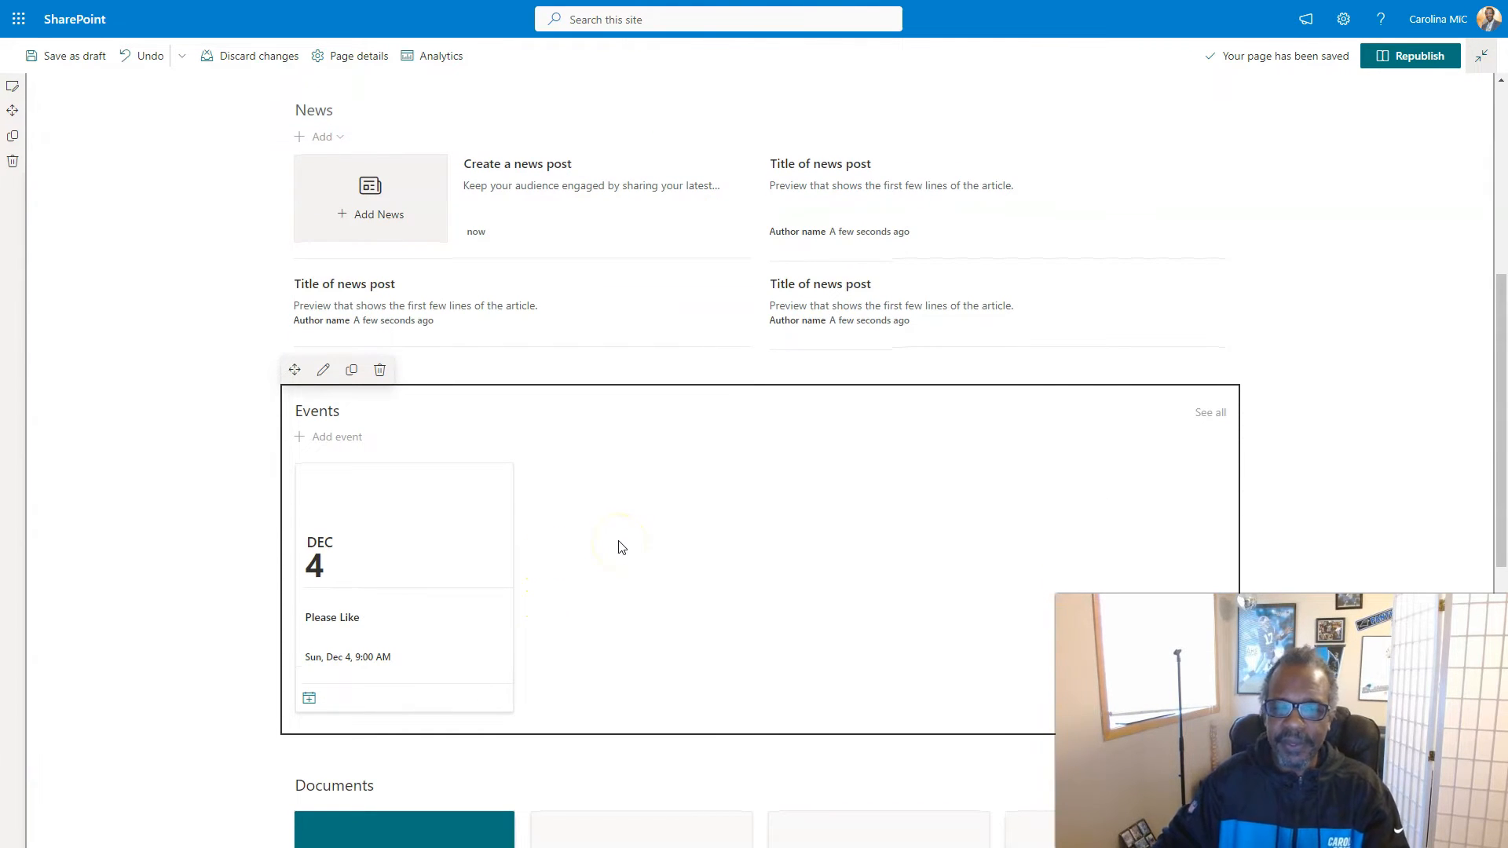
{"action": "scroll", "scroll_direction": "down", "scroll_amount": 3}
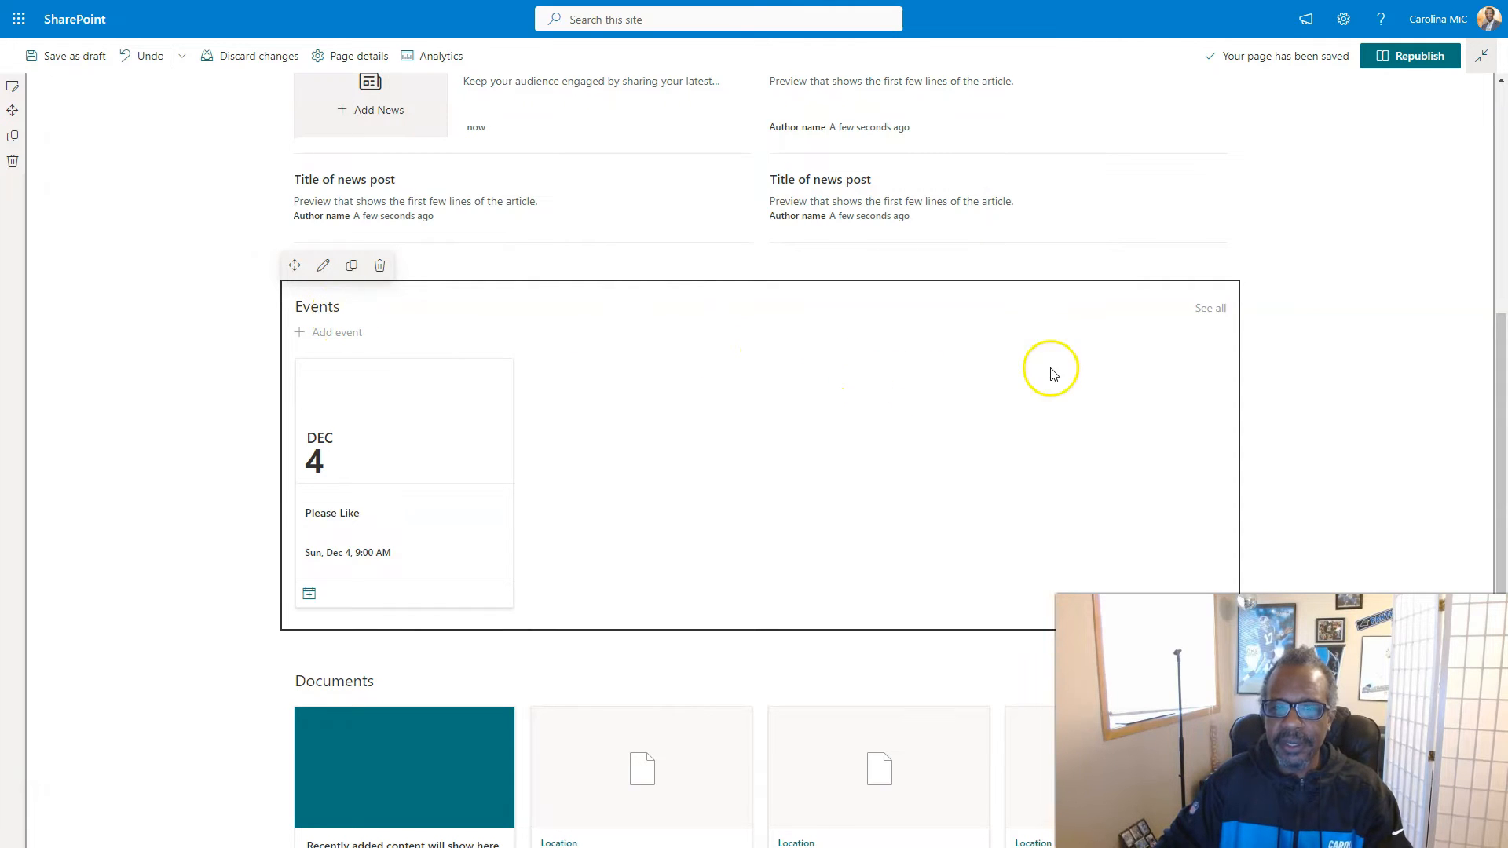
{"action": "mouse_move", "coordinate": [1171, 327]}
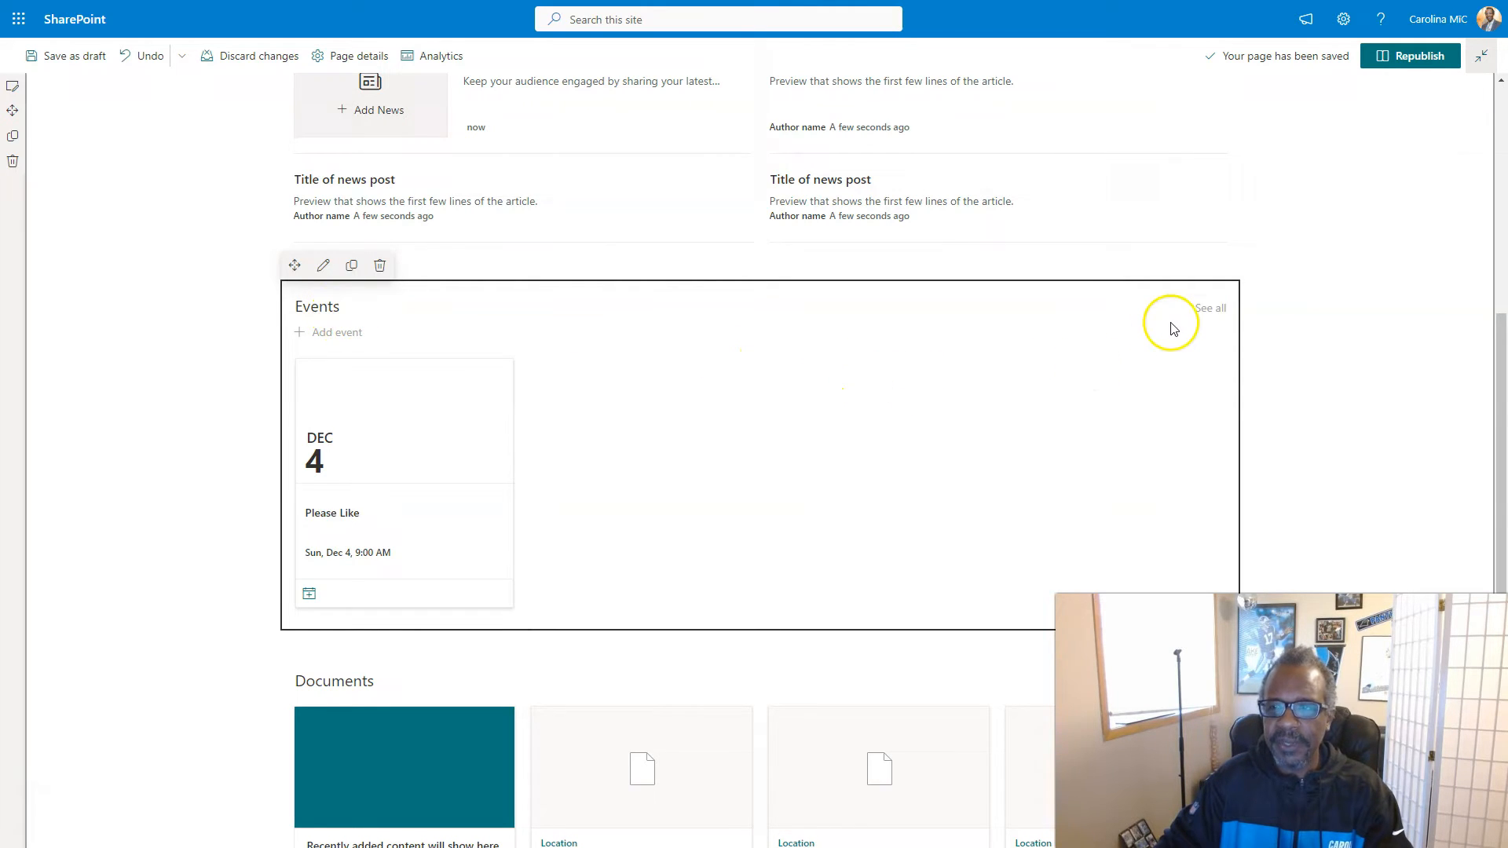
{"action": "left_click", "coordinate": [1343, 18]}
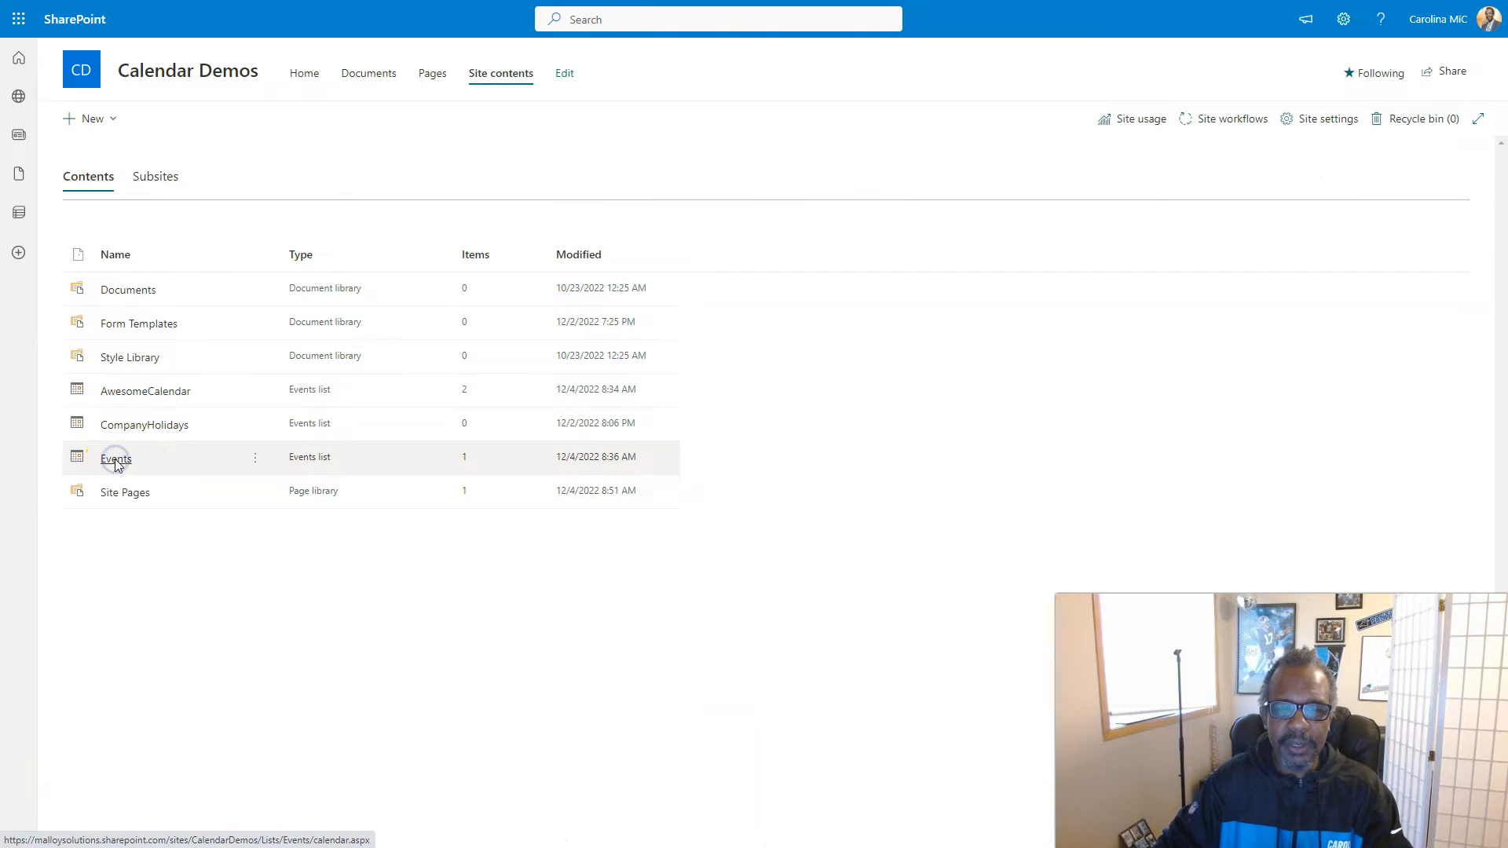
Step: Switch the Events list to its All Events view
{"action": "left_click", "coordinate": [115, 459]}
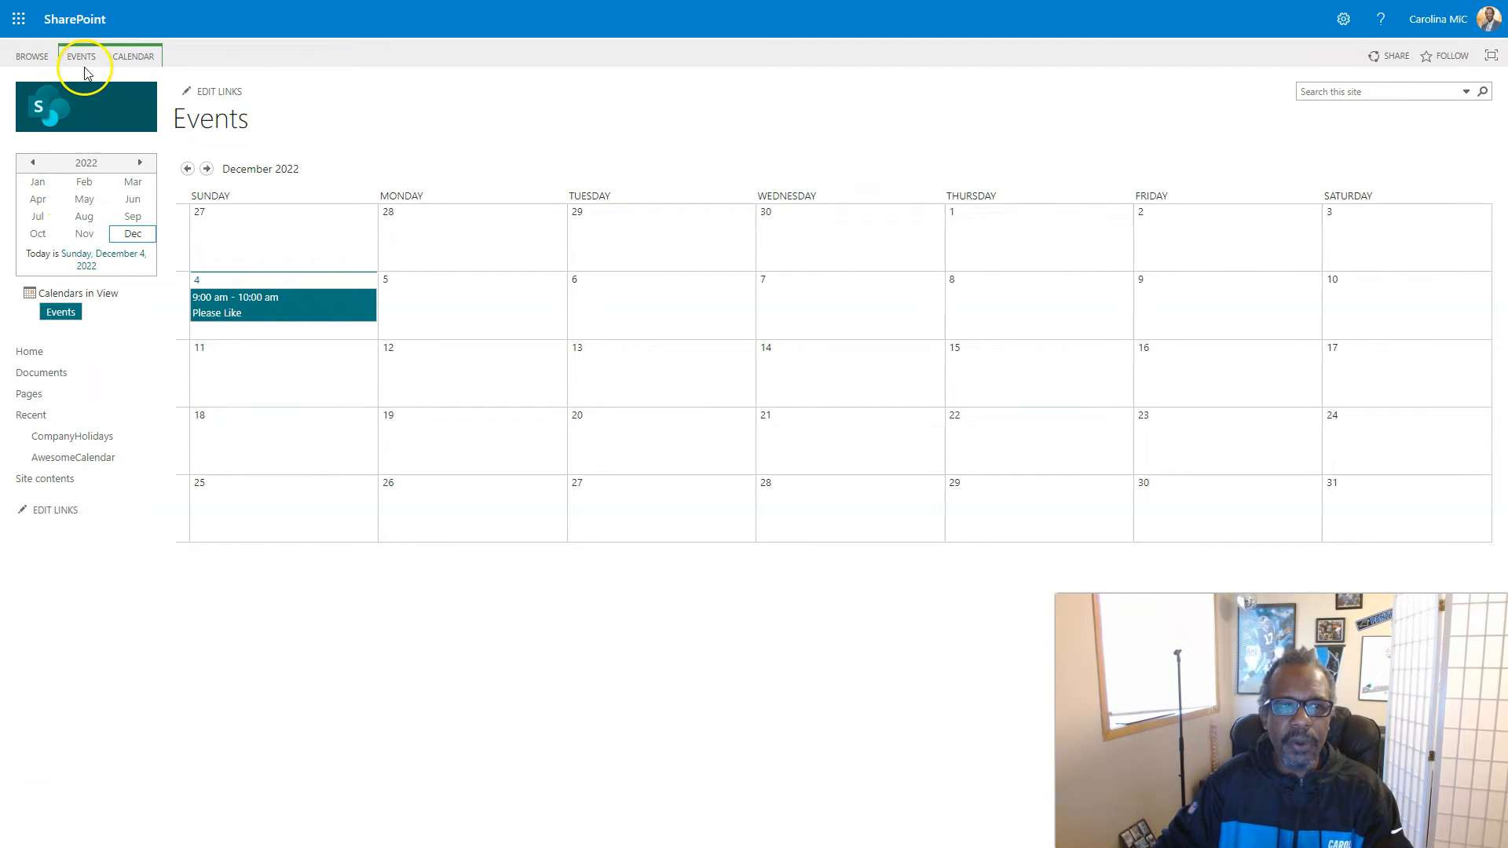
{"action": "left_click", "coordinate": [133, 57]}
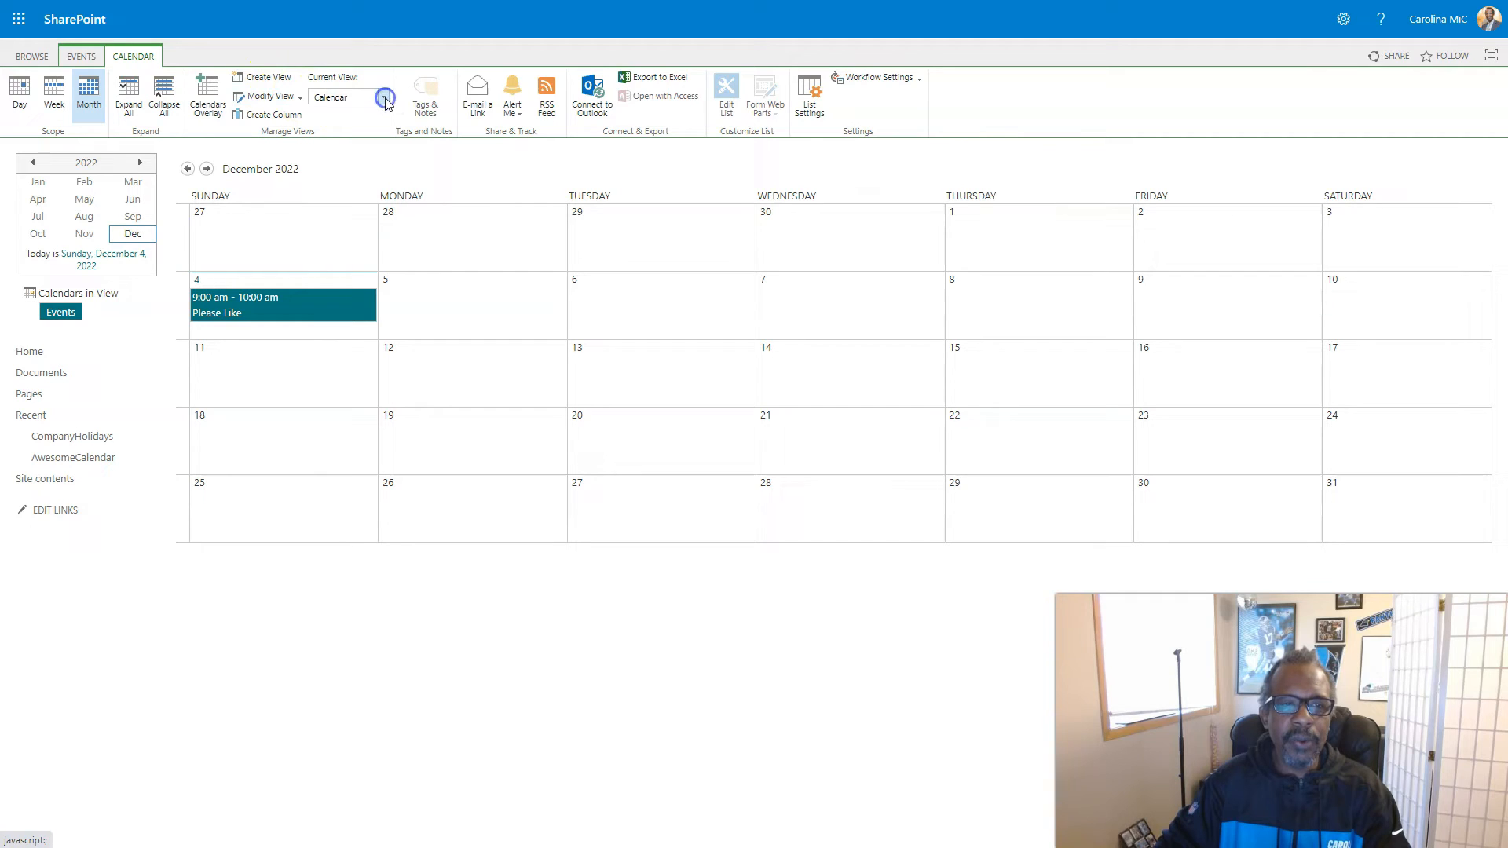
{"action": "left_click", "coordinate": [386, 96]}
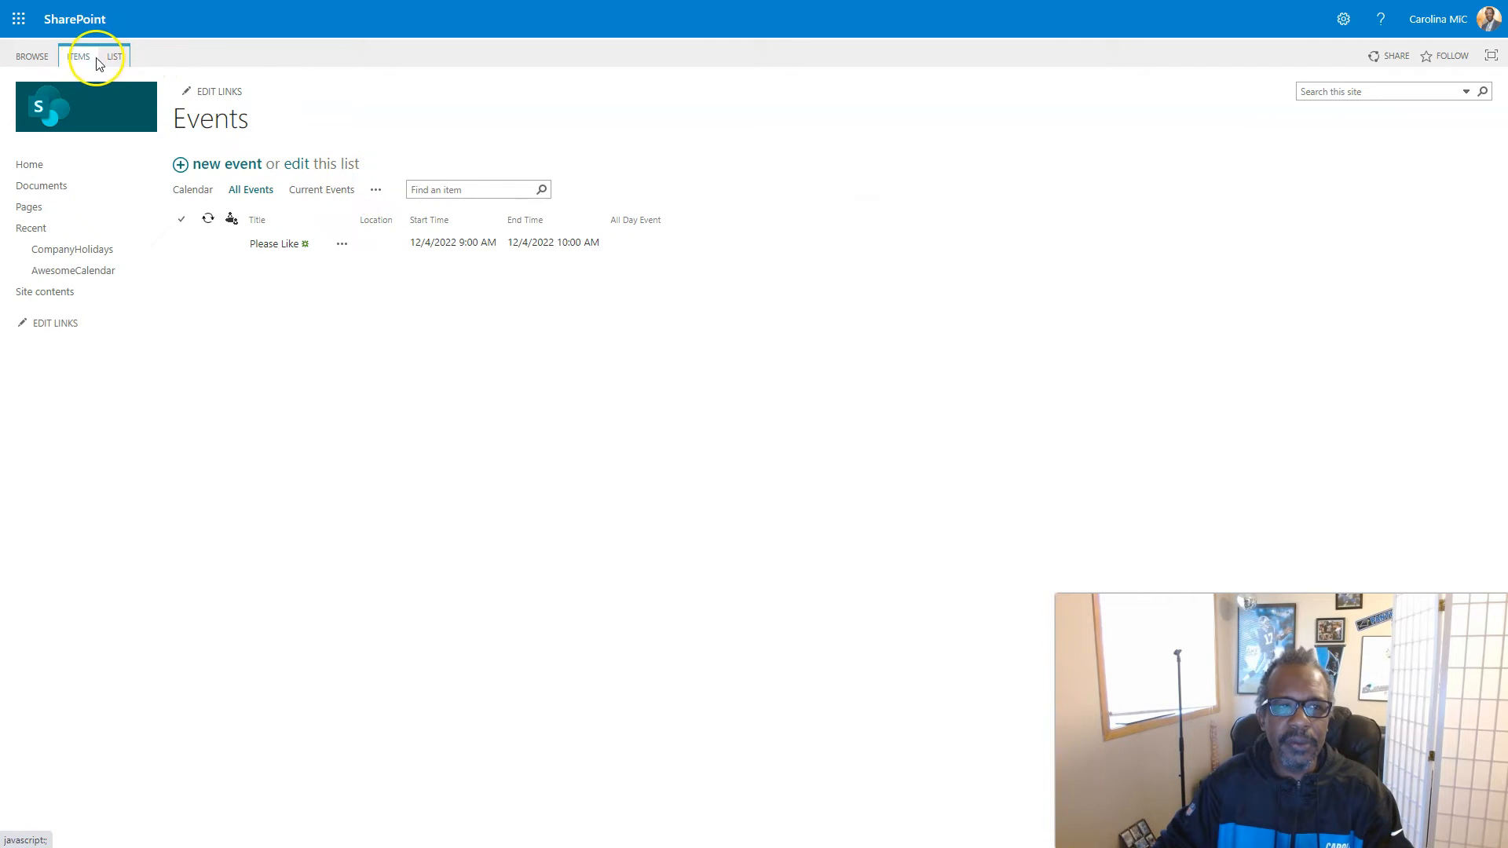
{"action": "left_click", "coordinate": [78, 57]}
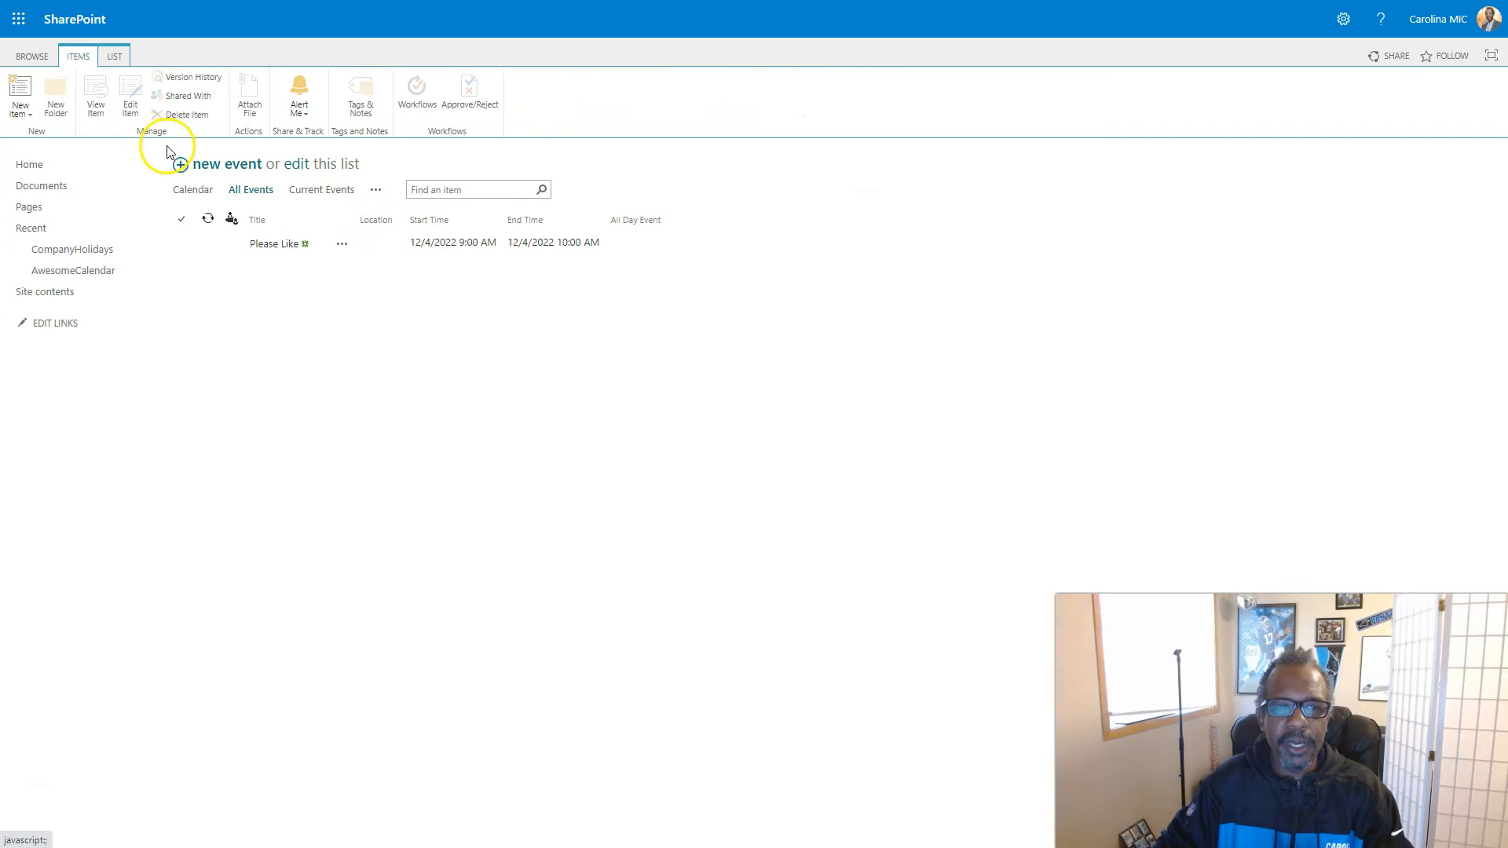
{"action": "mouse_move", "coordinate": [296, 168]}
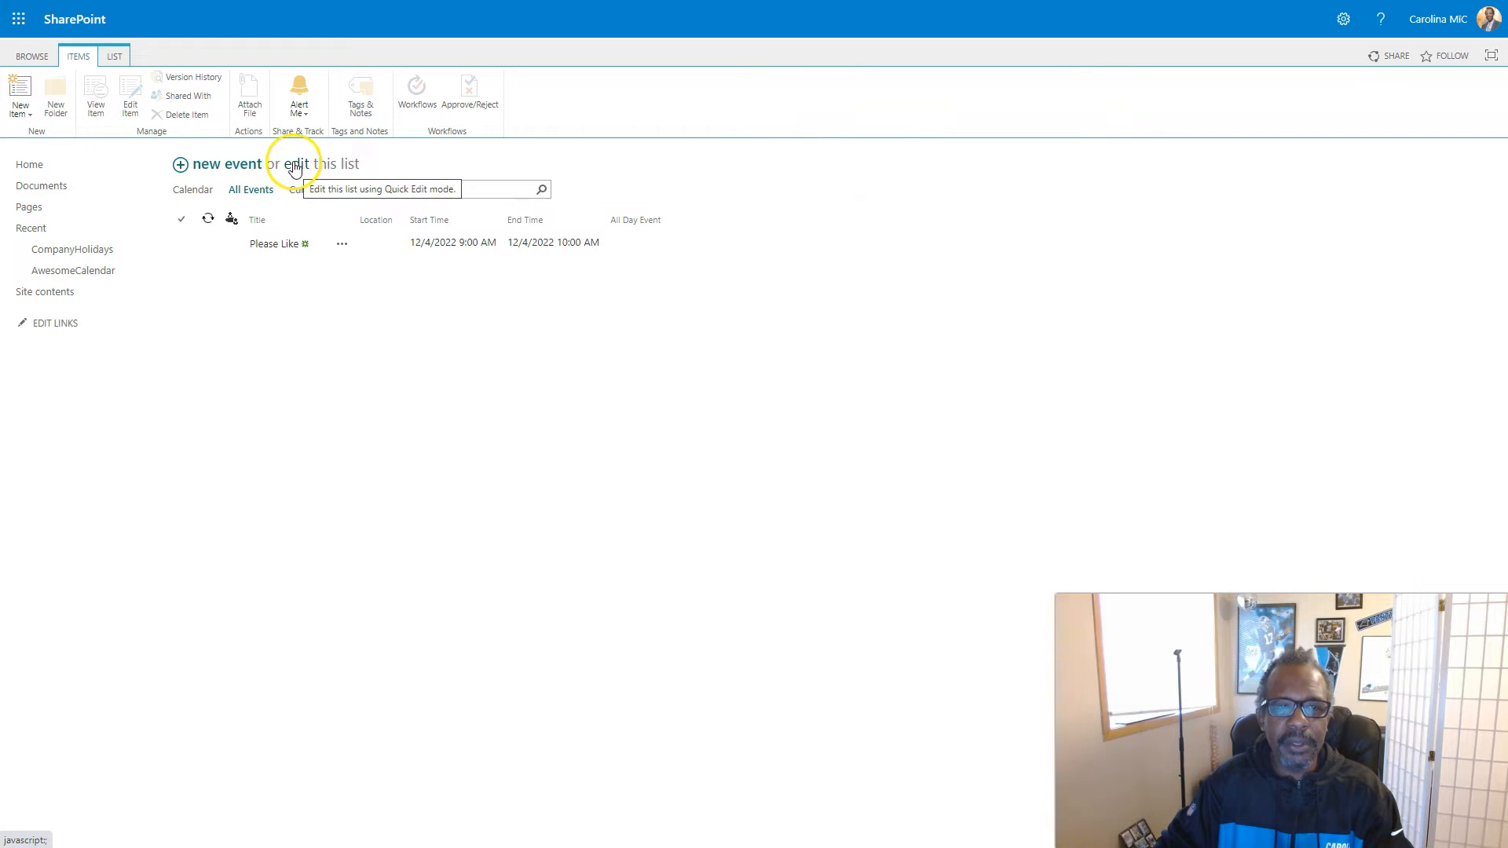
Step: Edit the current view so the All Events view displays the Category column
{"action": "left_click", "coordinate": [298, 164]}
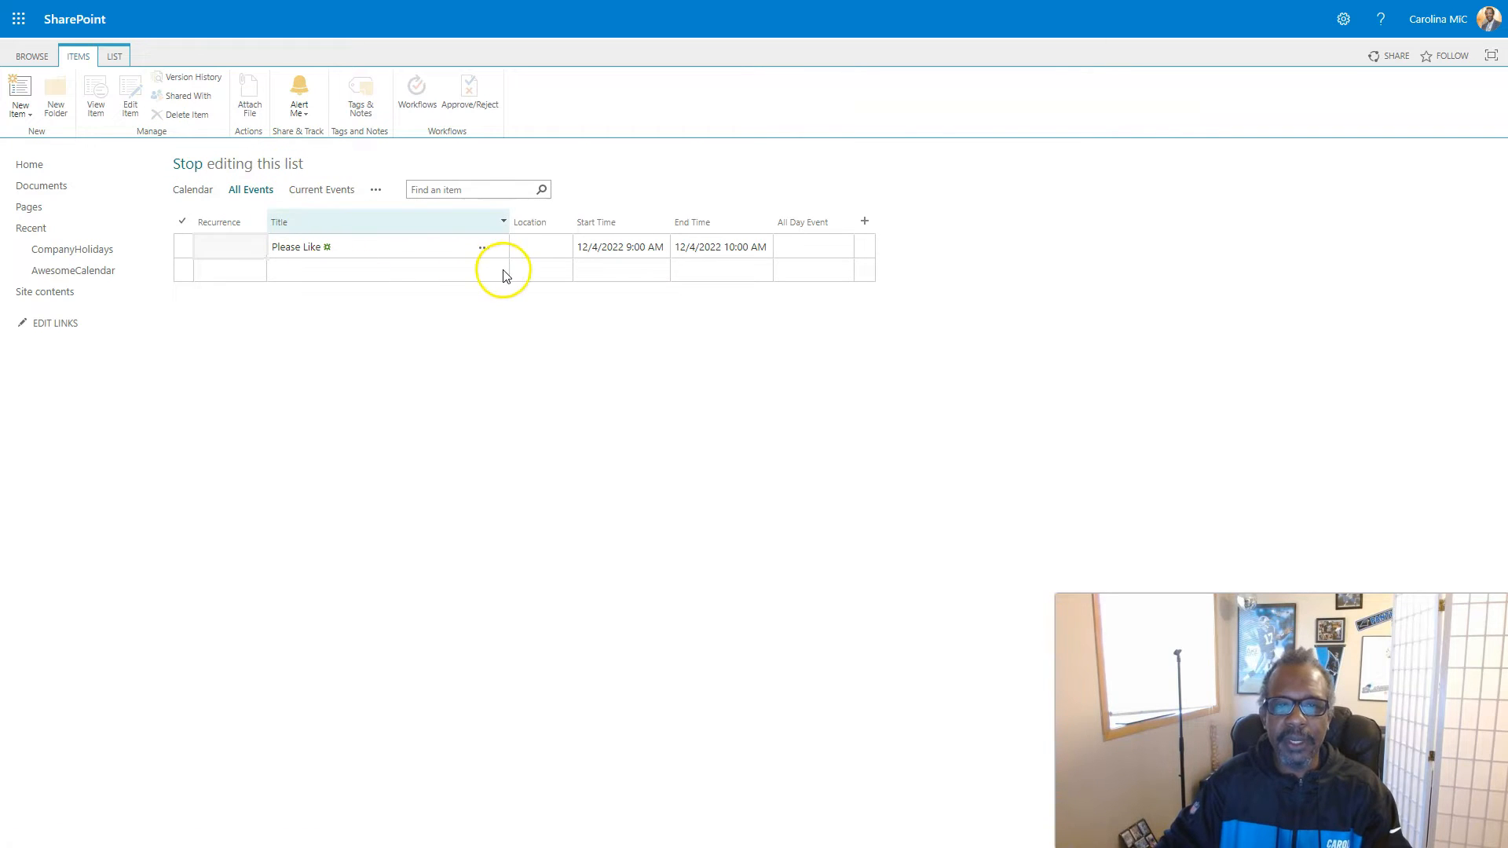
{"action": "left_click", "coordinate": [385, 270]}
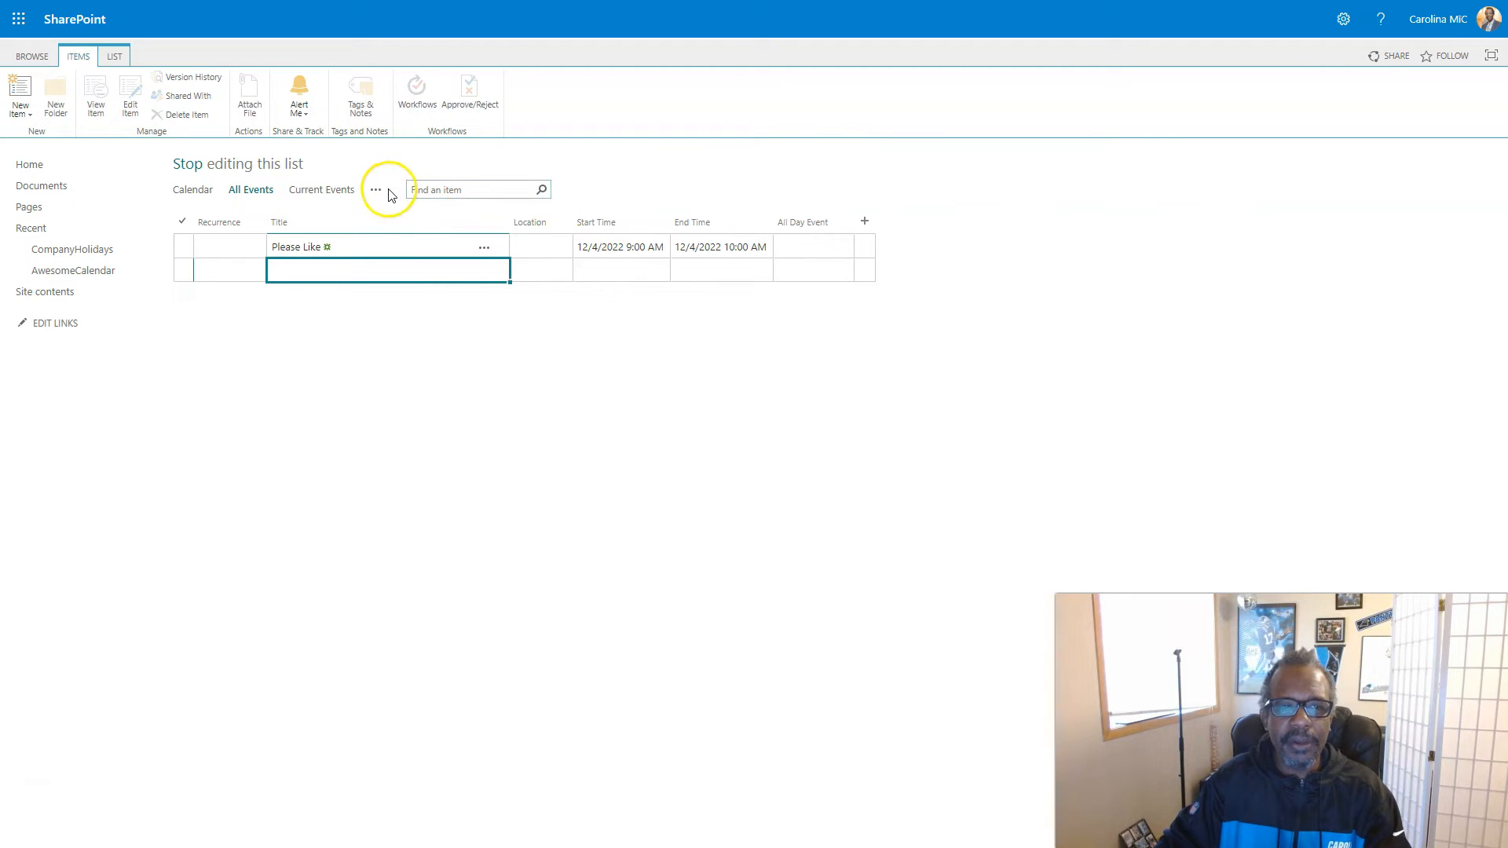
{"action": "left_click", "coordinate": [375, 190]}
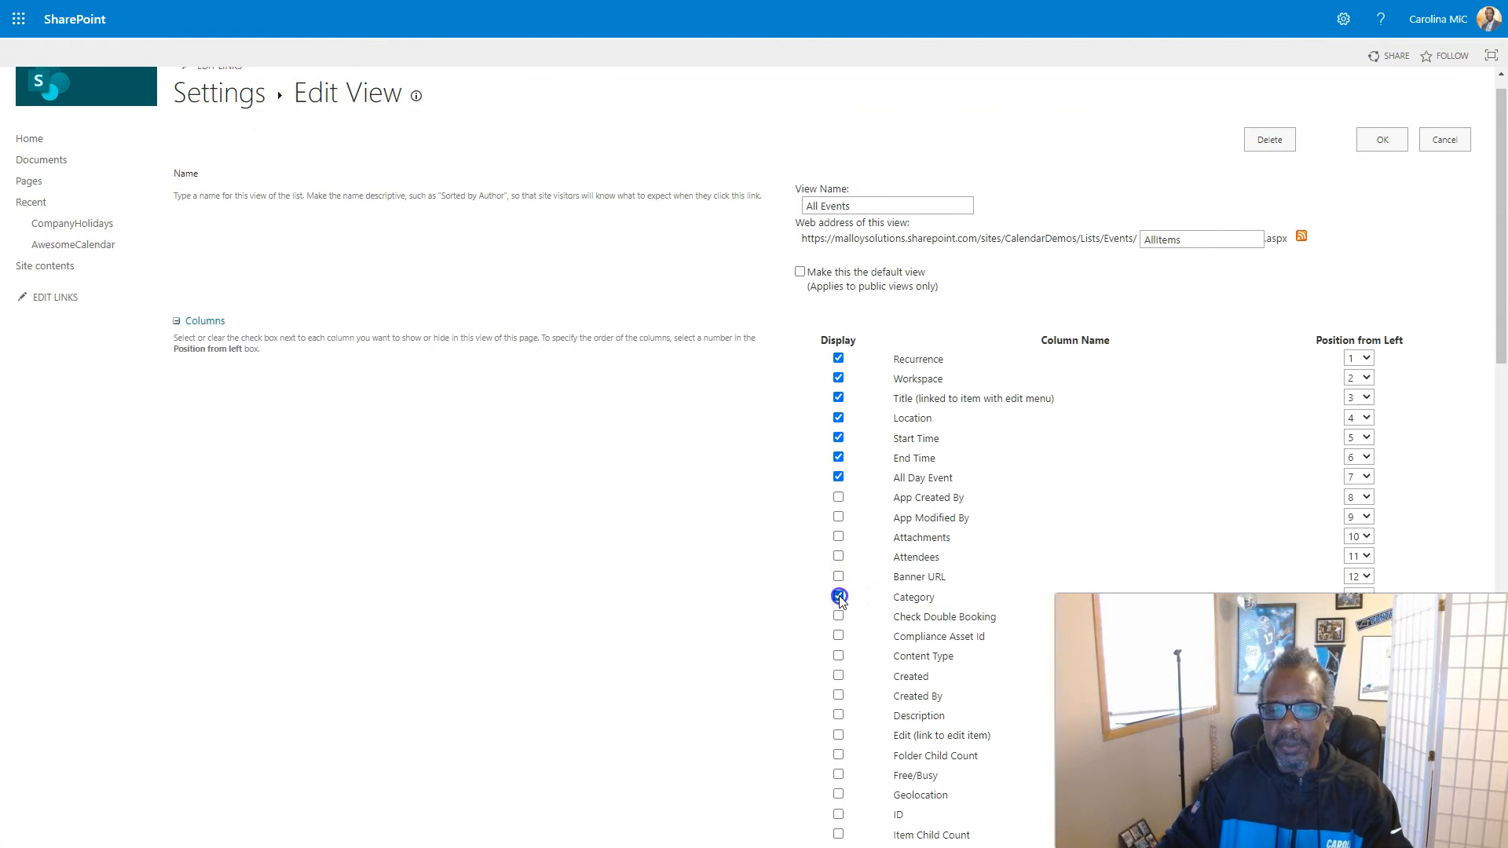
{"action": "left_click", "coordinate": [1381, 139]}
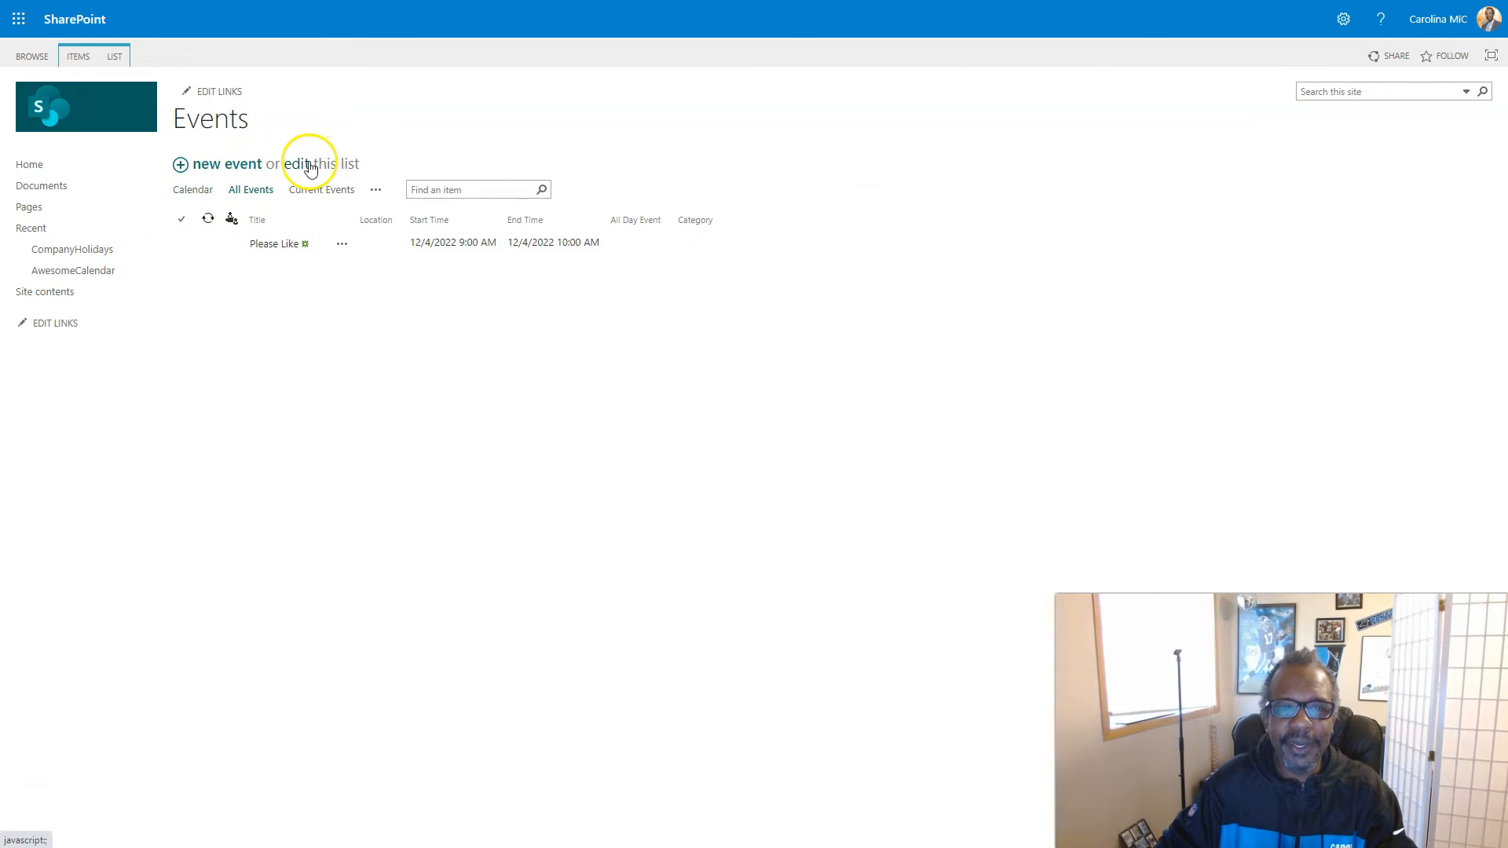
Step: Add an 'And Subscribe' event on 12/4/2022 in the grid editor with its start time
{"action": "left_click", "coordinate": [322, 164]}
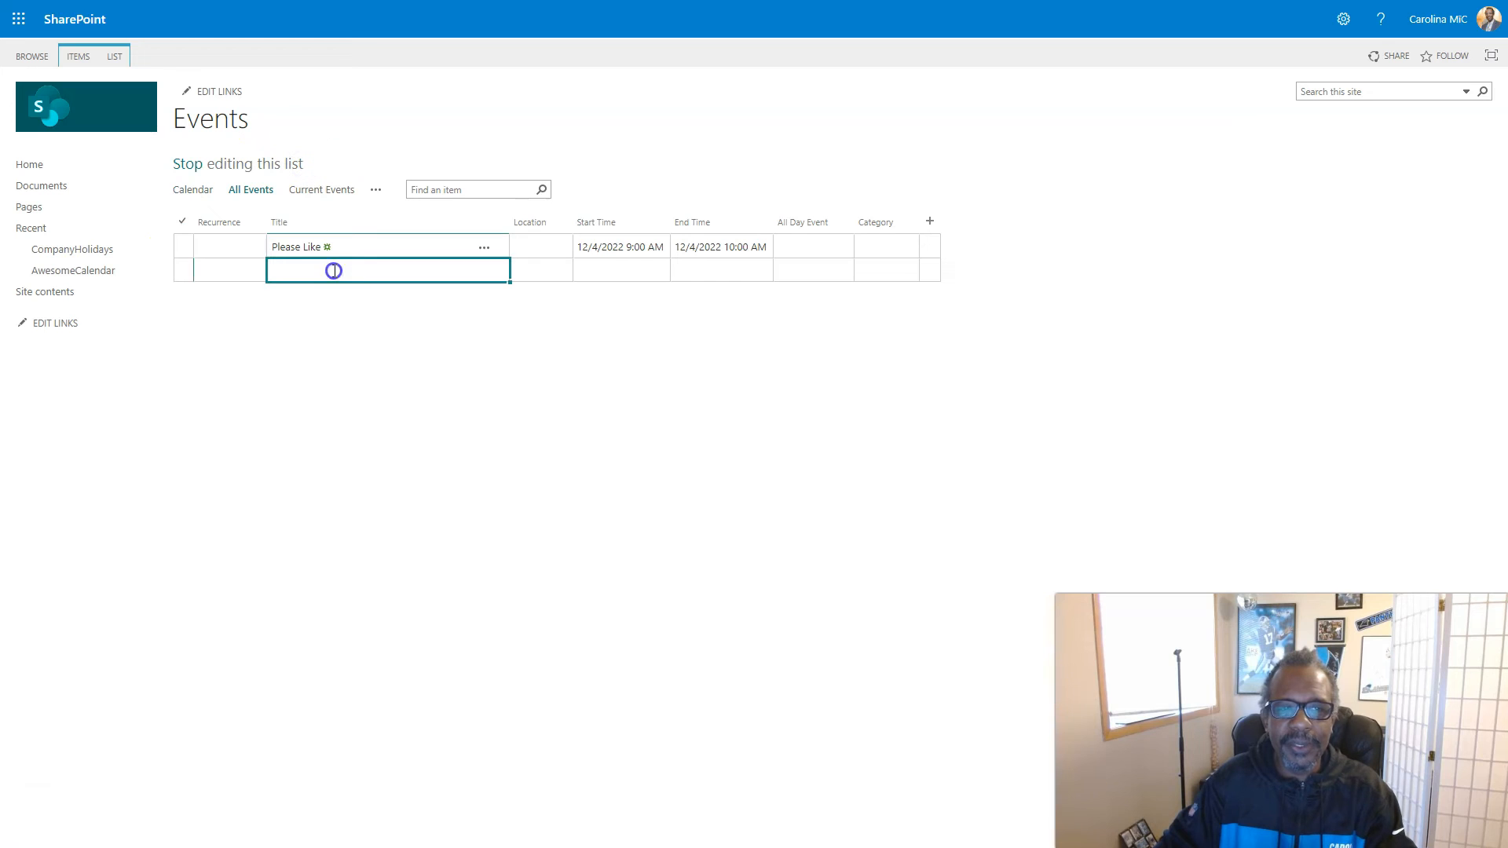
{"action": "type", "text": "And Subscribe"}
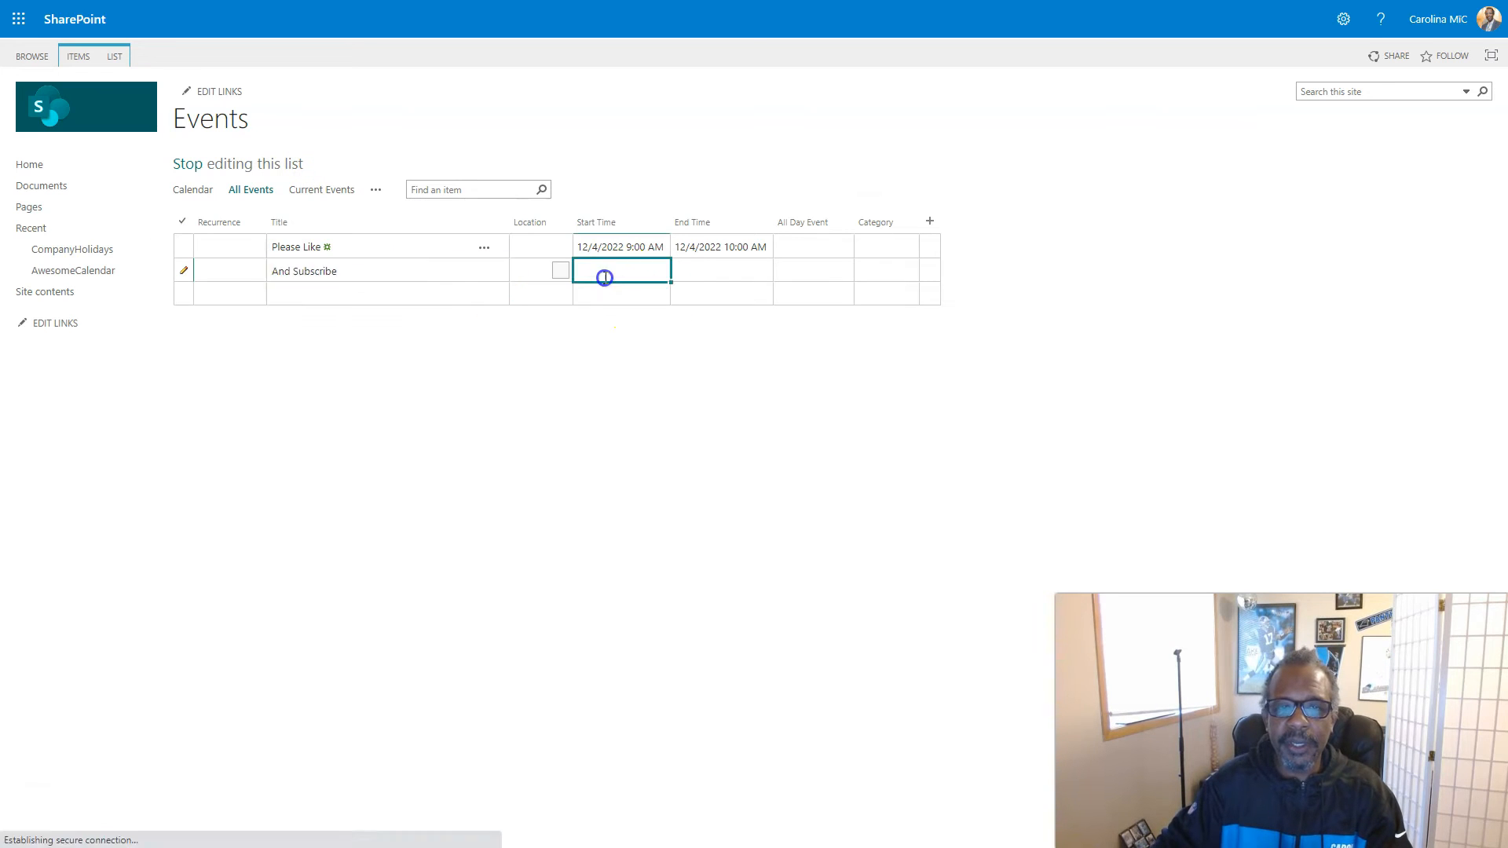
{"action": "left_click", "coordinate": [560, 270]}
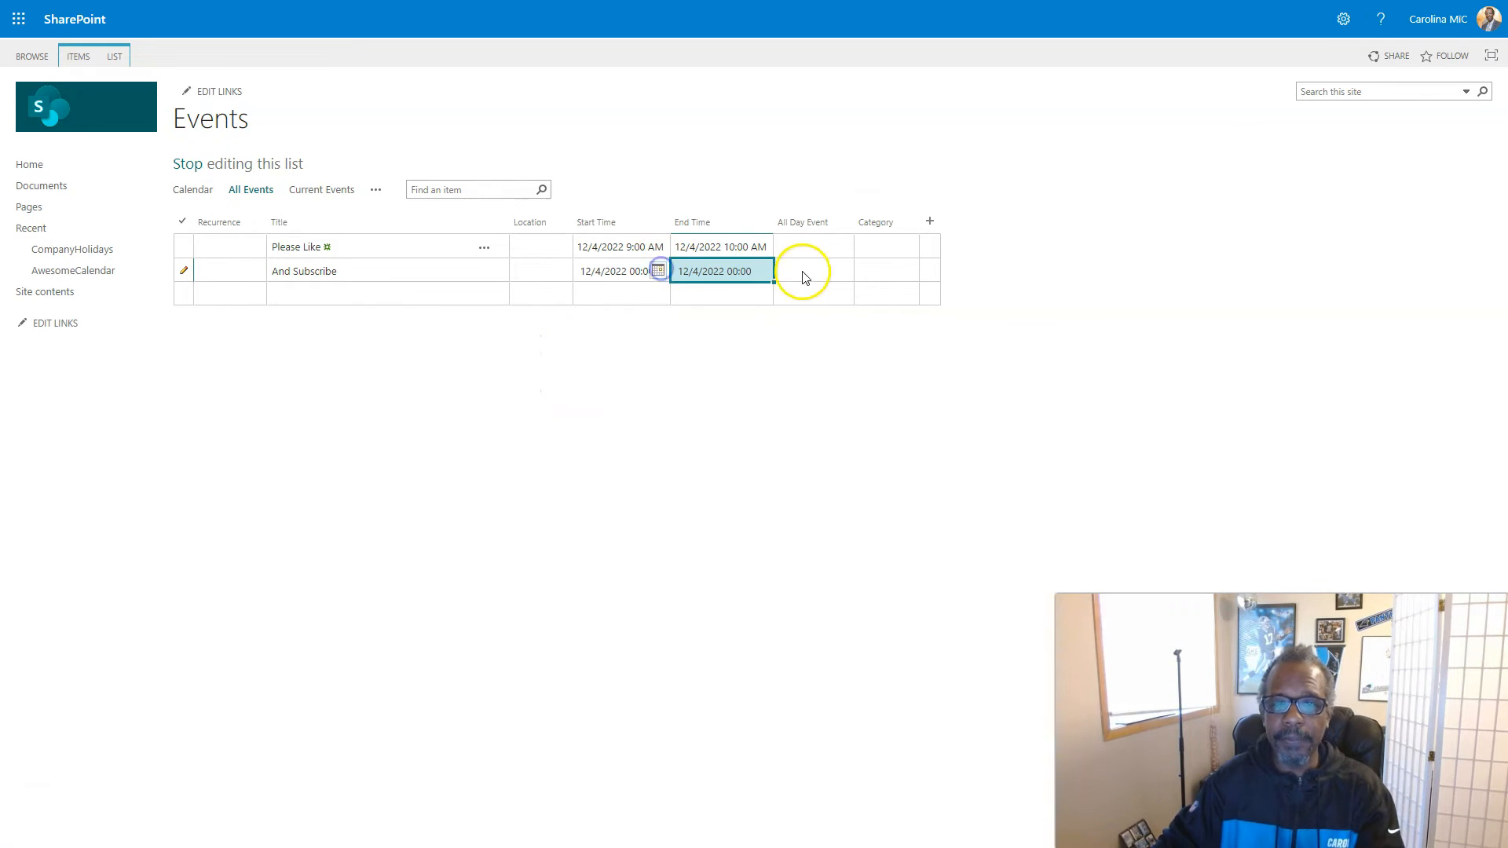
Step: Assign the Please Like and And Subscribe categories to the two events and stop editing
{"action": "left_click", "coordinate": [909, 271]}
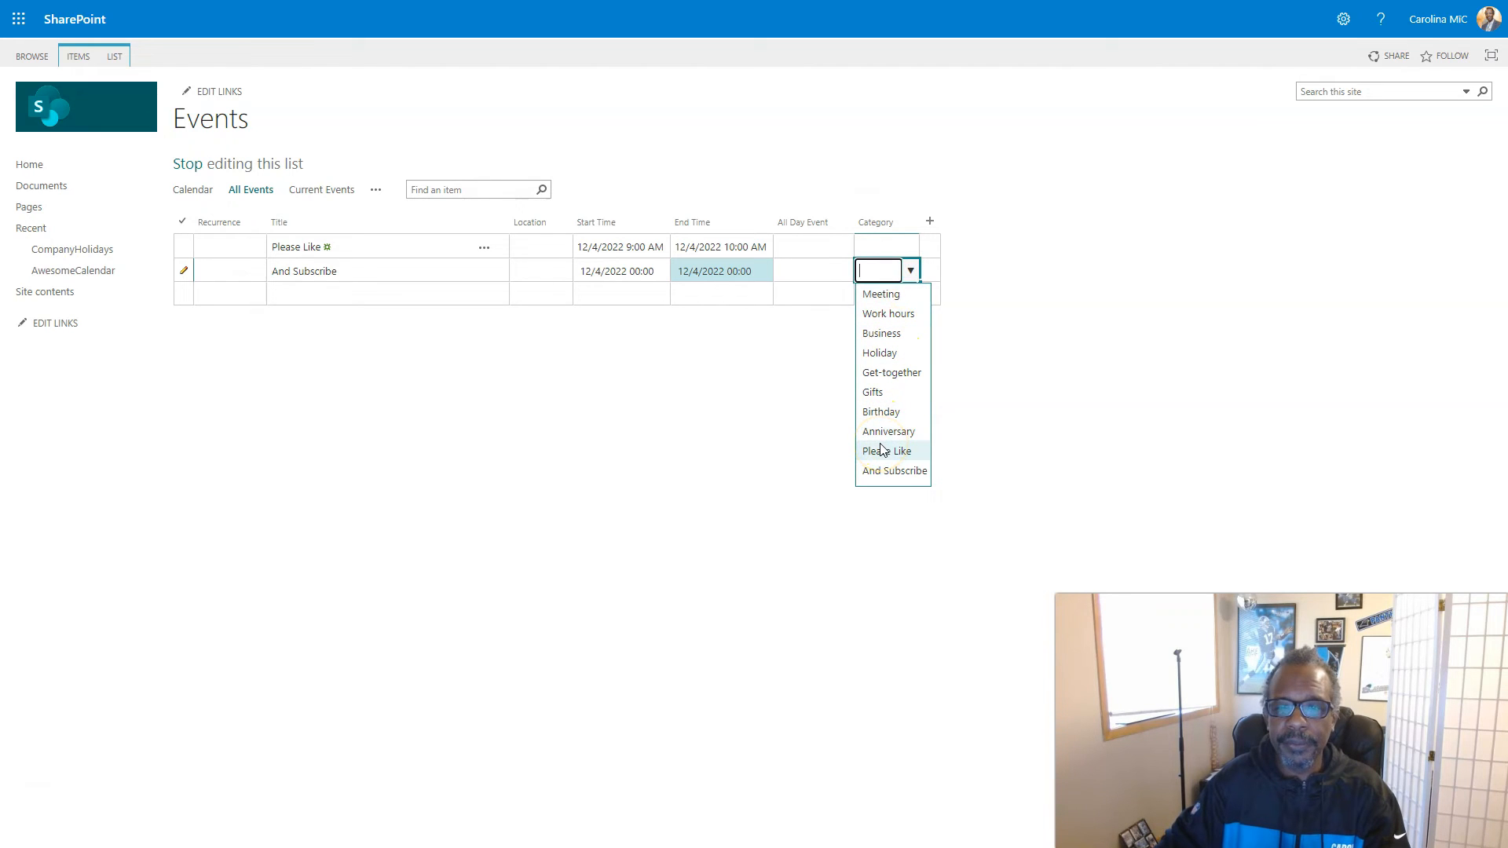
{"action": "left_click", "coordinate": [894, 470]}
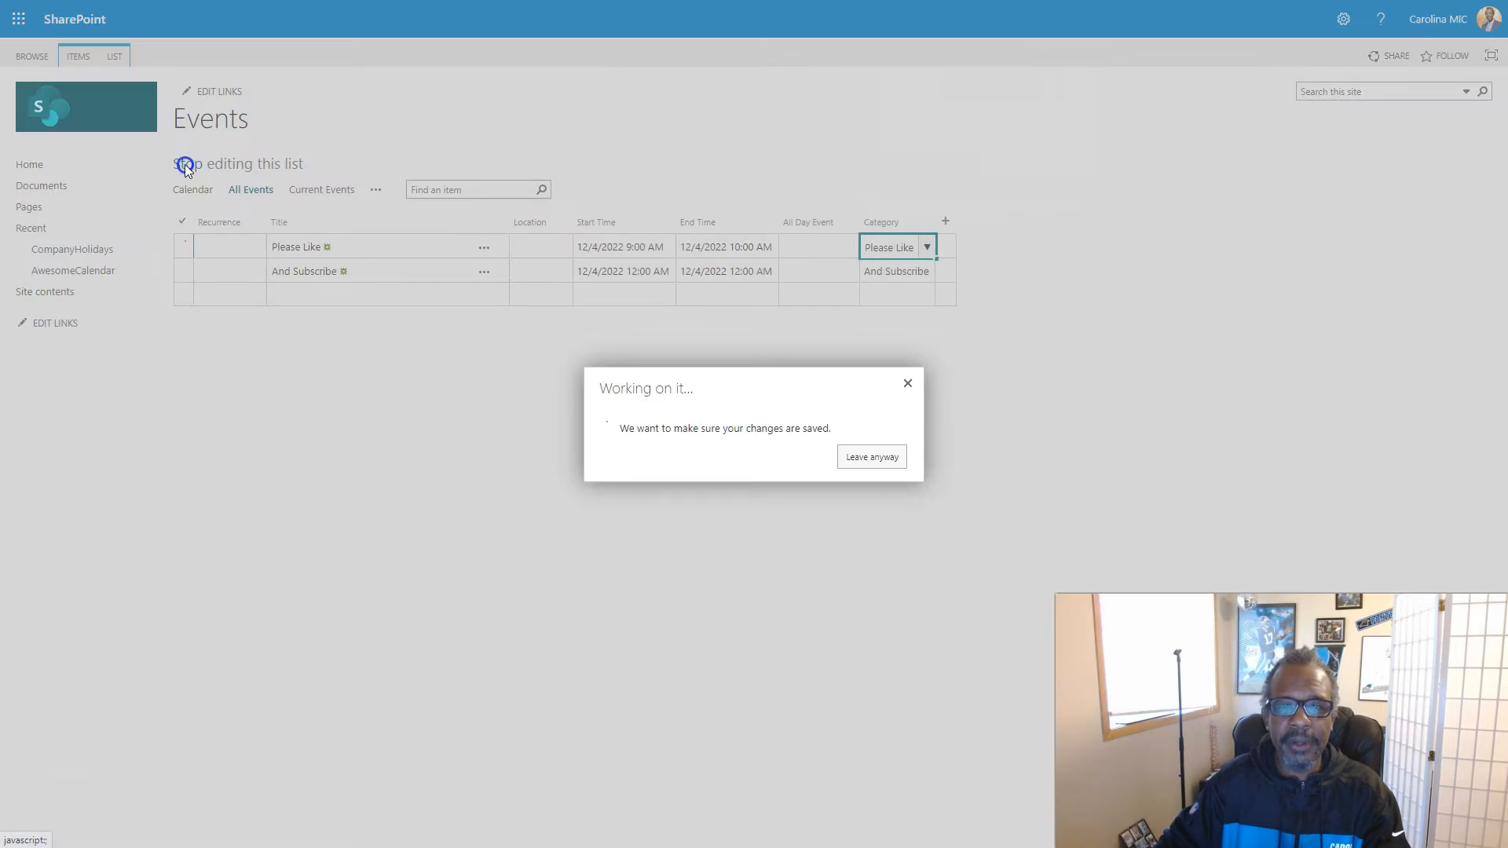
{"action": "left_click", "coordinate": [870, 455]}
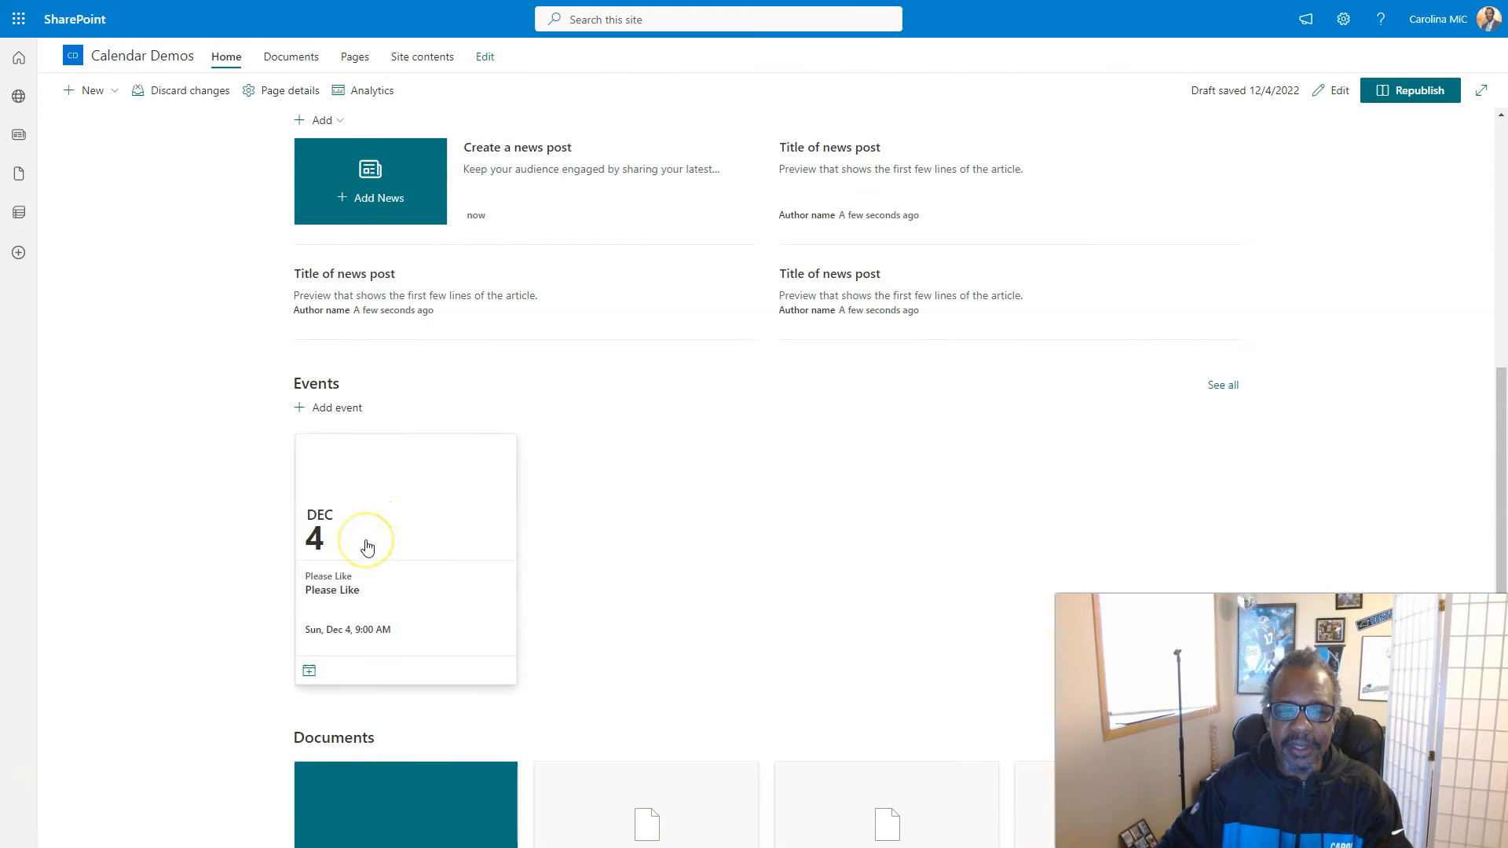
Step: Start a new Dec 4 event form from the Please Like event
{"action": "left_click", "coordinate": [368, 547]}
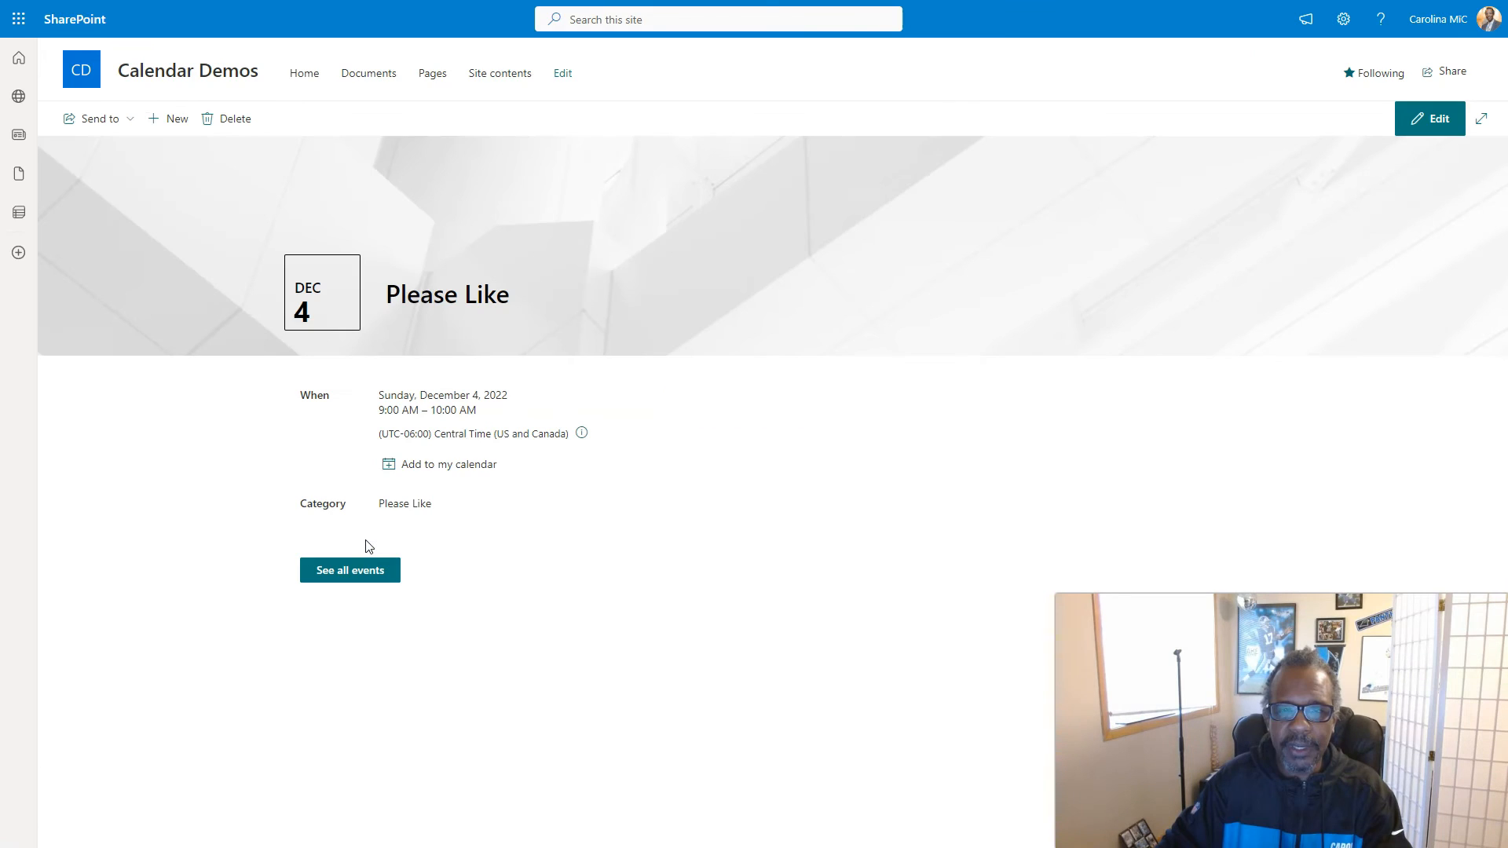
{"action": "left_click", "coordinate": [1429, 118]}
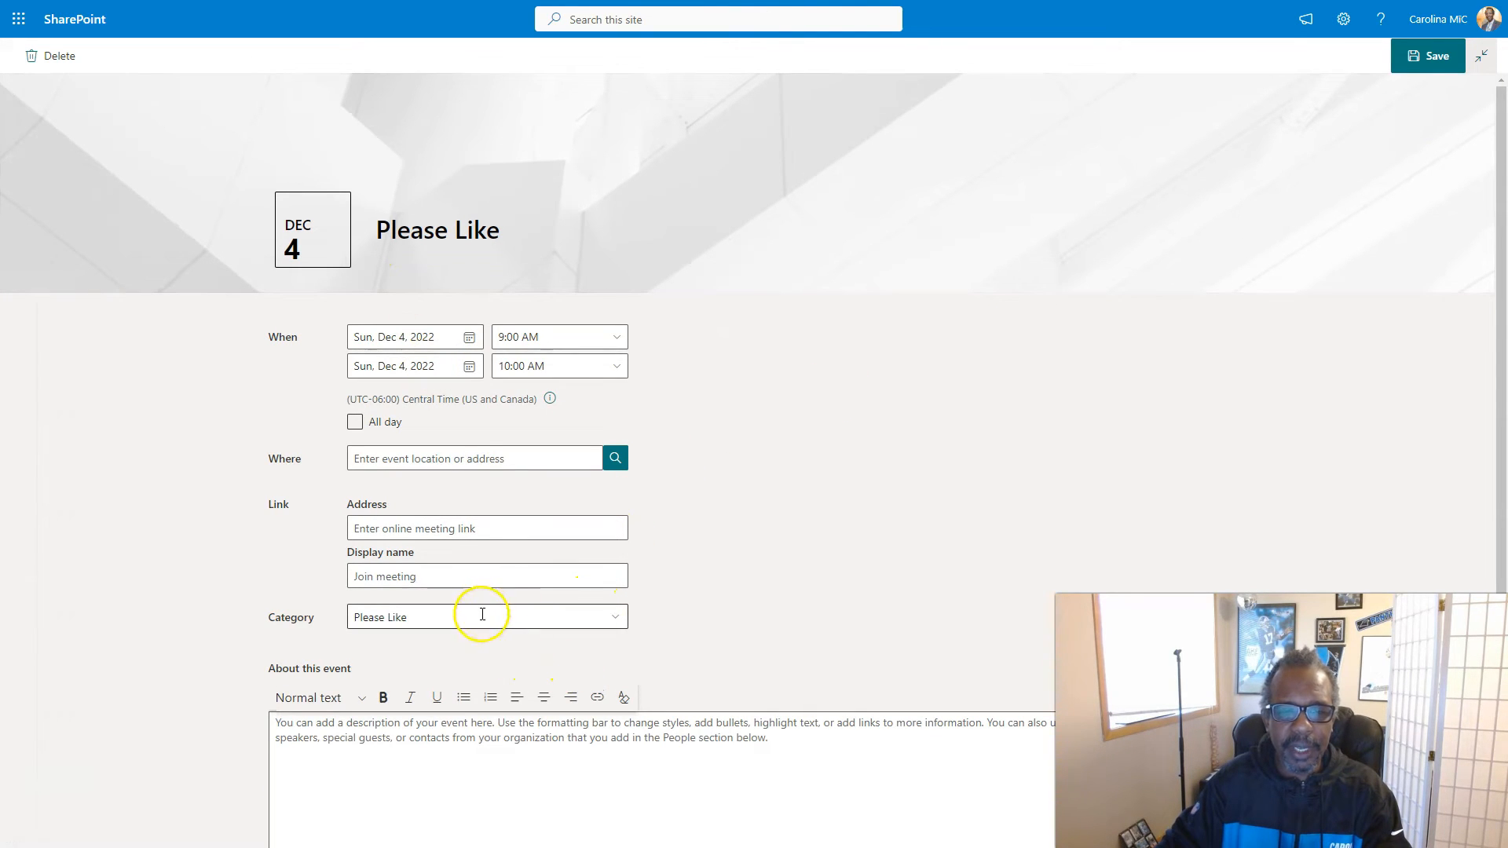
{"action": "left_click", "coordinate": [1428, 55]}
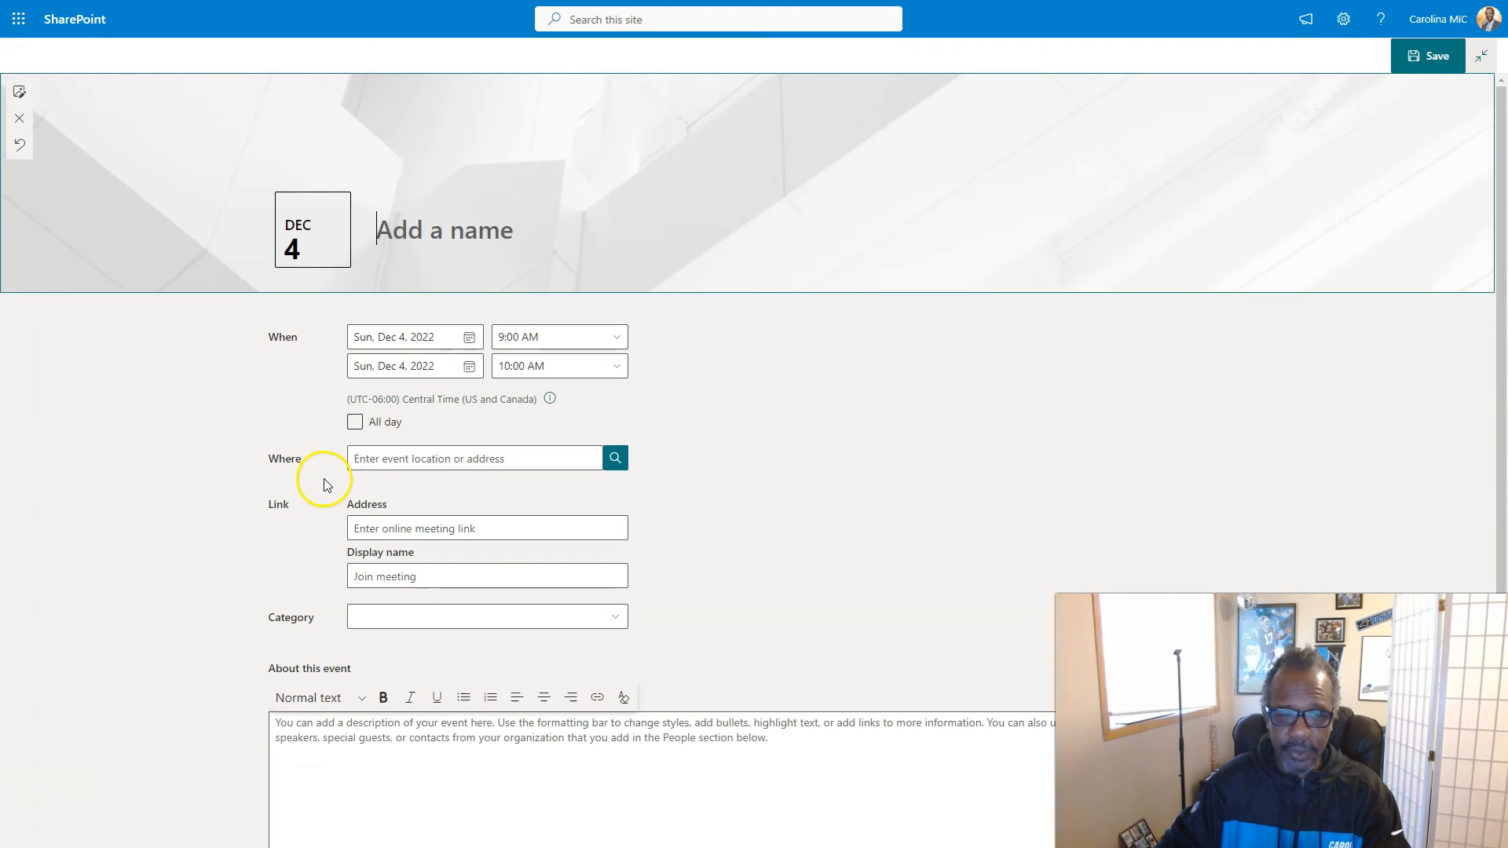
Step: Name the event Test 3, give it the Birthday category and save it
{"action": "type", "text": "Test 3"}
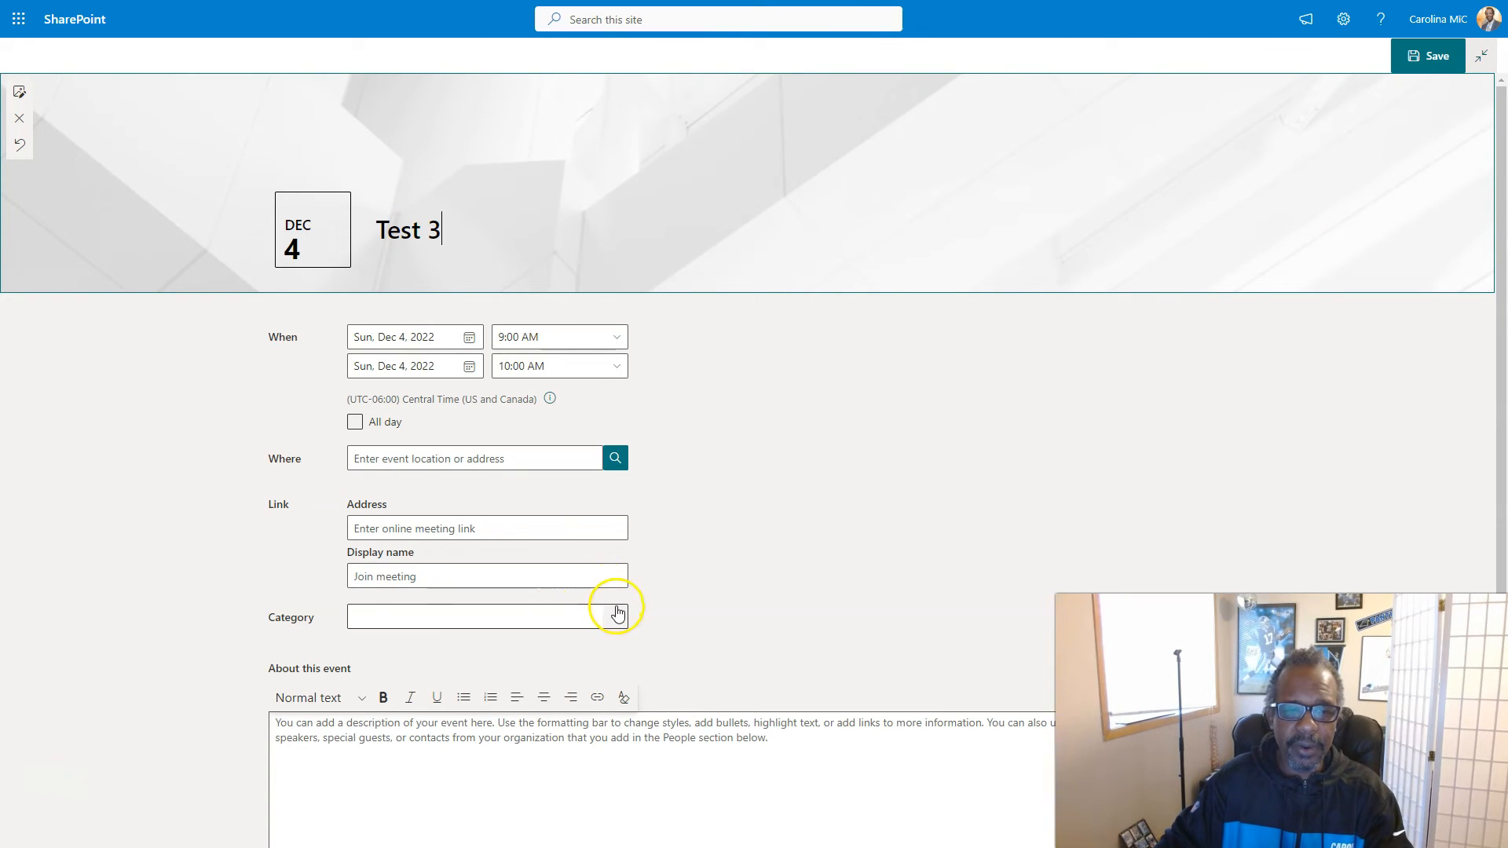
{"action": "left_click", "coordinate": [615, 616]}
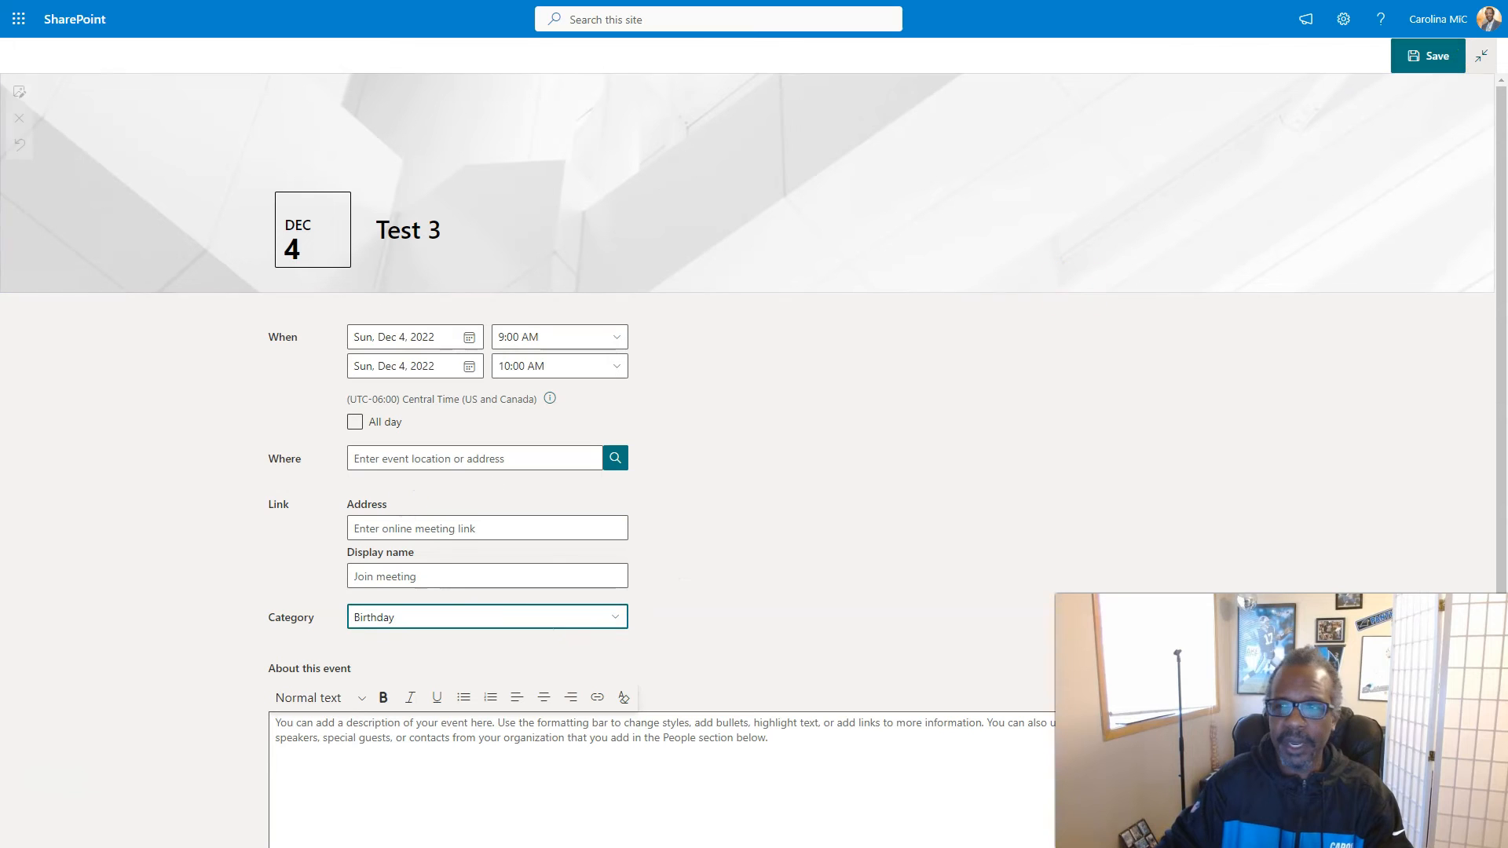
{"action": "left_click", "coordinate": [1428, 57]}
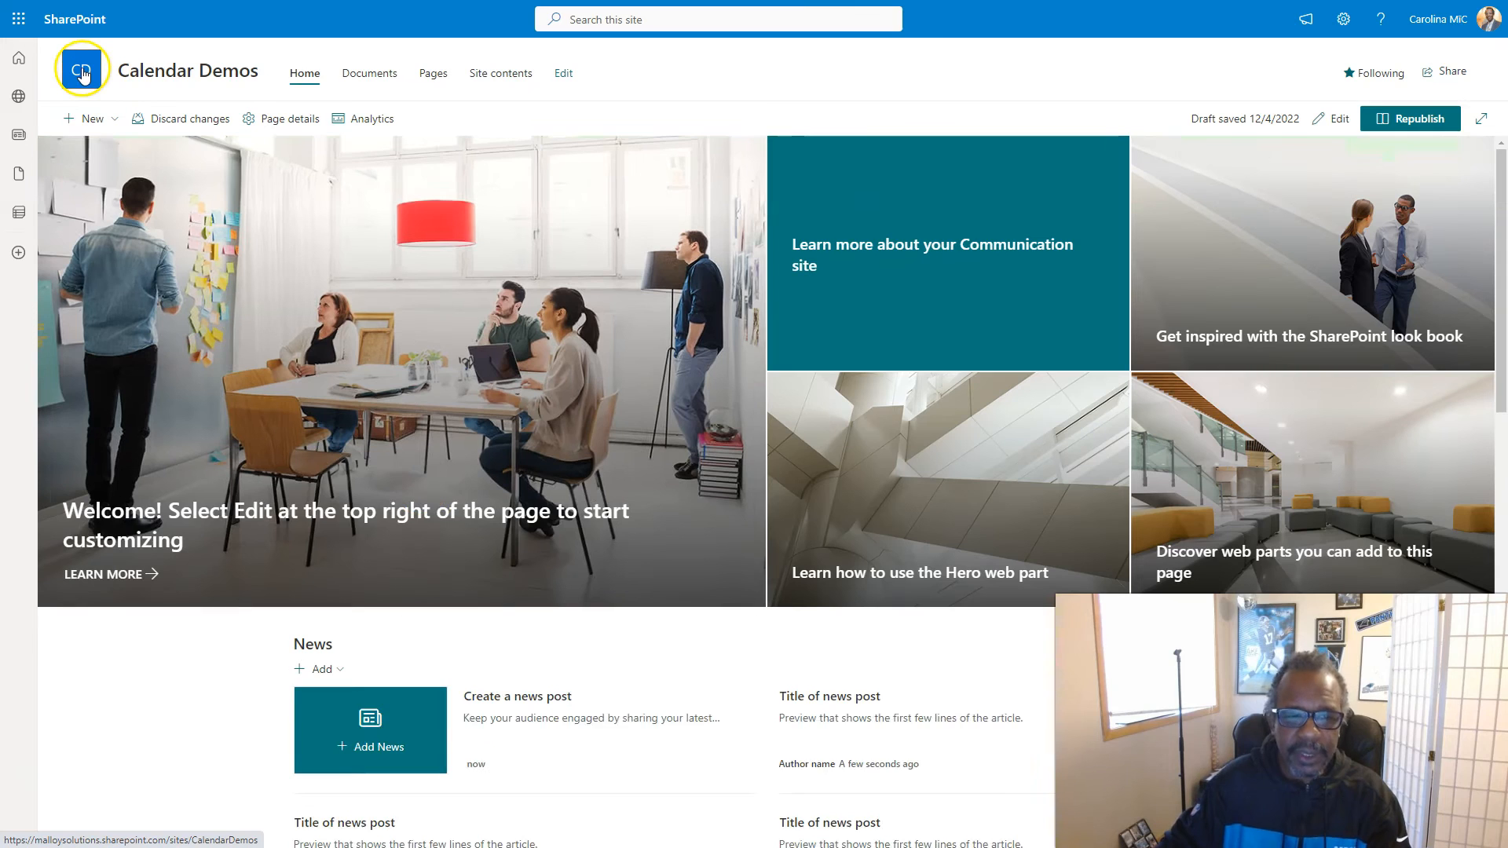
Step: Go to the Calendar Demos home page and put it into edit mode at the Events web part
{"action": "left_click", "coordinate": [81, 71]}
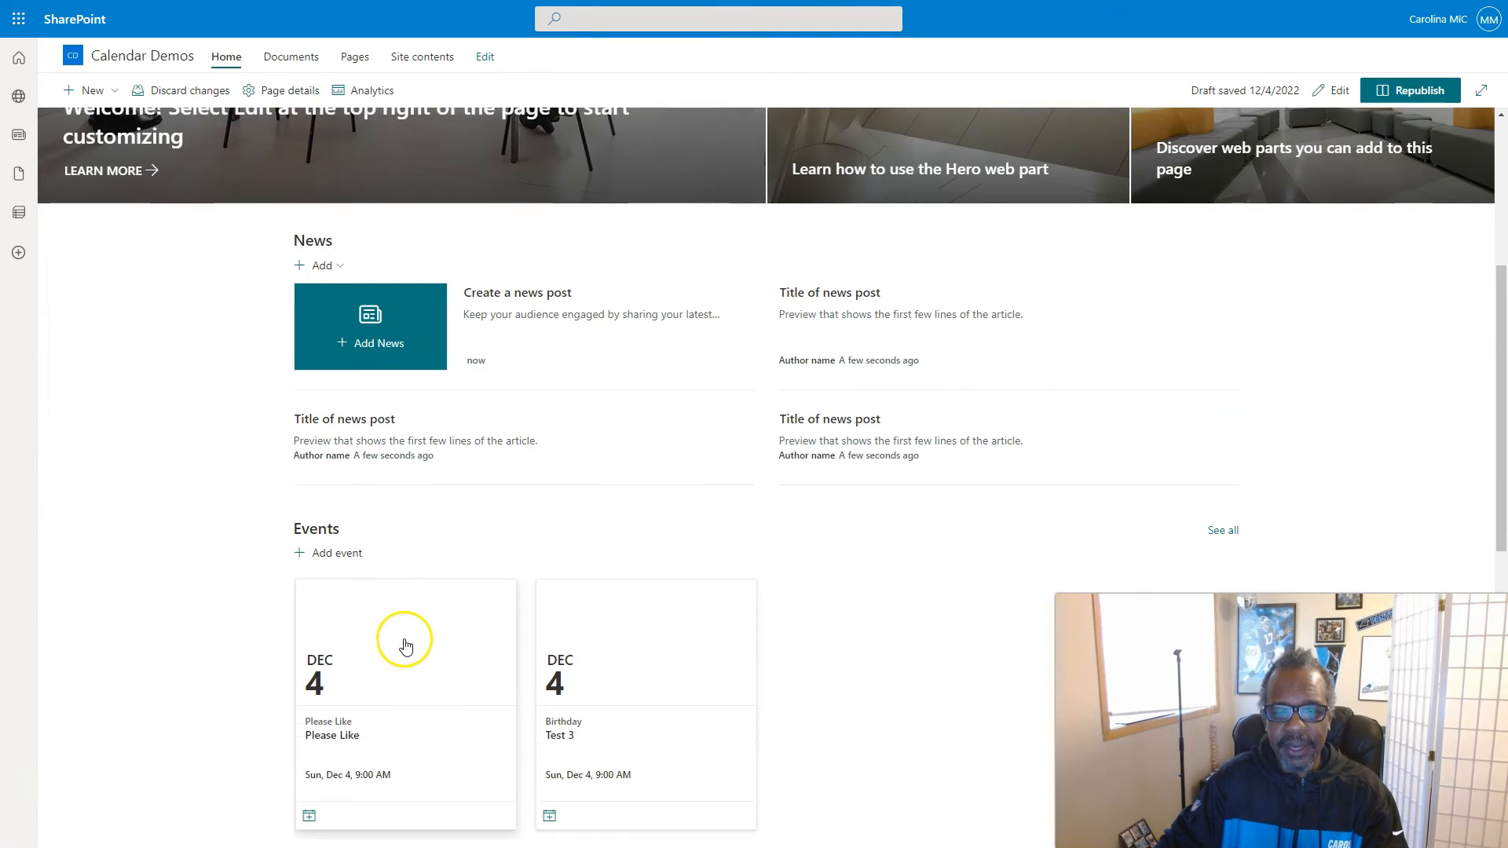
{"action": "scroll", "scroll_direction": "down", "scroll_amount": 3}
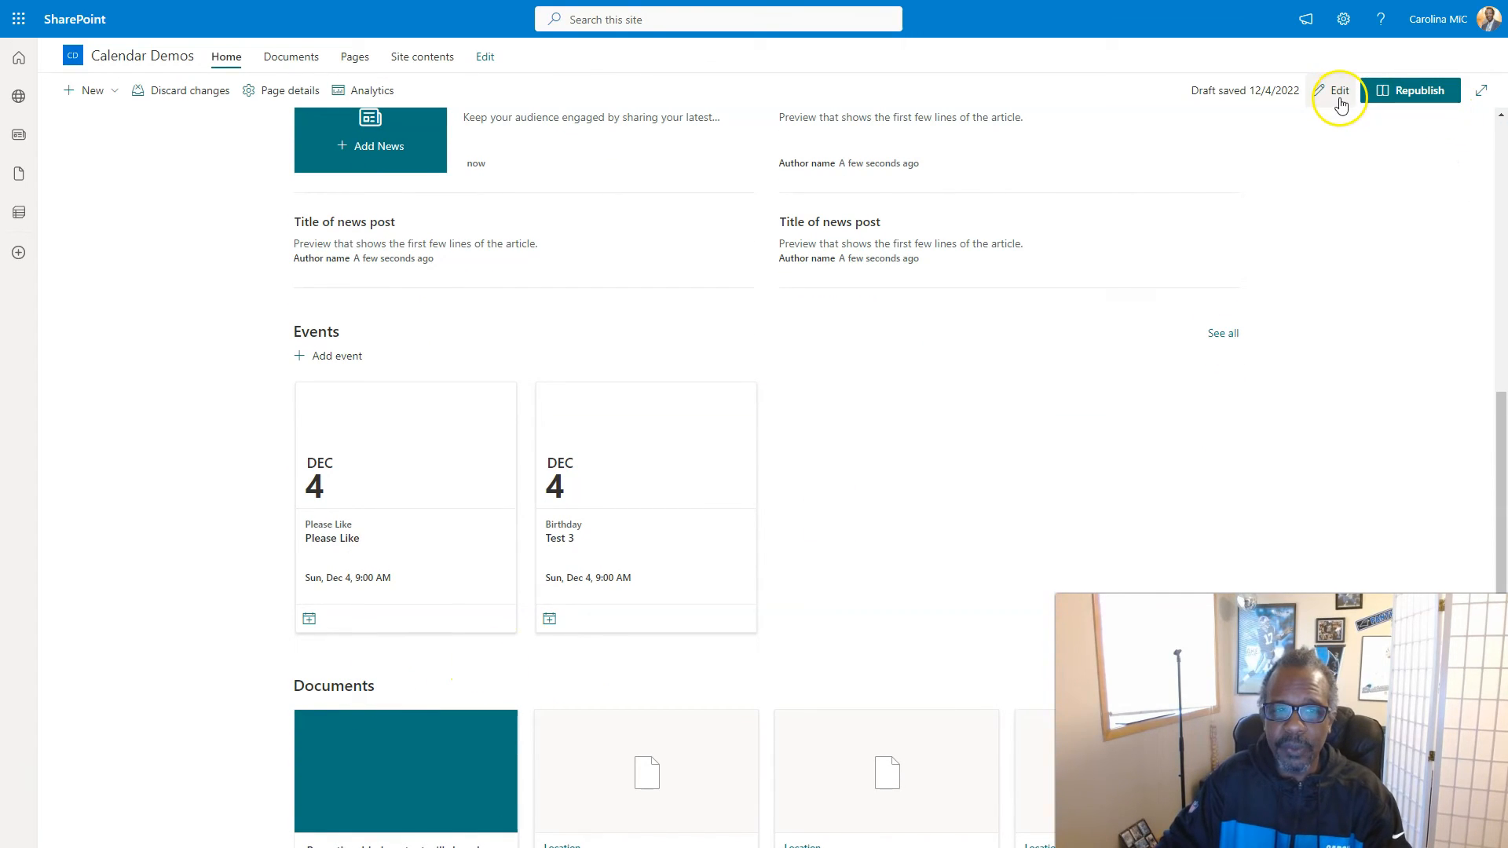
{"action": "left_click", "coordinate": [1338, 91]}
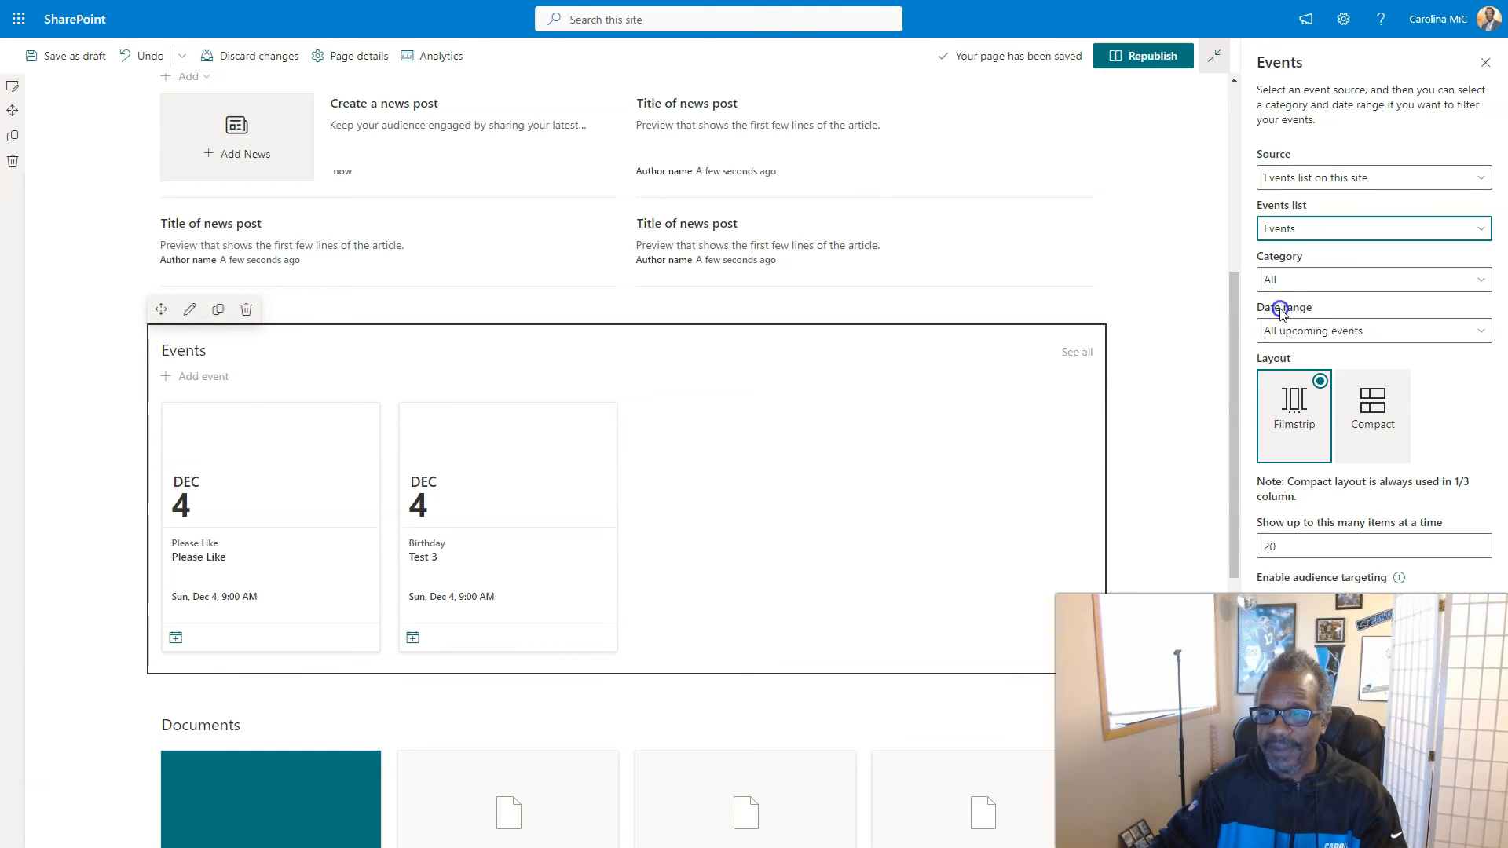
Step: Filter the Events web part's Category to Please Like and close its settings
{"action": "left_click", "coordinate": [1373, 280]}
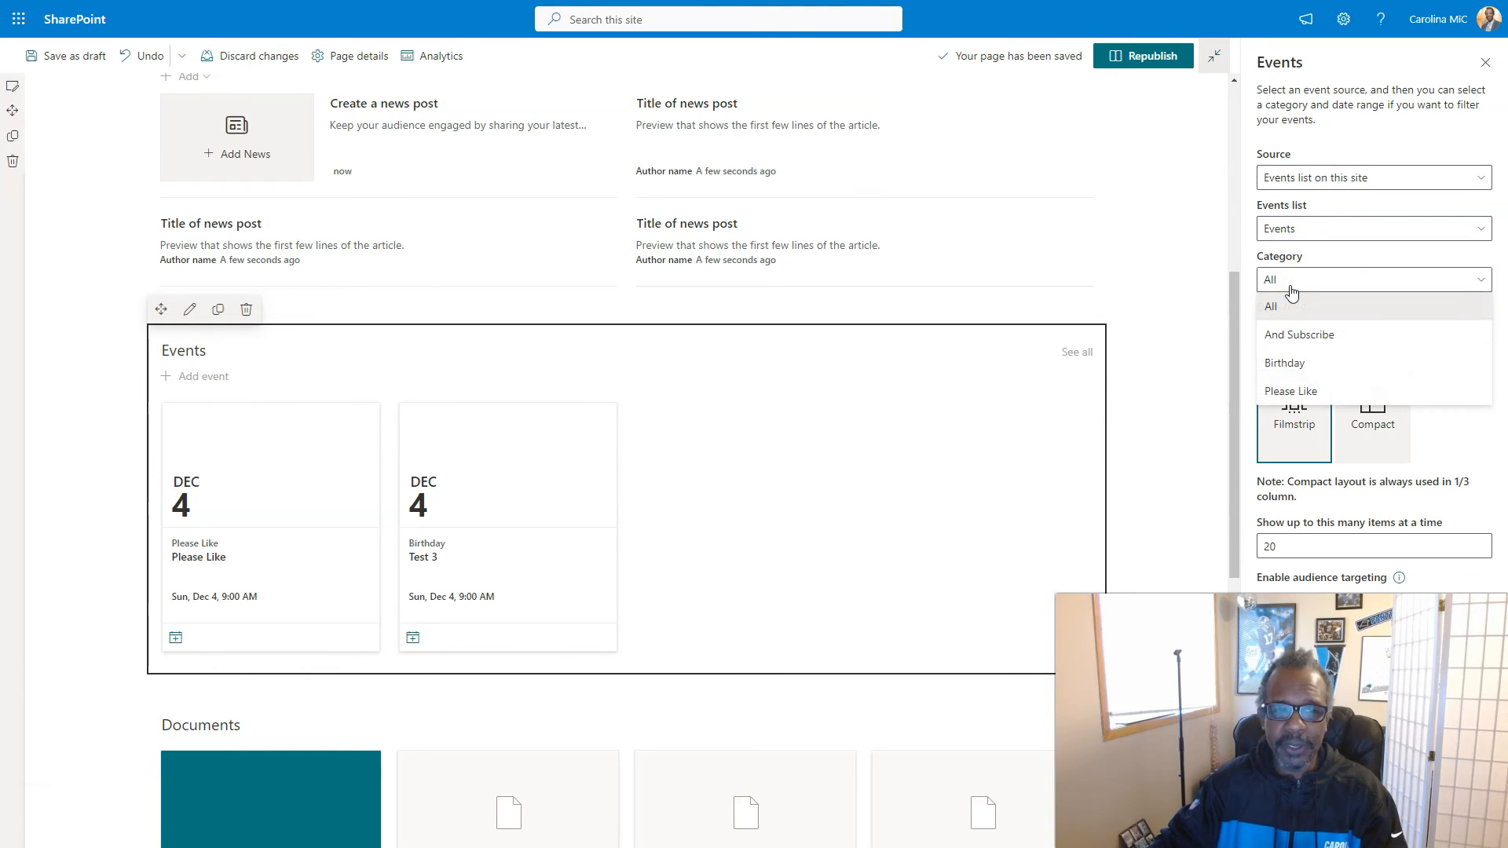
{"action": "left_click", "coordinate": [1291, 392]}
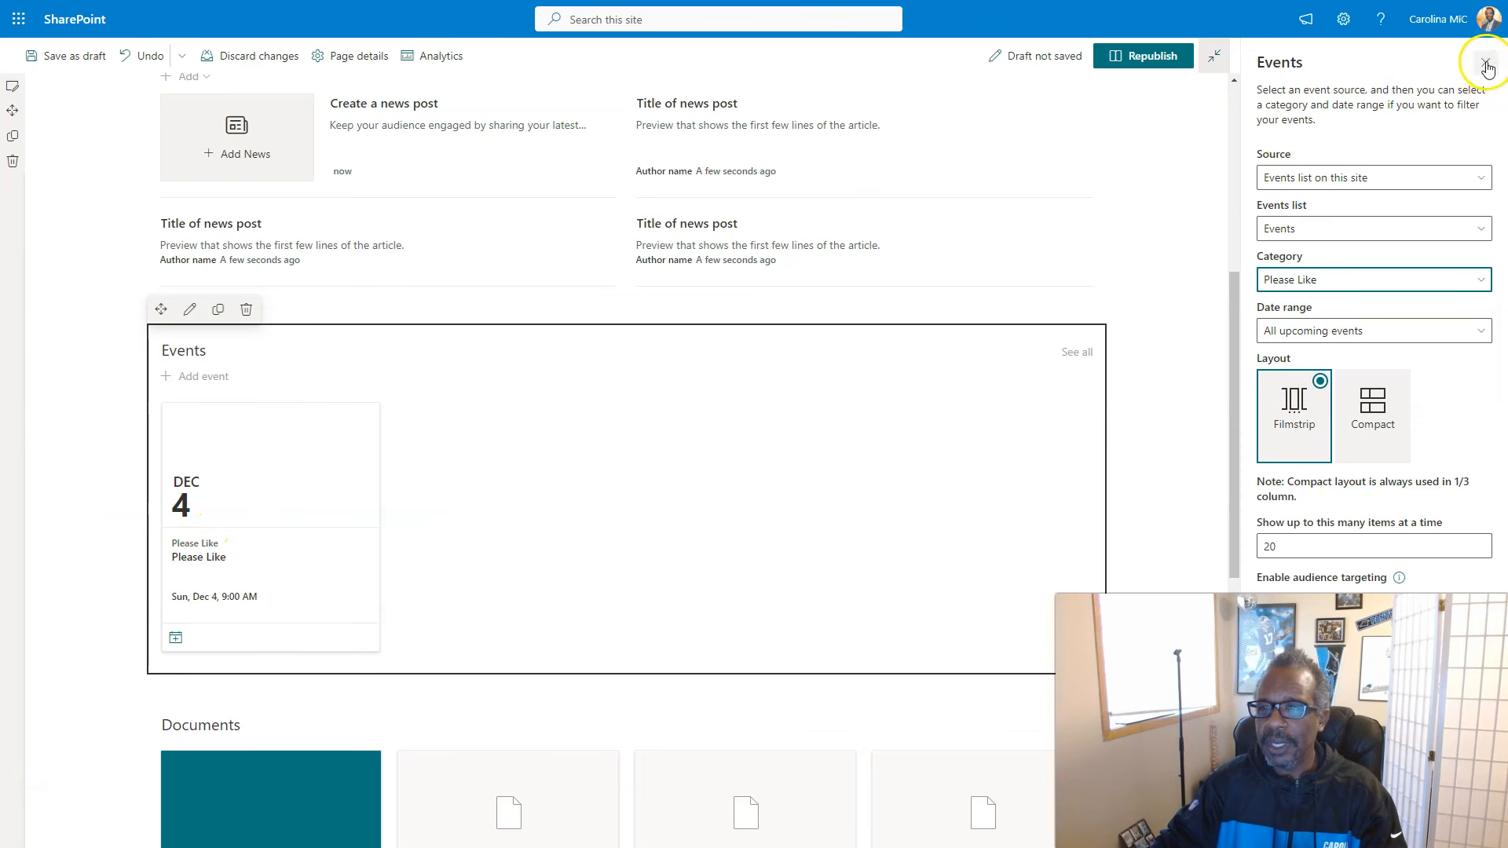
{"action": "left_click", "coordinate": [1485, 67]}
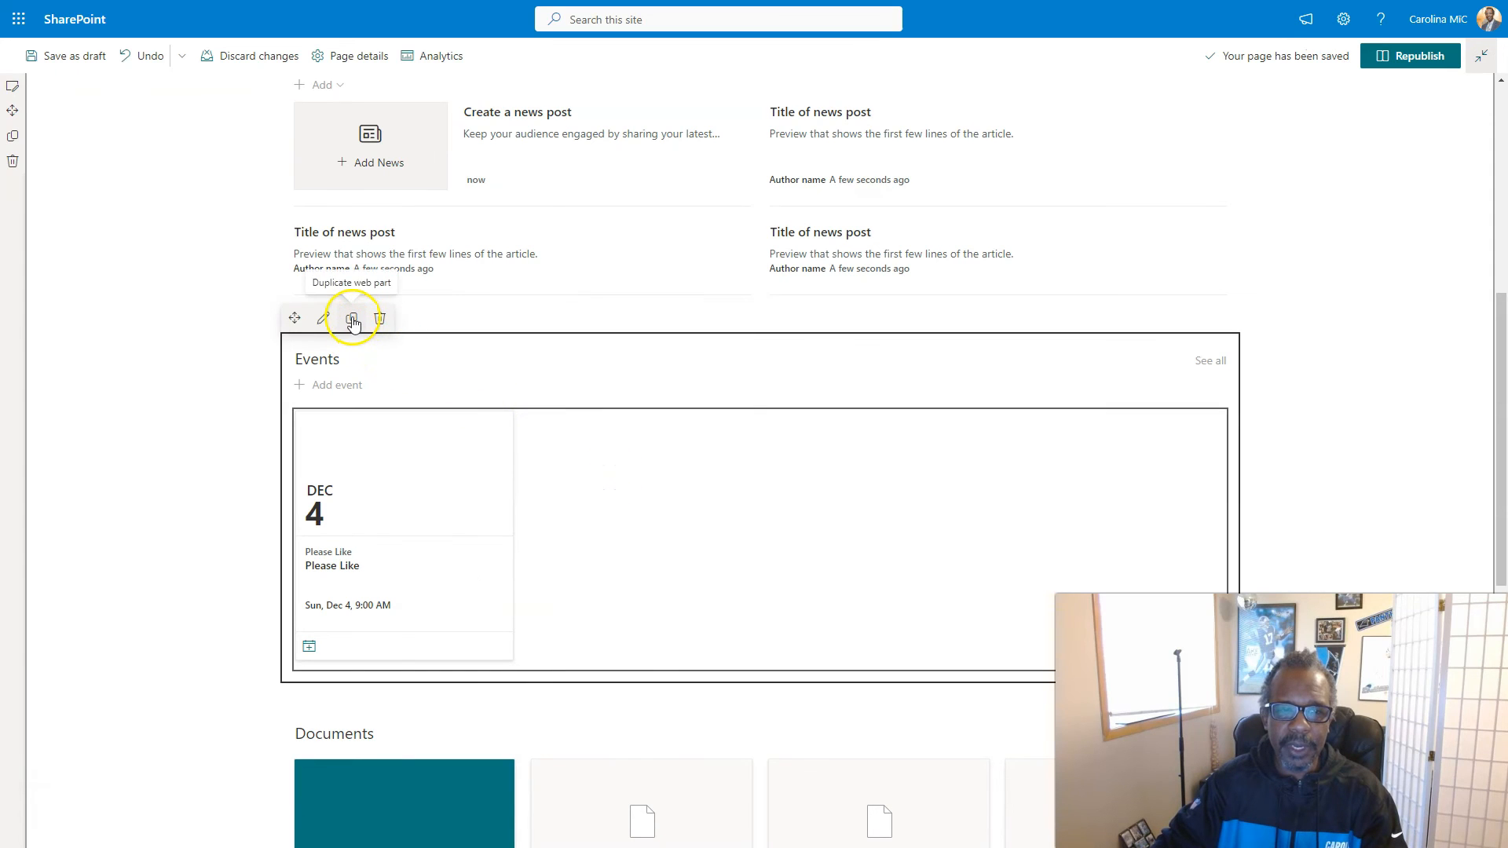
Step: Duplicate the Events web part, filter the copy to And Subscribe, and start republishing
{"action": "left_click", "coordinate": [352, 319]}
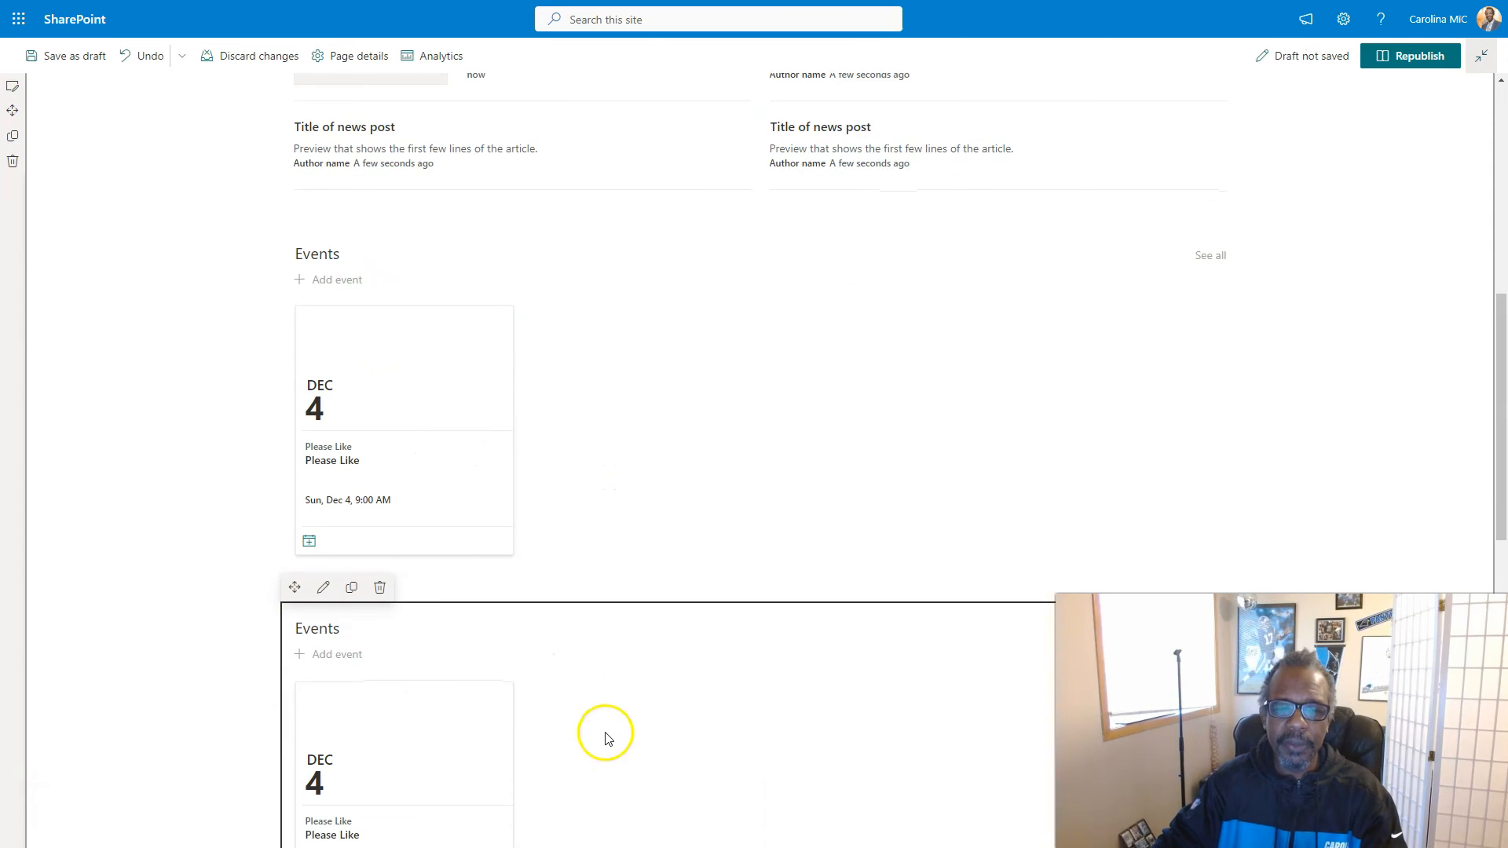
{"action": "left_click", "coordinate": [323, 586]}
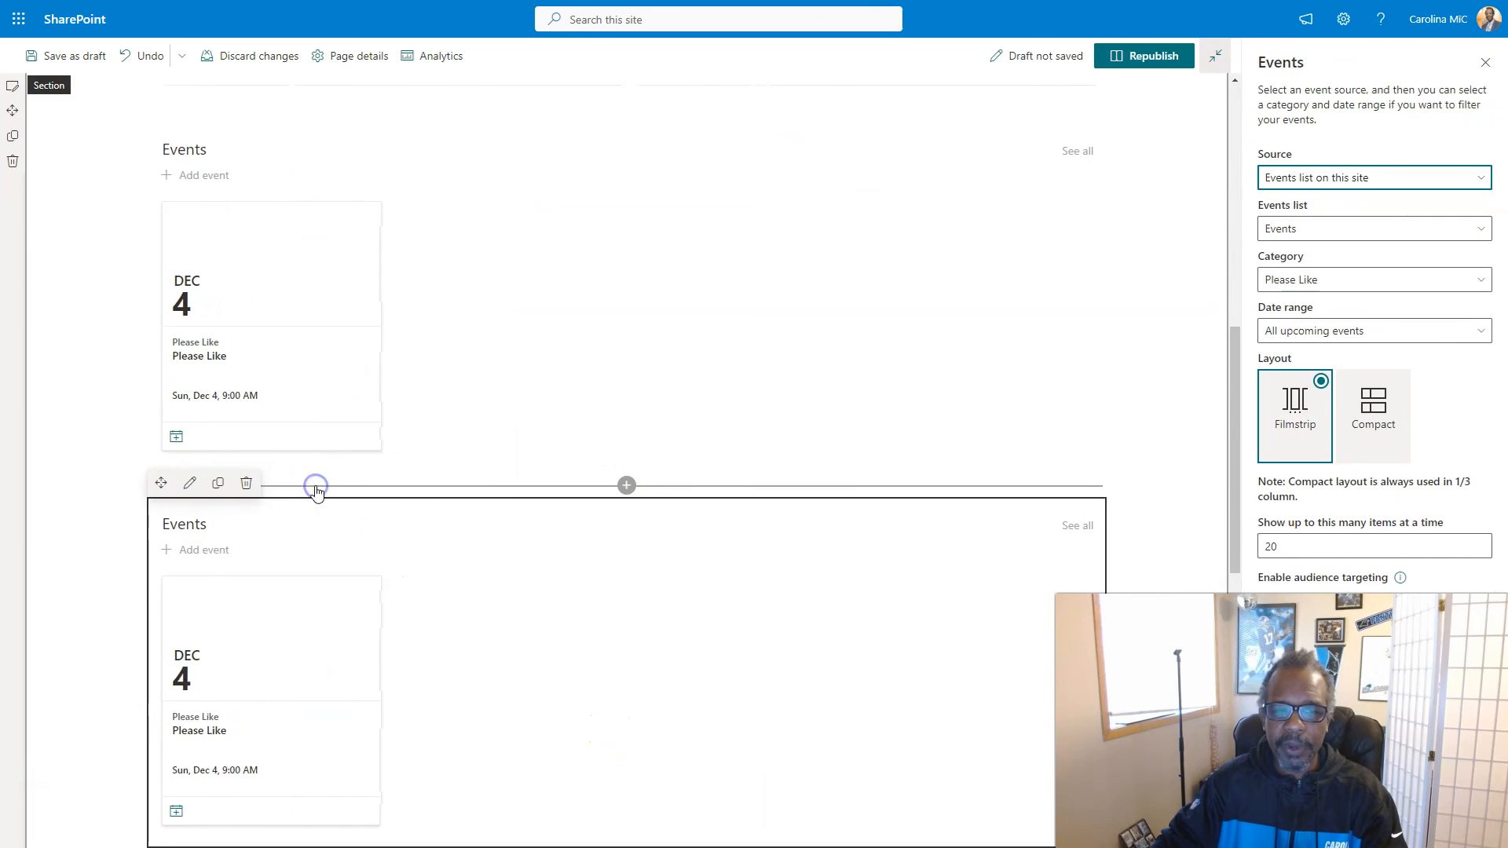
{"action": "left_click", "coordinate": [1372, 279]}
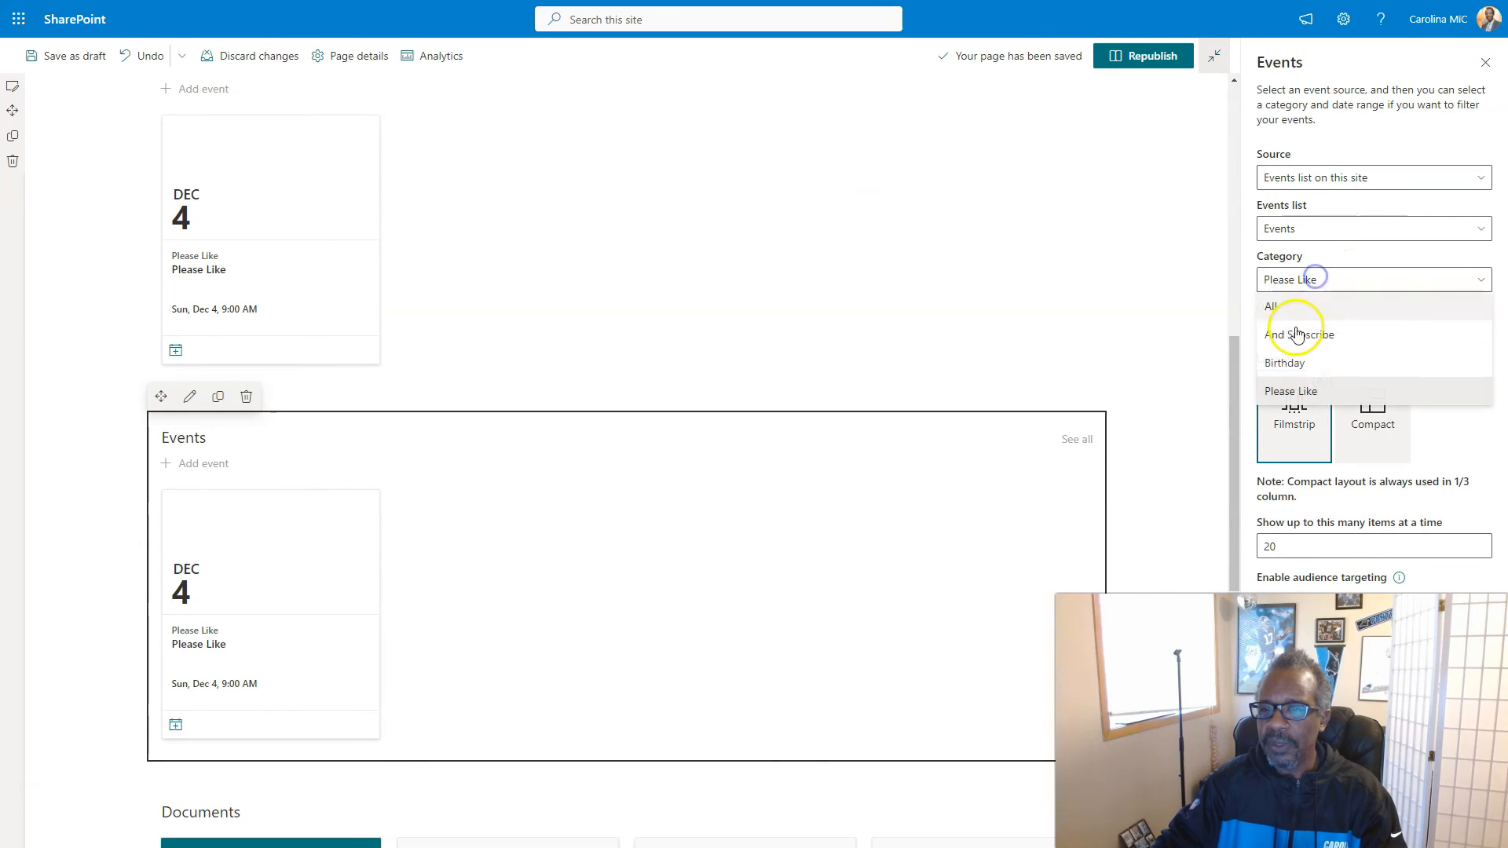
{"action": "left_click", "coordinate": [1299, 333]}
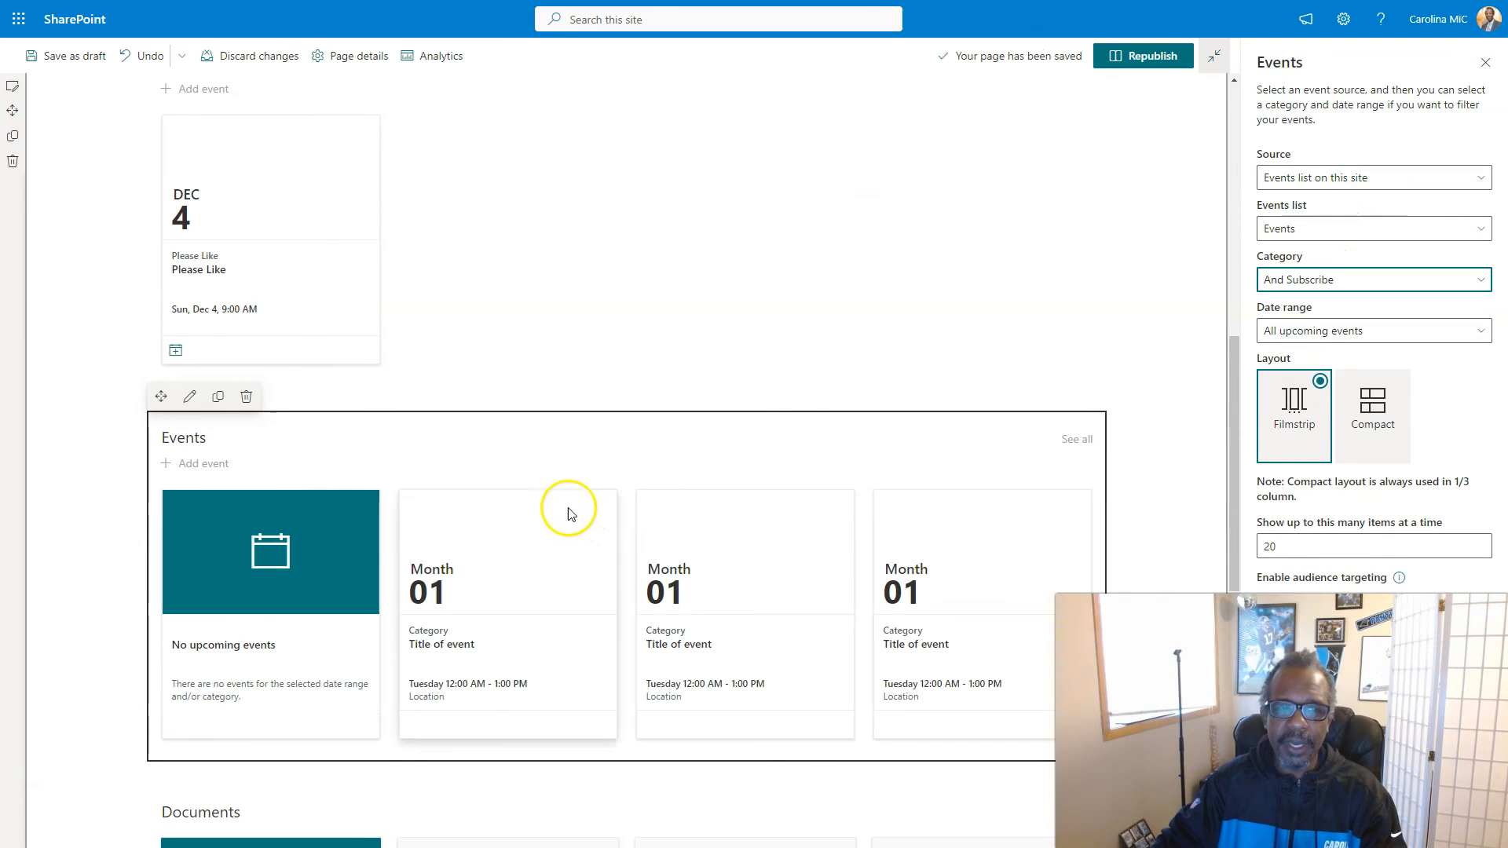
{"action": "mouse_move", "coordinate": [1112, 212]}
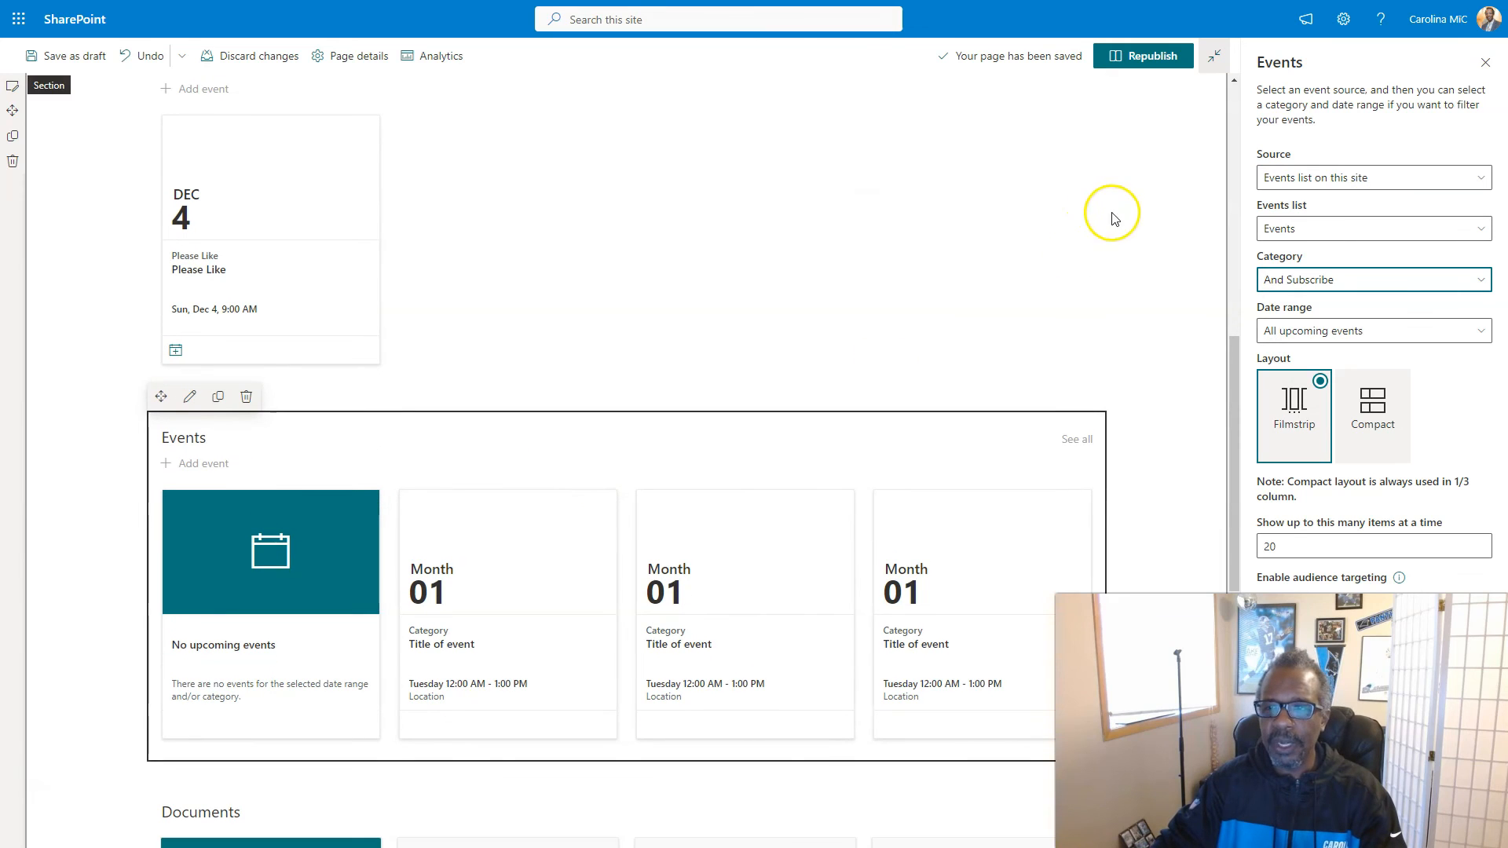
{"action": "left_click", "coordinate": [1143, 57]}
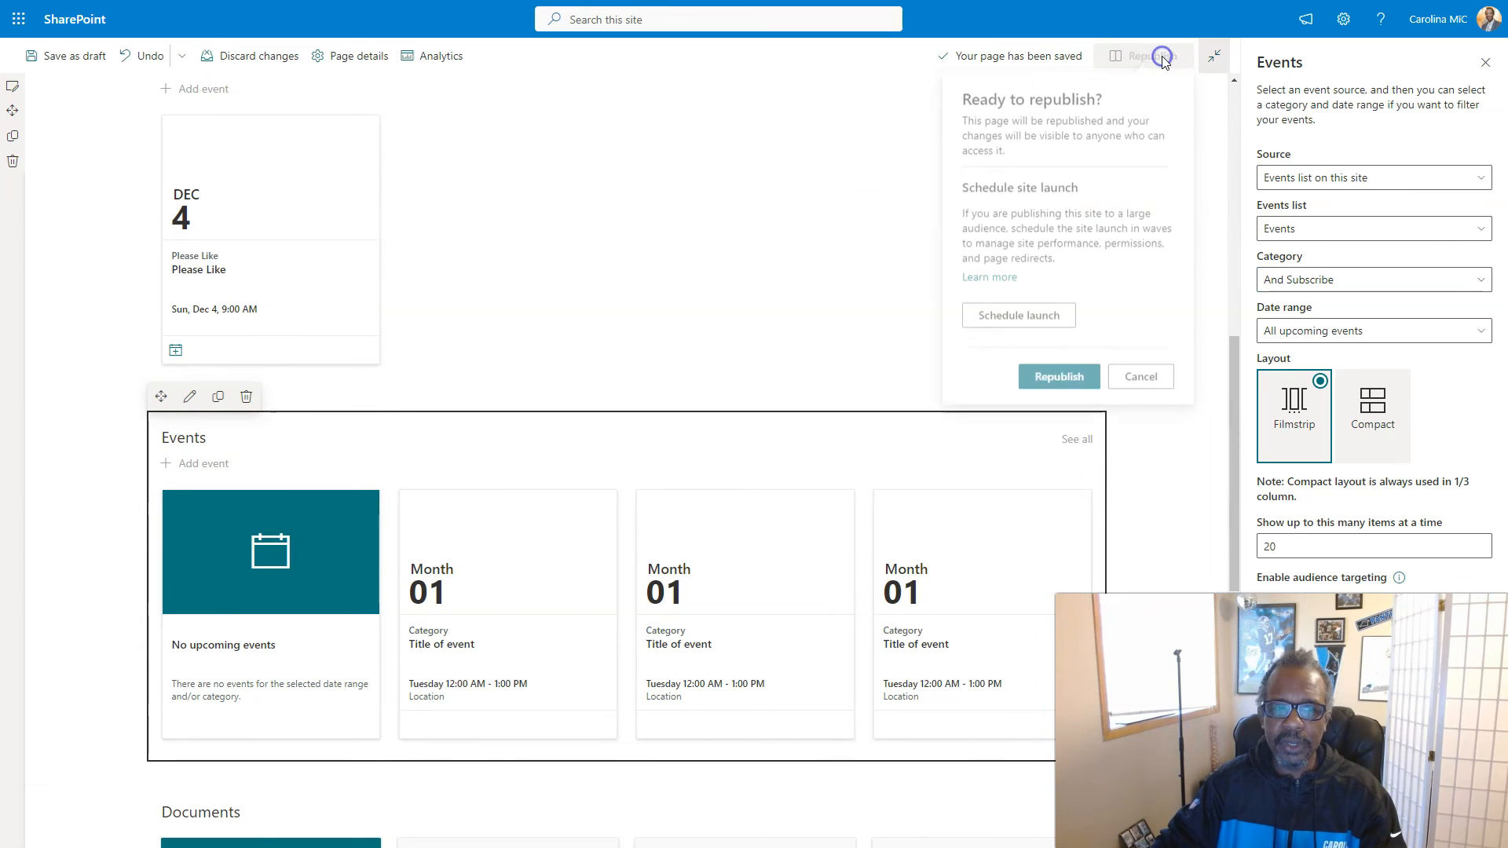
Step: Republish the home page, then edit the And Subscribe event's date to Tuesday, December 6, 2022 and save
{"action": "left_click", "coordinate": [1057, 376]}
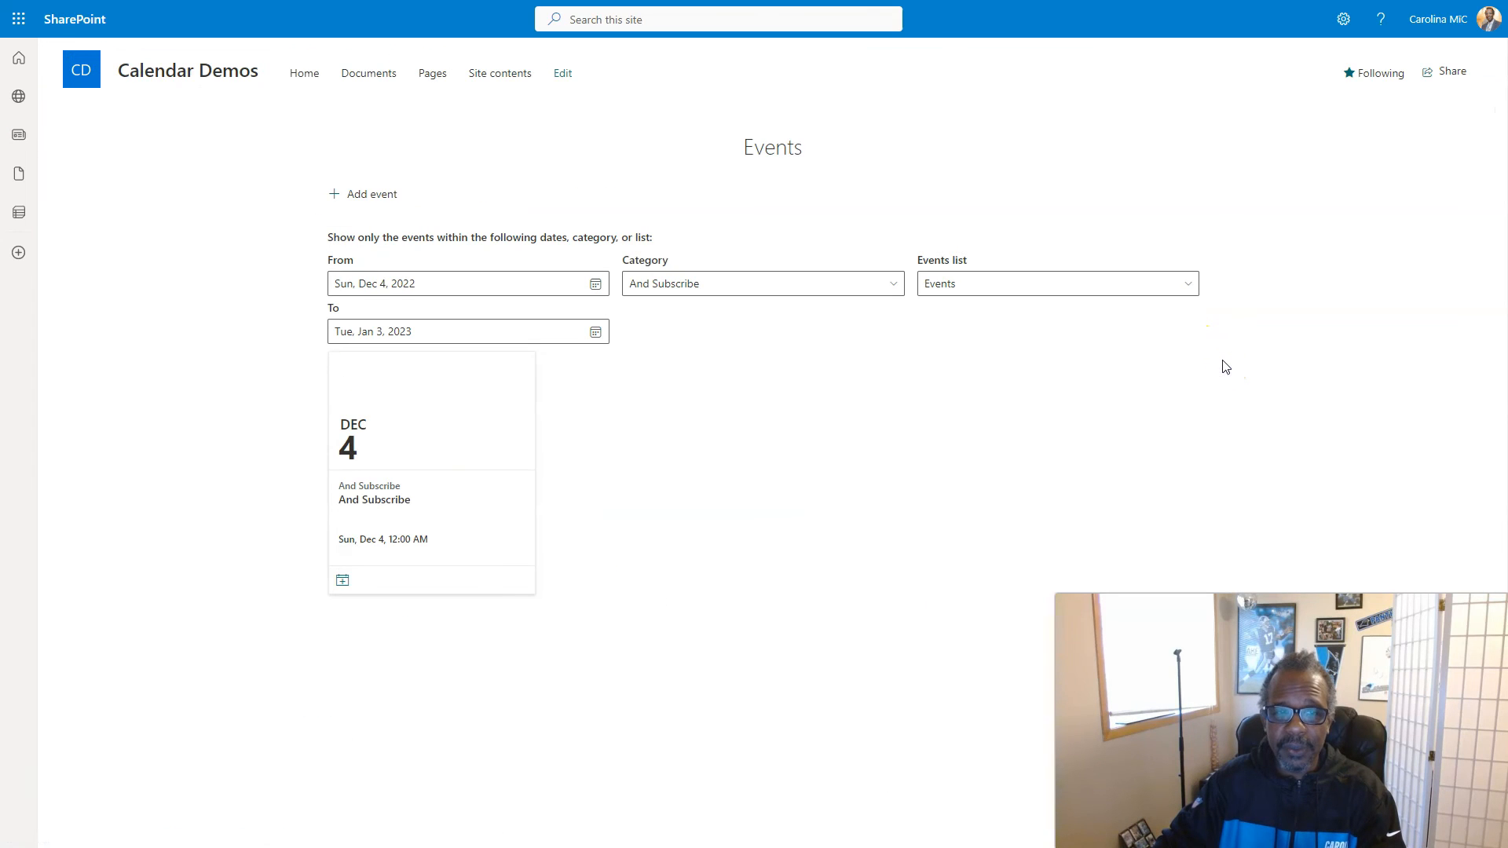
{"action": "left_click", "coordinate": [1033, 282]}
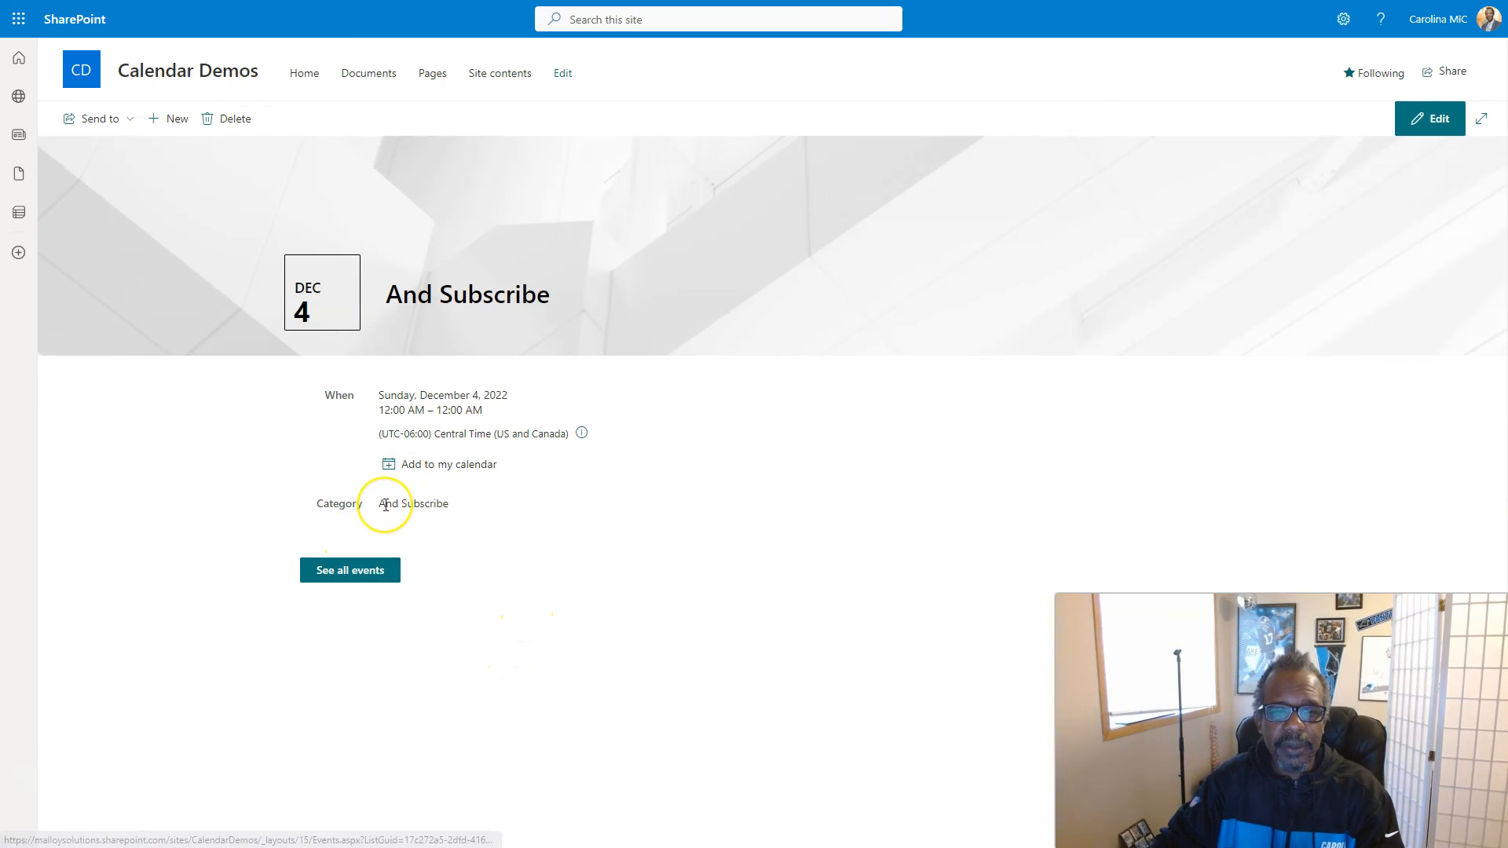
{"action": "mouse_move", "coordinate": [1430, 118]}
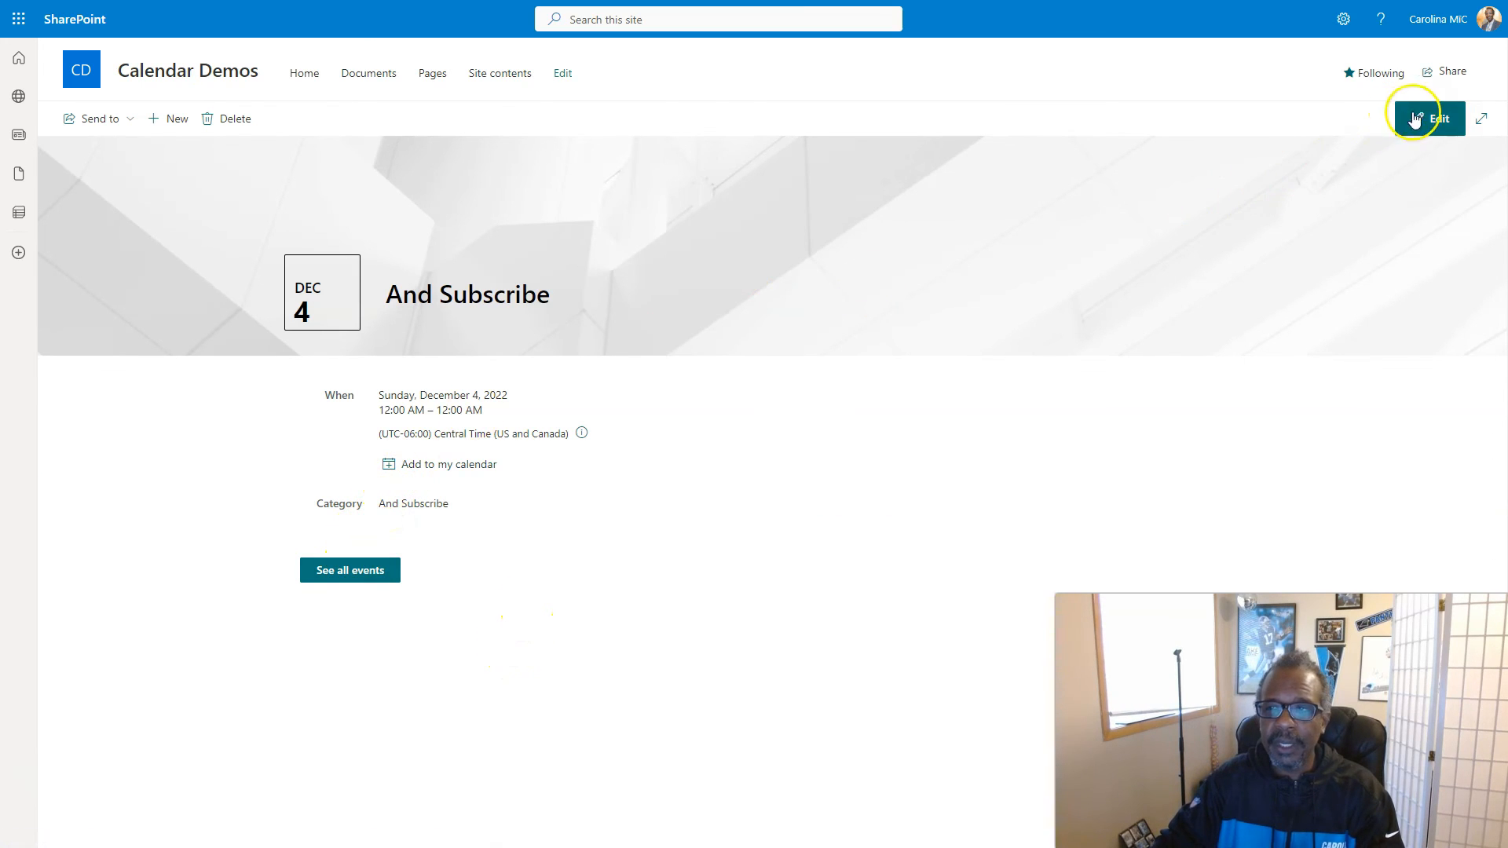
{"action": "left_click", "coordinate": [1426, 118]}
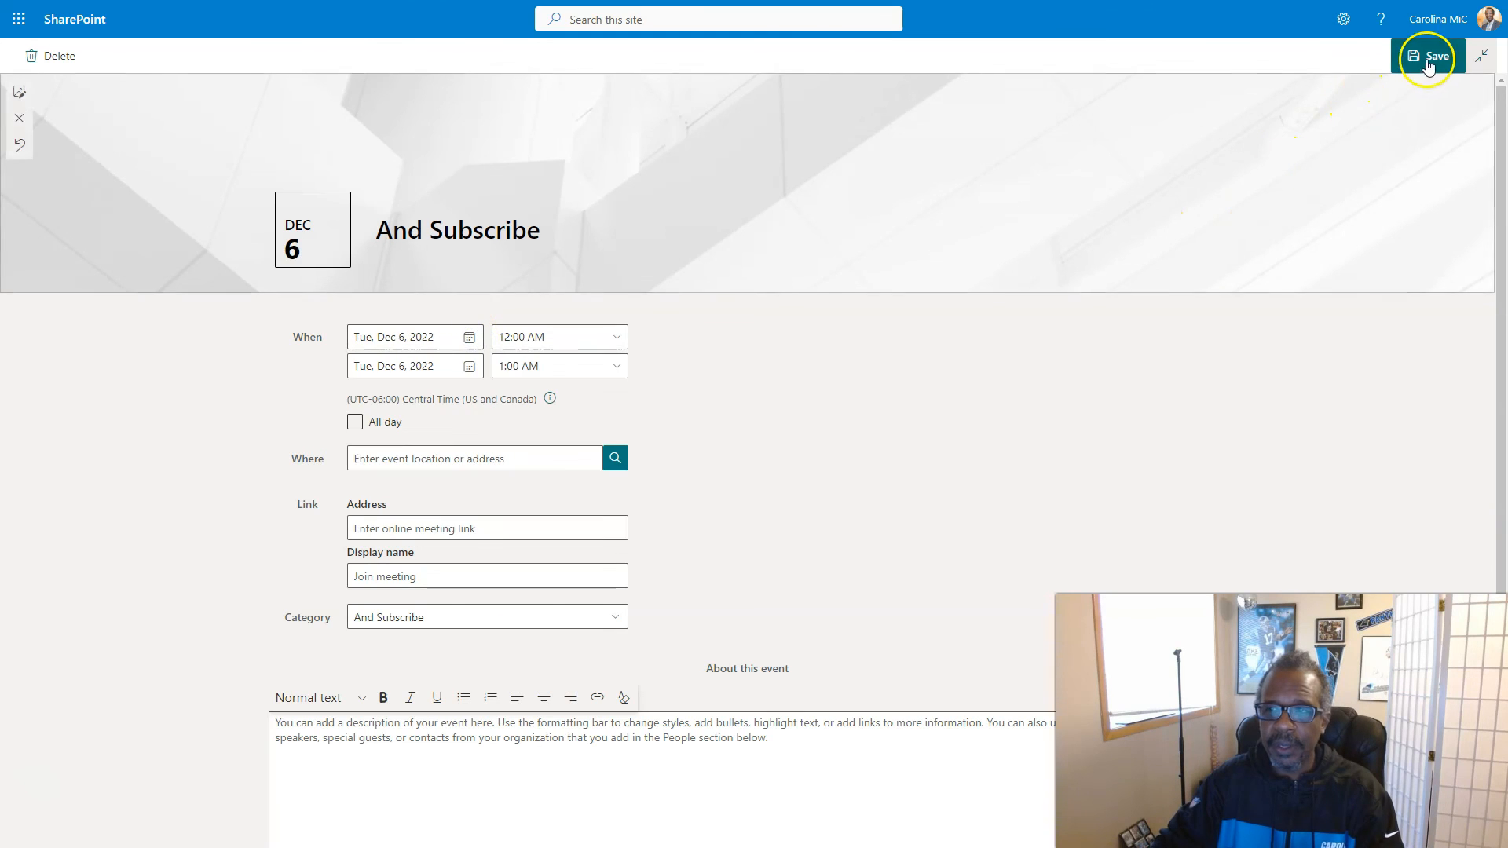
{"action": "left_click", "coordinate": [1435, 56]}
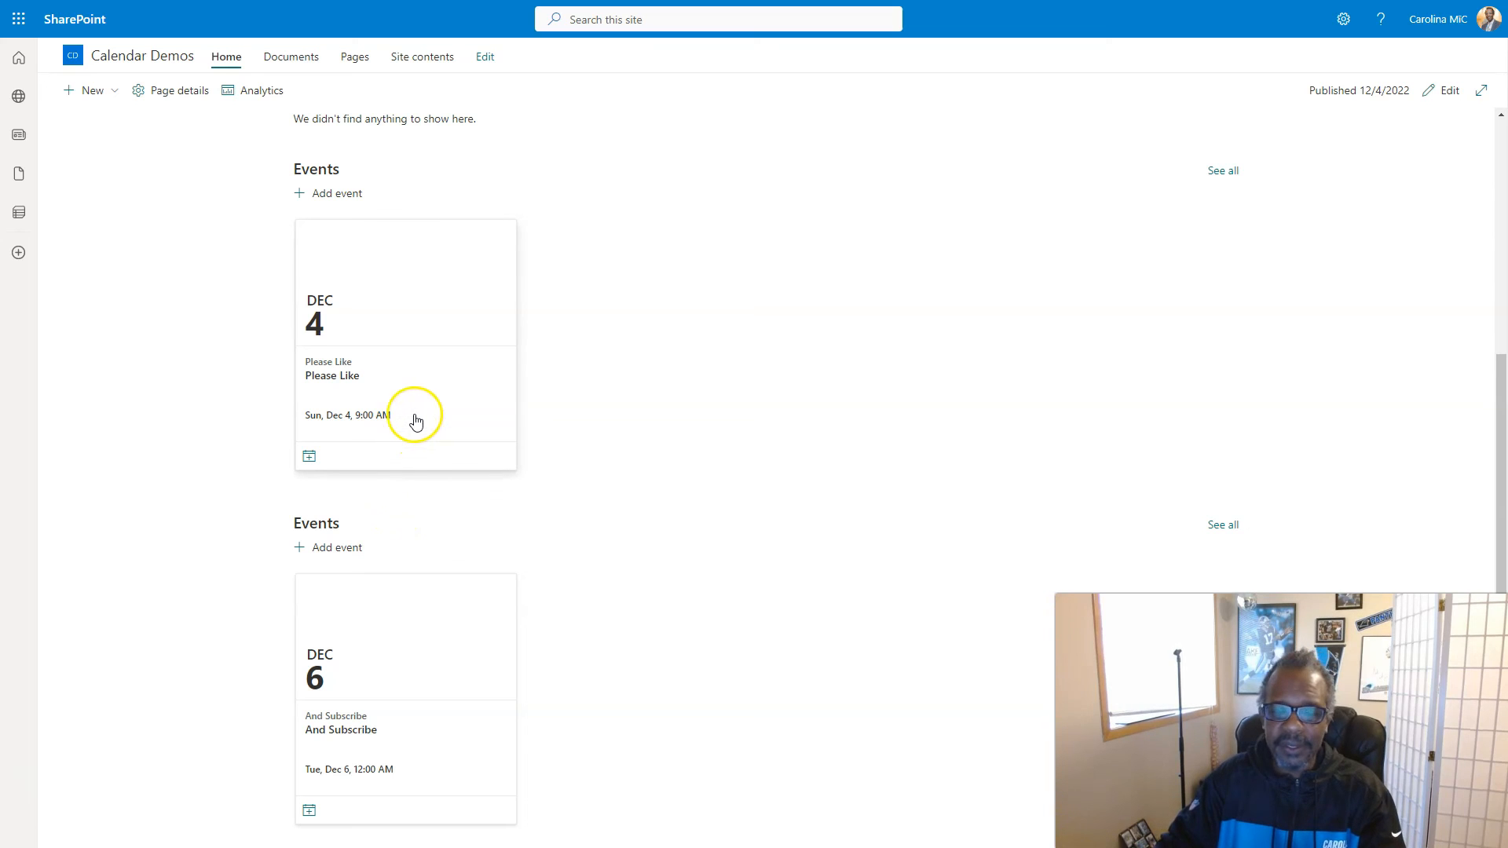
{"action": "mouse_move", "coordinate": [473, 479]}
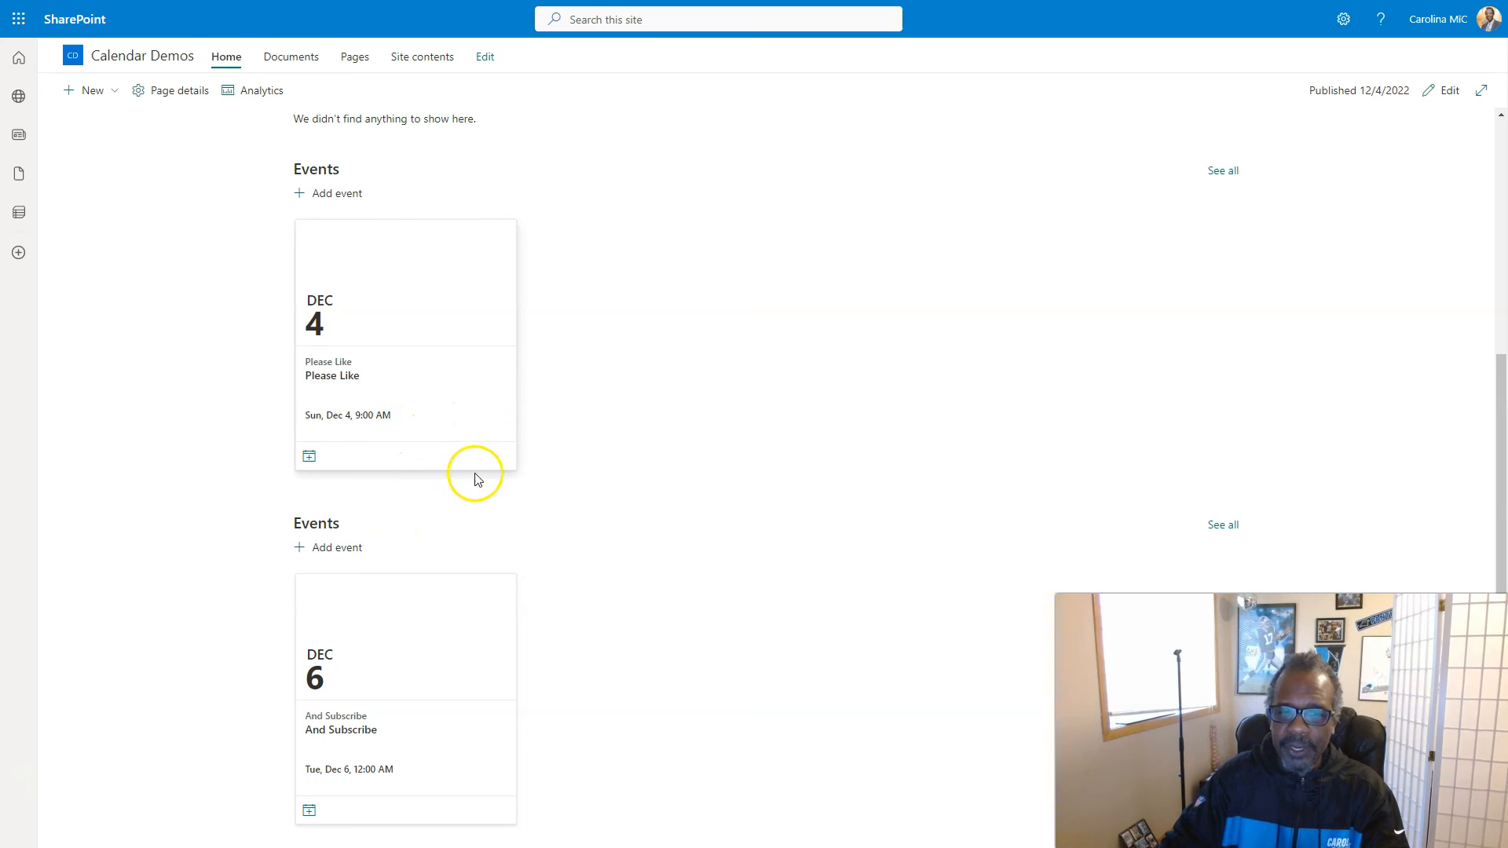
Step: Scroll the published home page to review the Please Like (Dec 4) and And Subscribe (Dec 6) Events sections
{"action": "scroll", "scroll_direction": "down", "scroll_amount": 3}
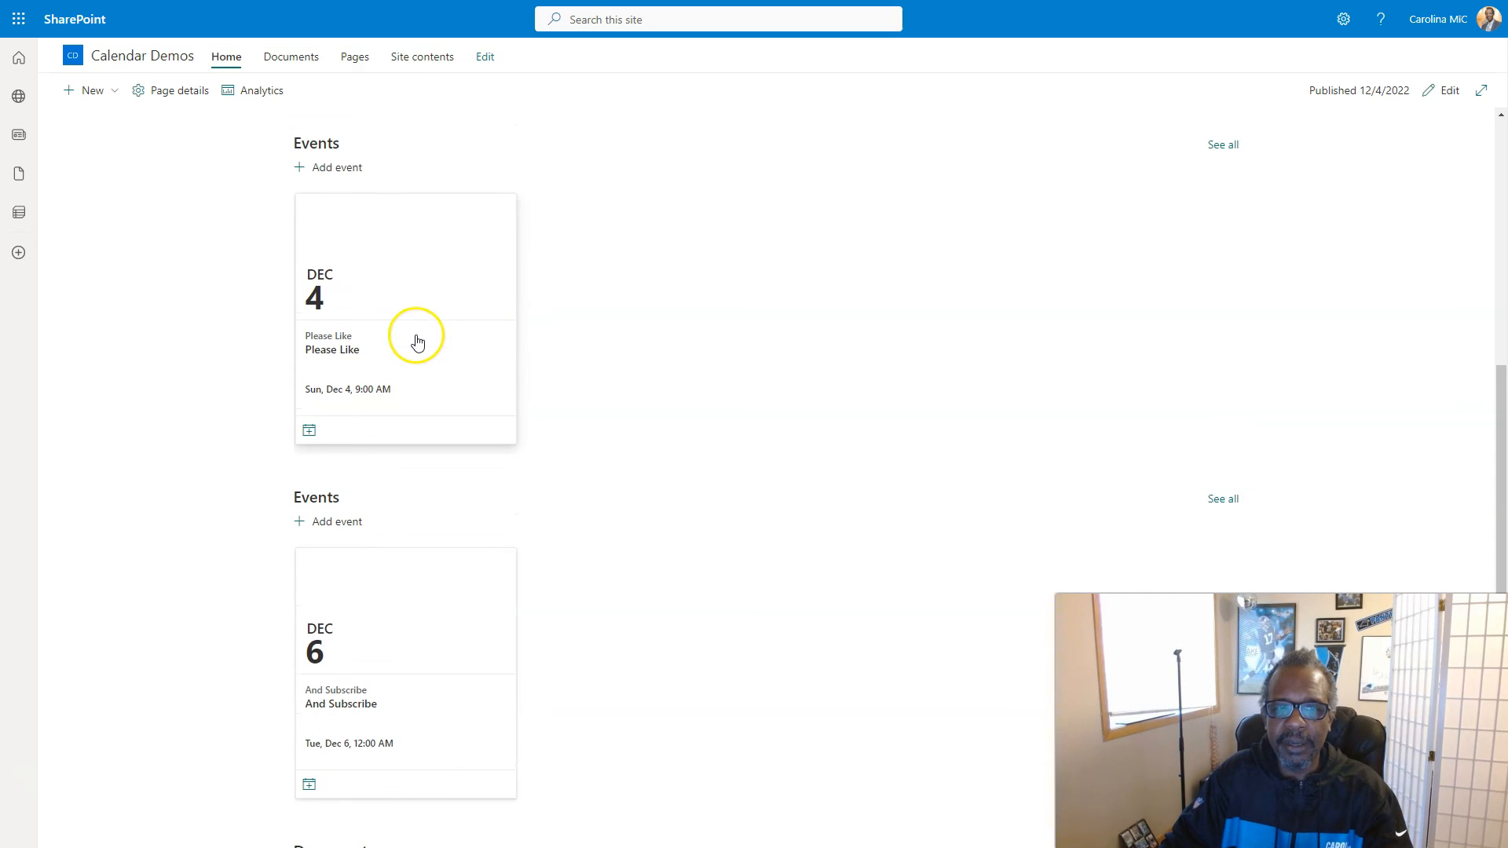
{"action": "scroll", "scroll_direction": "down", "scroll_amount": 3}
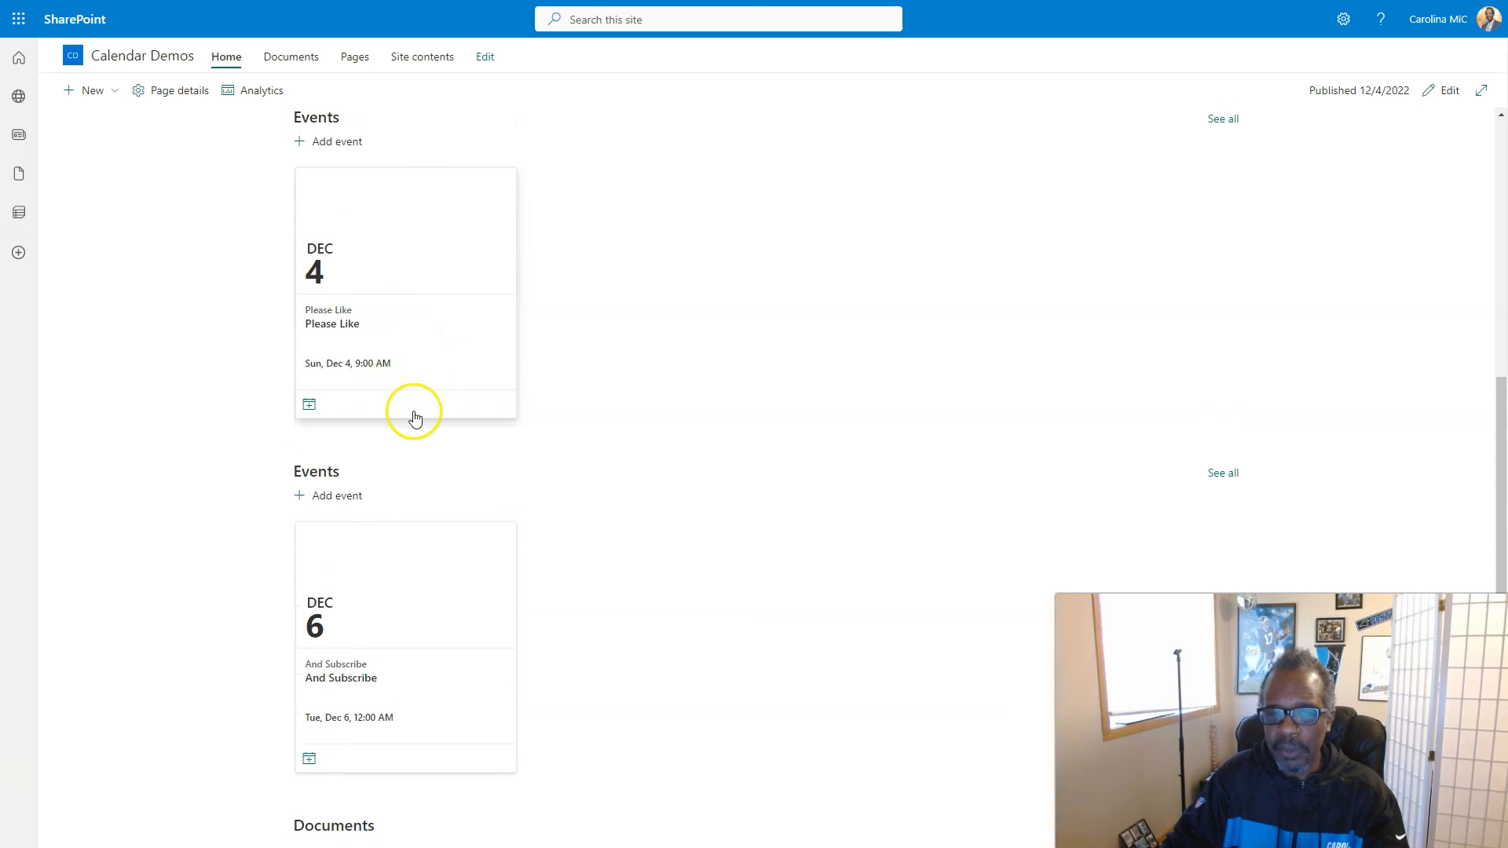
{"action": "scroll", "scroll_direction": "down", "scroll_amount": 3}
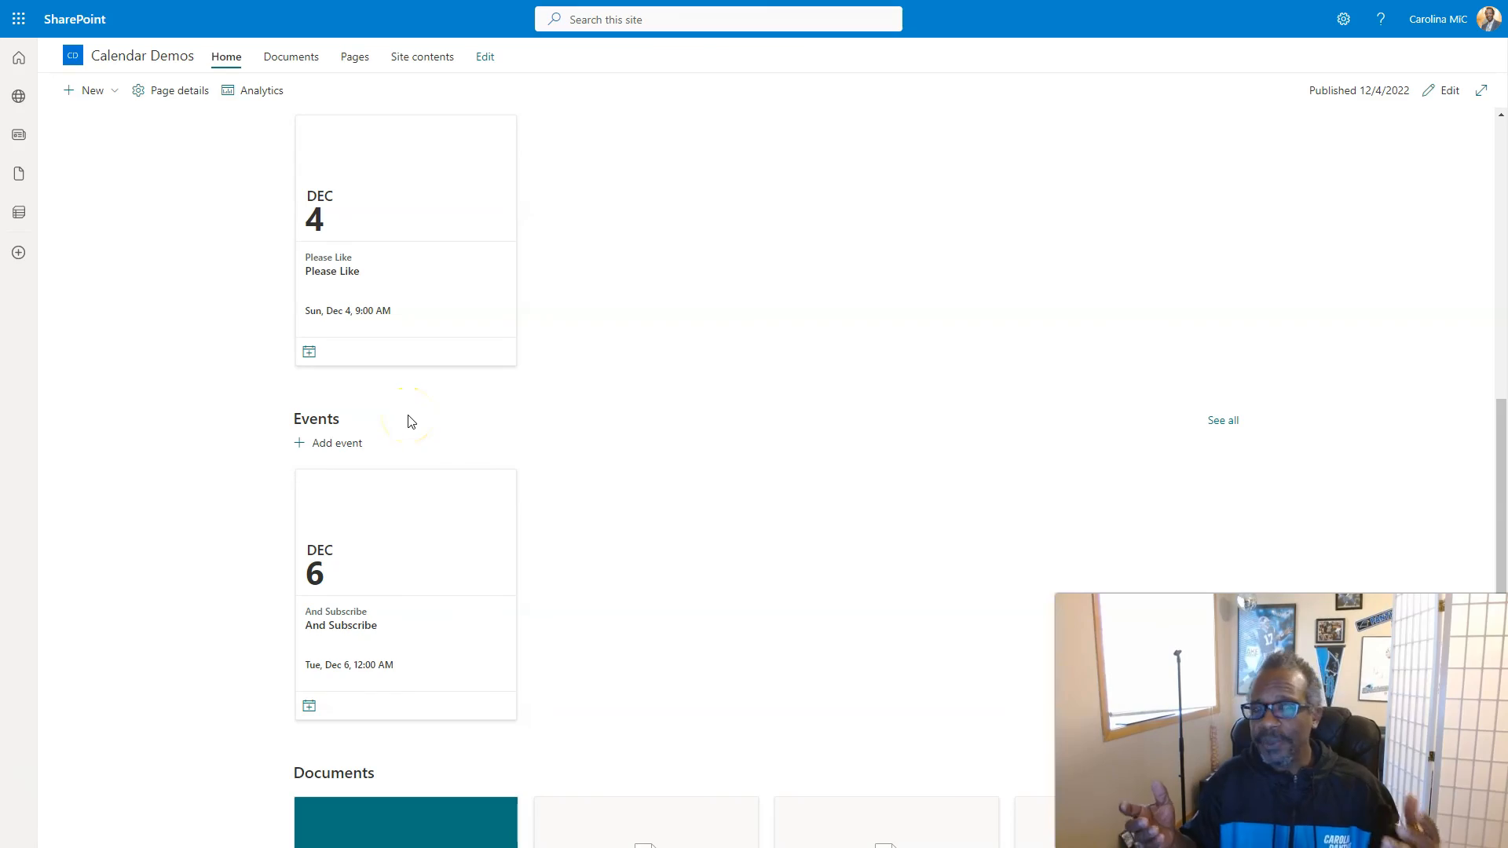